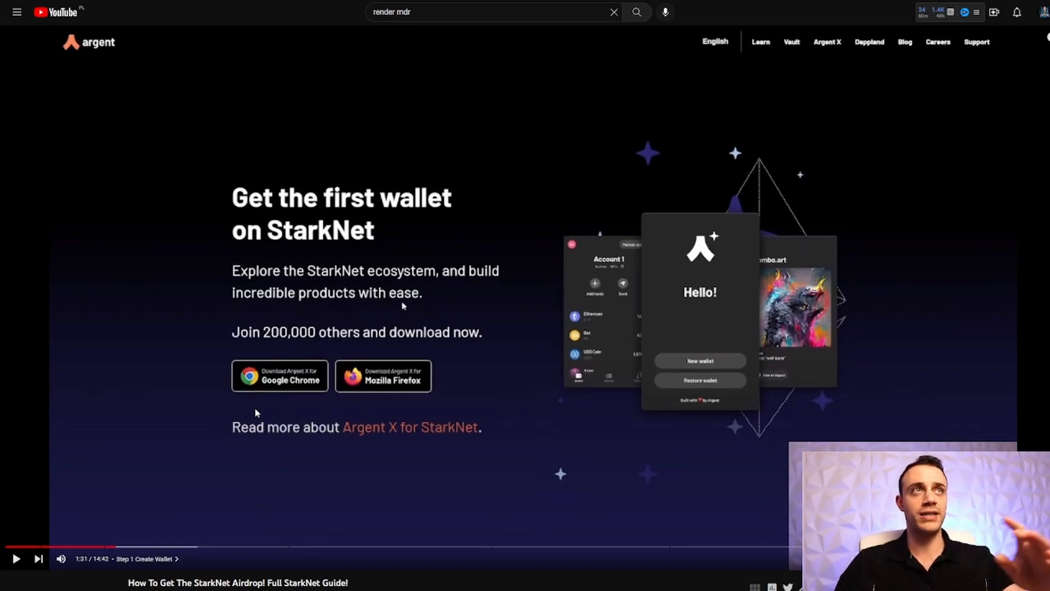
{"action": "mouse_move", "coordinate": [545, 166]}
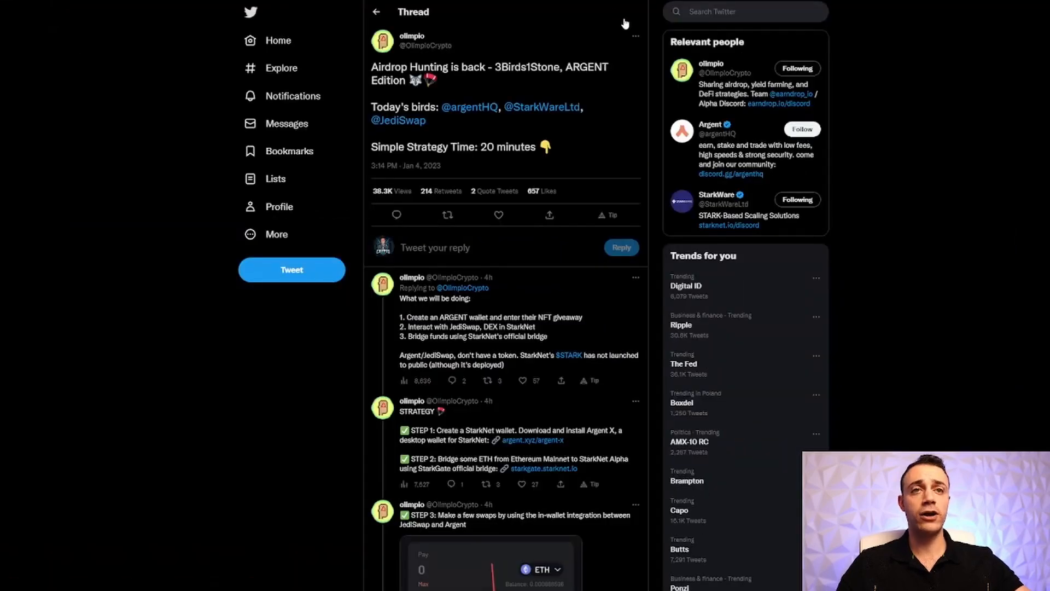
{"action": "mouse_move", "coordinate": [529, 94]}
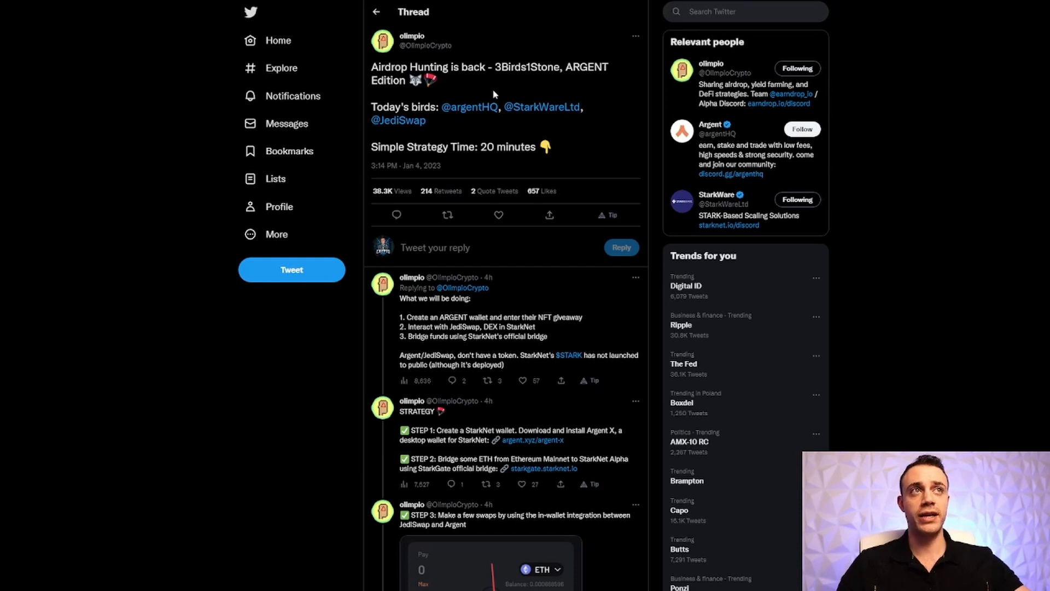
{"action": "mouse_move", "coordinate": [470, 107]}
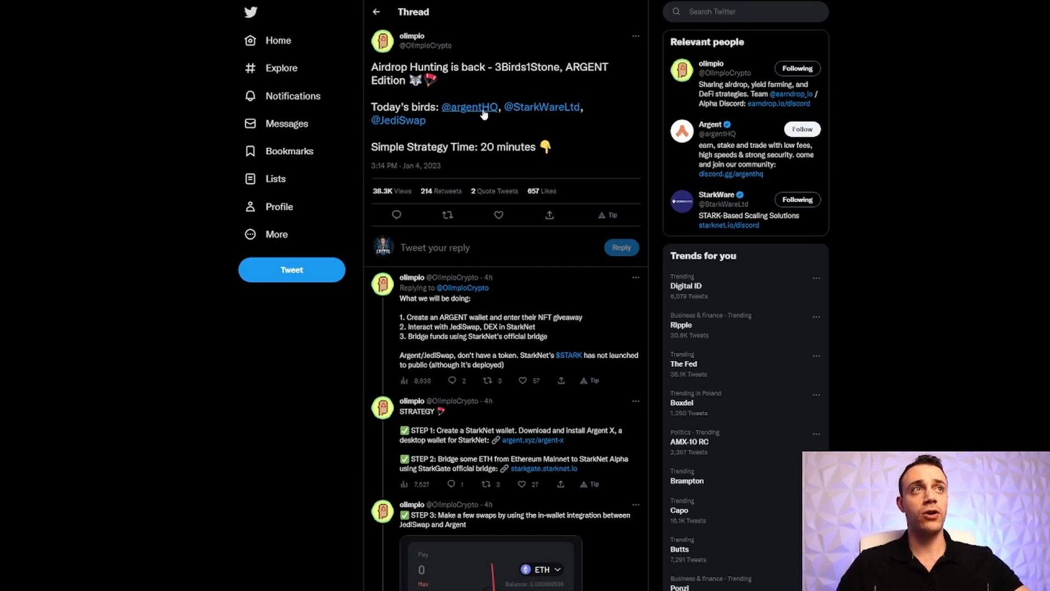
{"action": "mouse_move", "coordinate": [409, 122]}
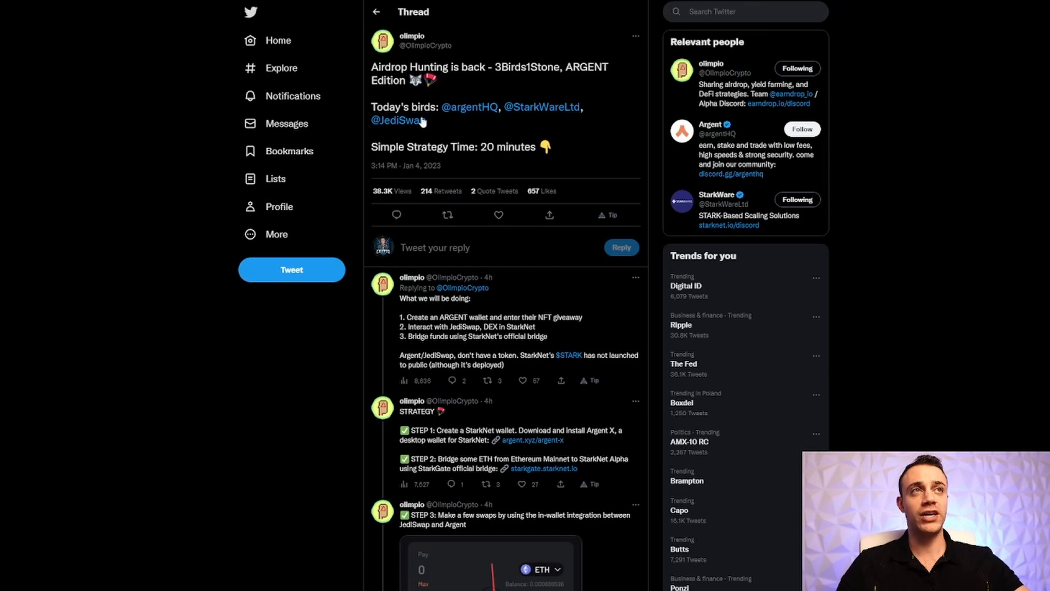
{"action": "mouse_move", "coordinate": [435, 125]}
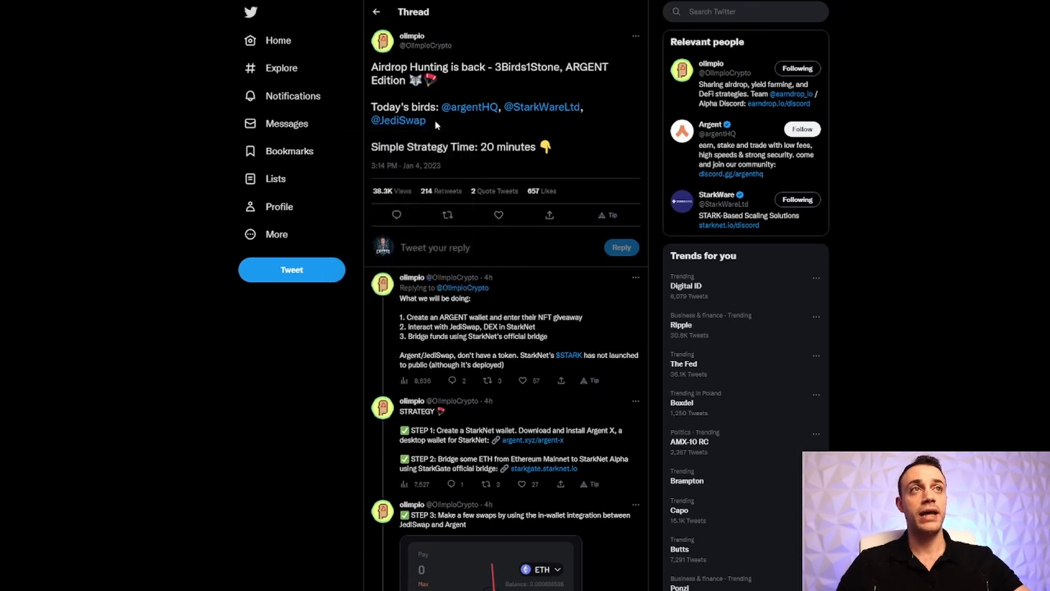
{"action": "mouse_move", "coordinate": [456, 57]}
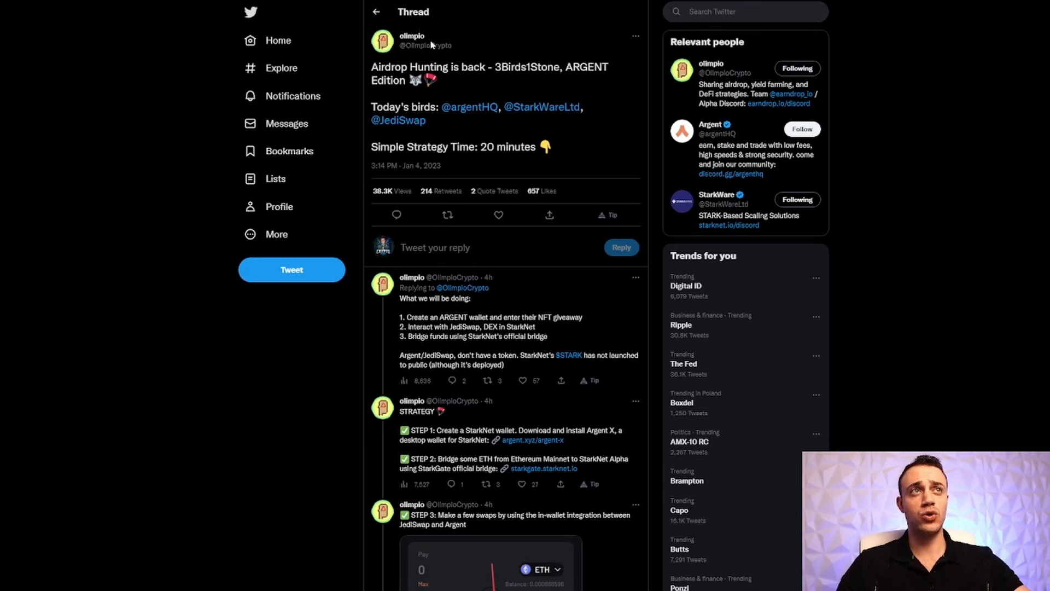
{"action": "mouse_move", "coordinate": [412, 40]}
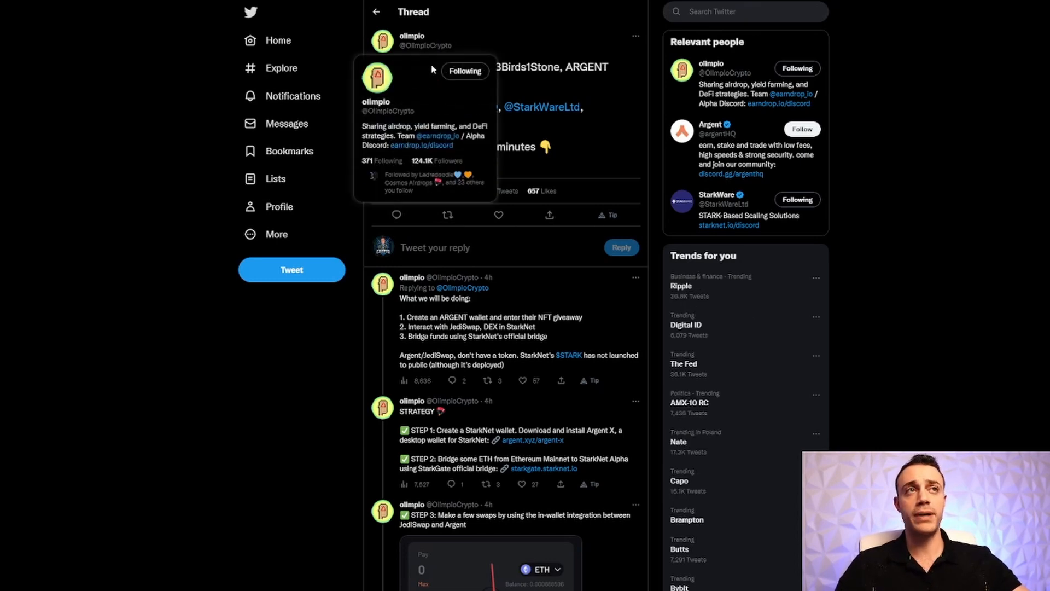
{"action": "mouse_move", "coordinate": [535, 84]}
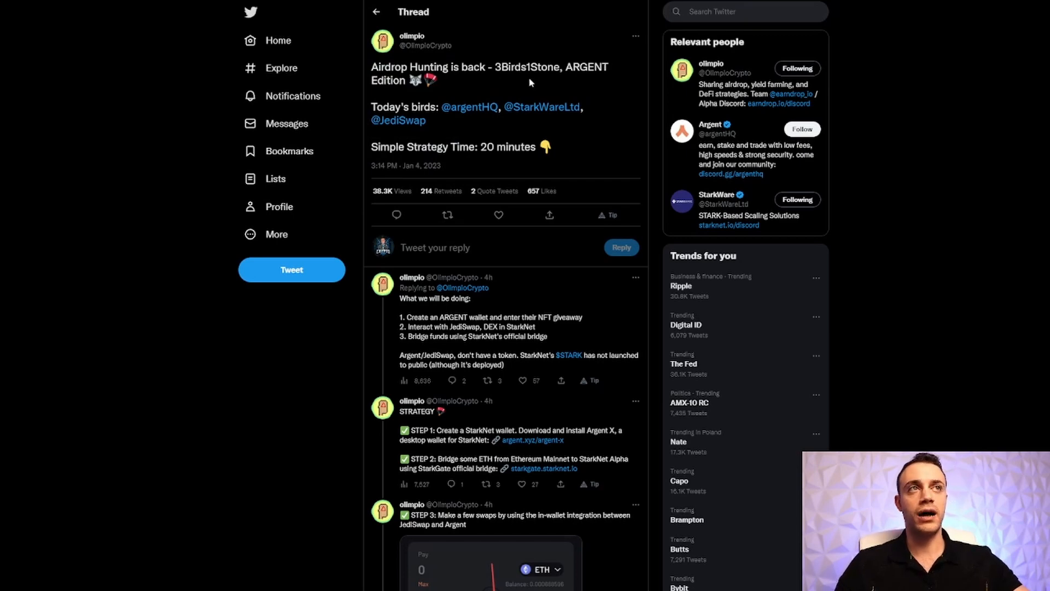
{"action": "mouse_move", "coordinate": [528, 83]}
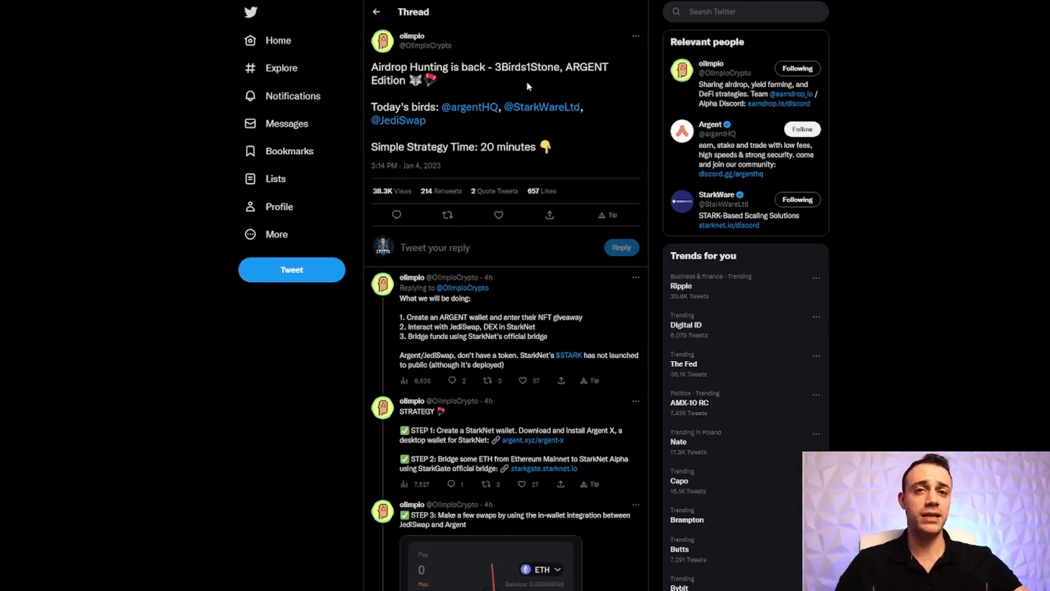
{"action": "mouse_move", "coordinate": [538, 55]}
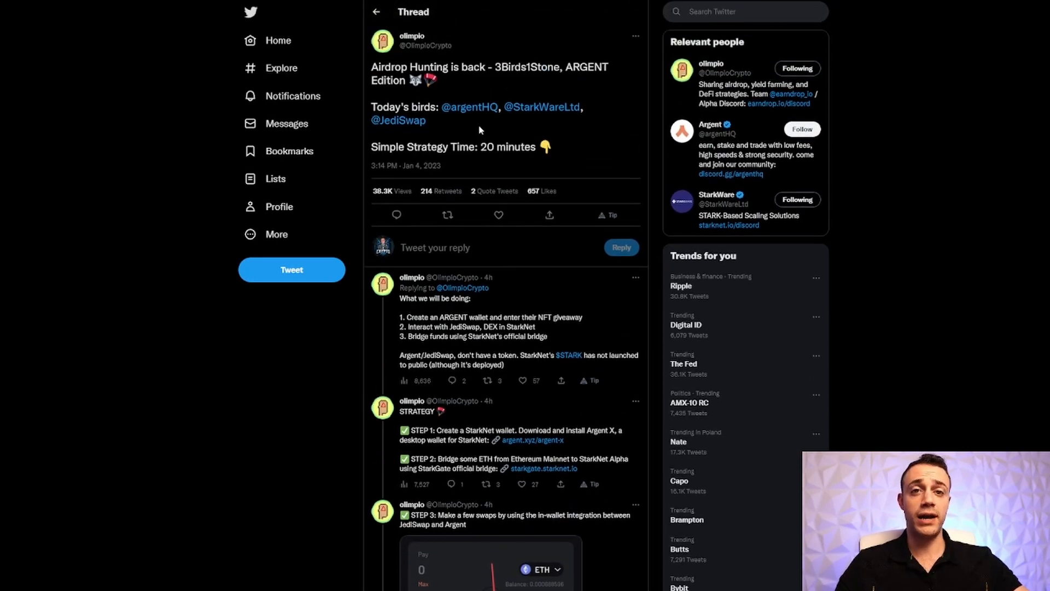
Scroll through the Argent website past the Argent X wallet download buttons.
{"action": "scroll", "scroll_direction": "down", "scroll_amount": 3}
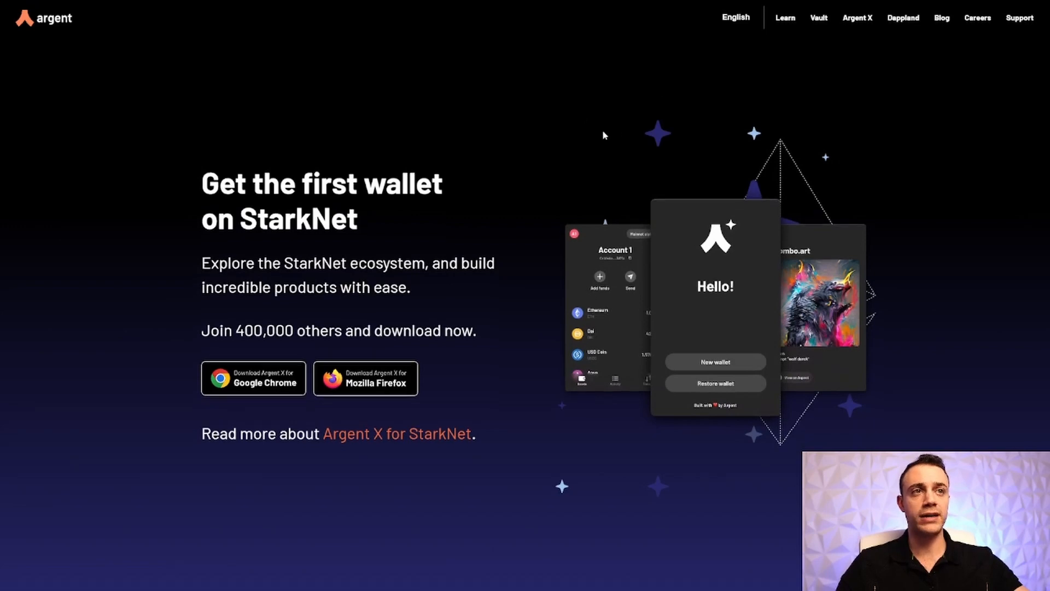
{"action": "scroll", "scroll_direction": "down", "scroll_amount": 3}
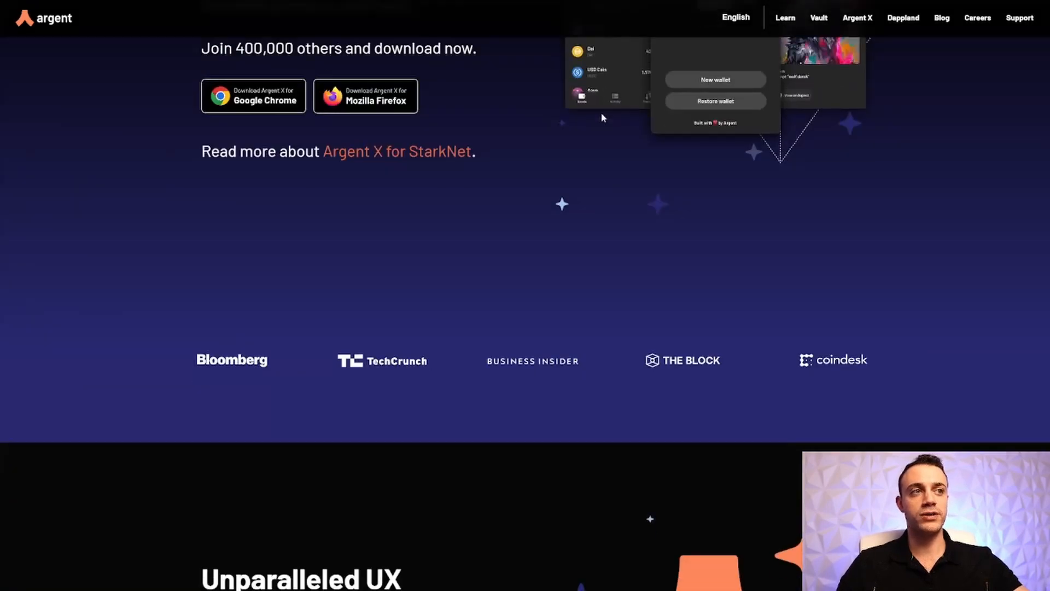
{"action": "scroll", "scroll_direction": "up", "scroll_amount": 3}
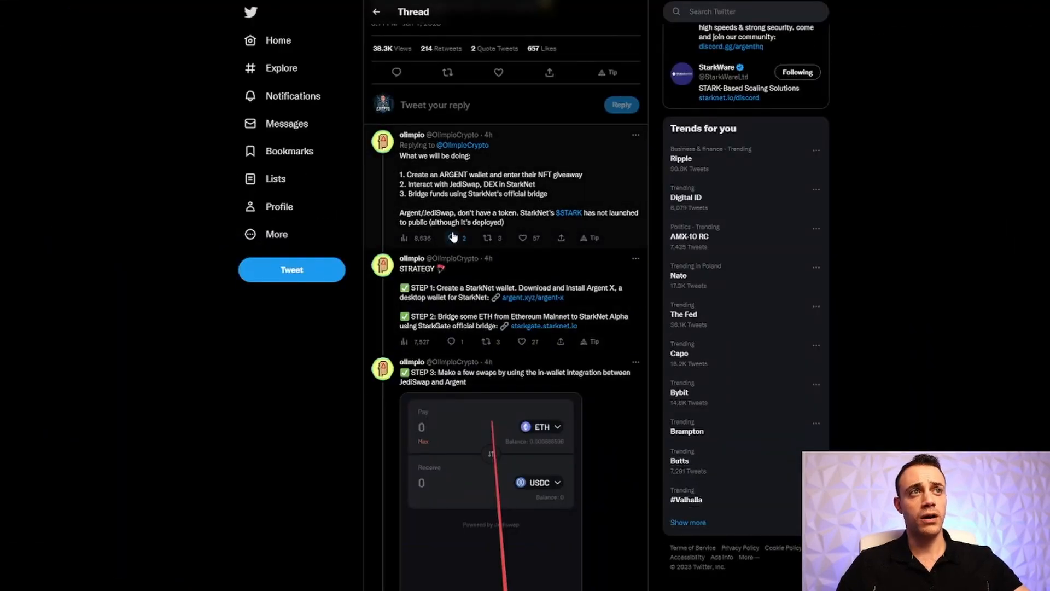
{"action": "mouse_move", "coordinate": [502, 323]}
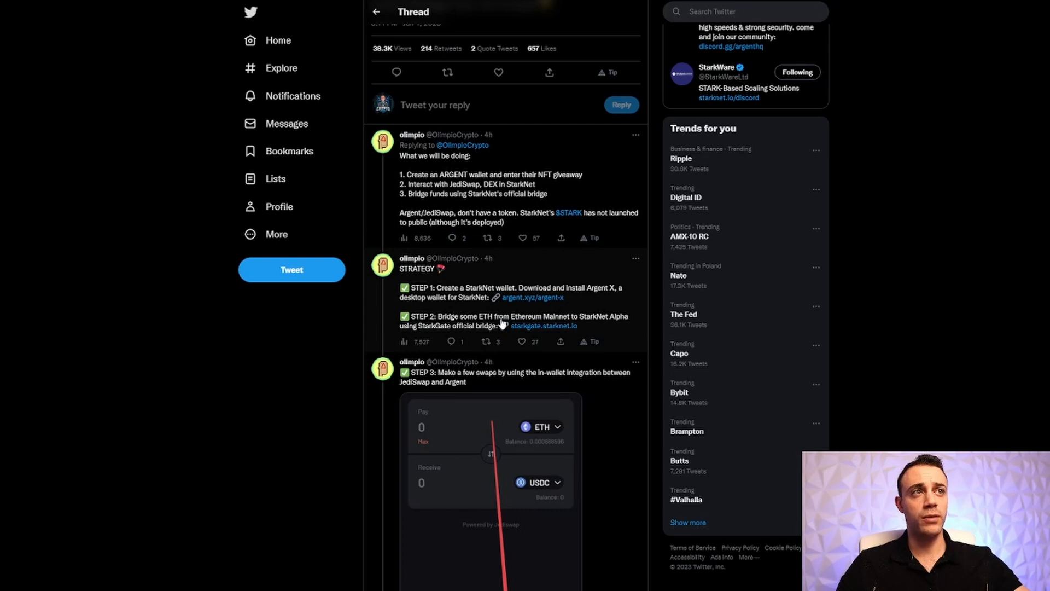
{"action": "mouse_move", "coordinate": [545, 325]}
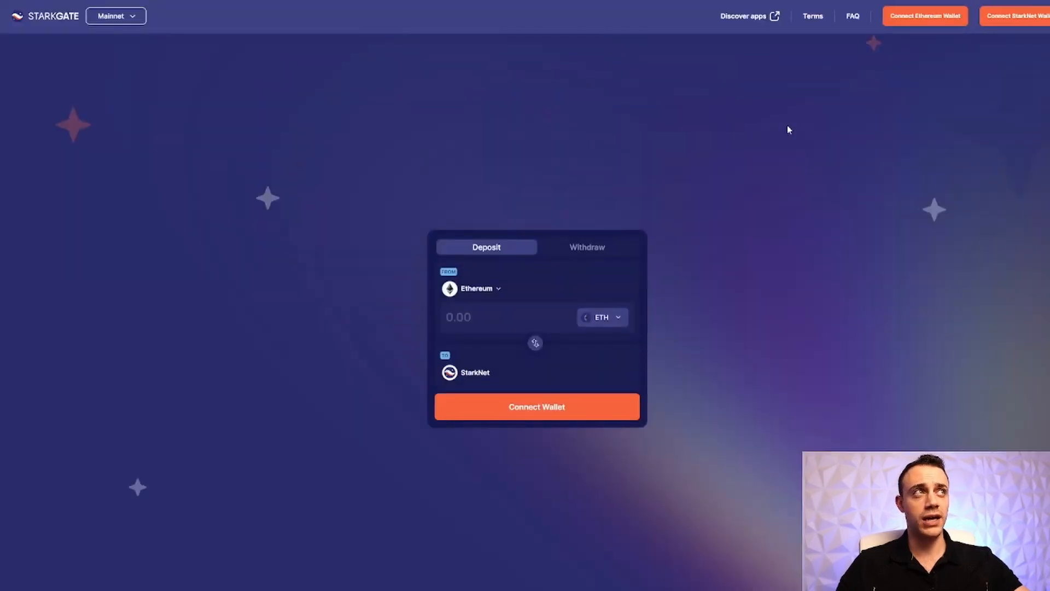
Connect the StarkNet wallet to the StarkGate bridge.
{"action": "left_click", "coordinate": [537, 406]}
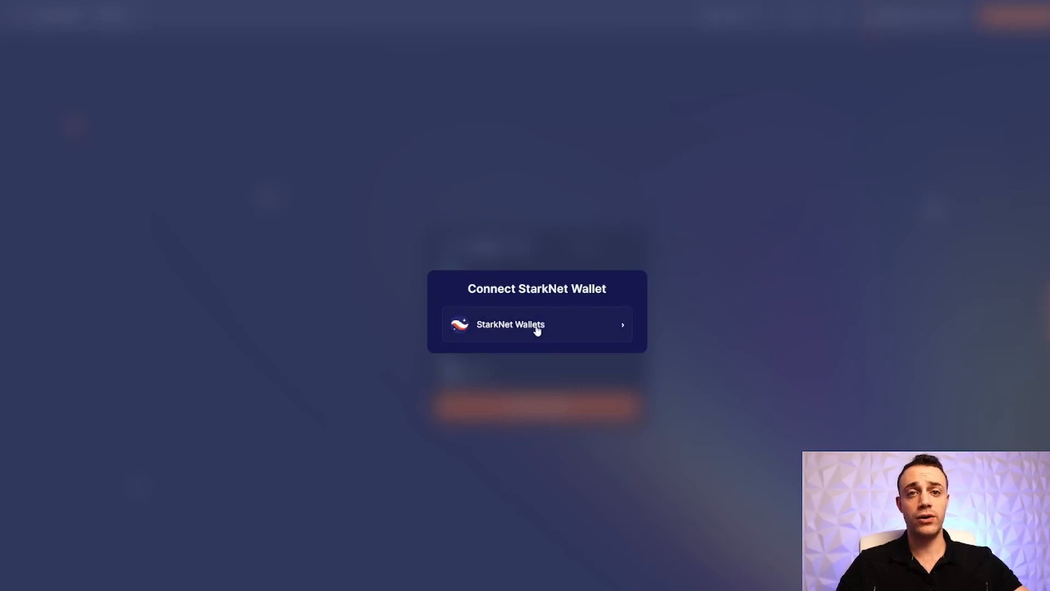
{"action": "left_click", "coordinate": [537, 325]}
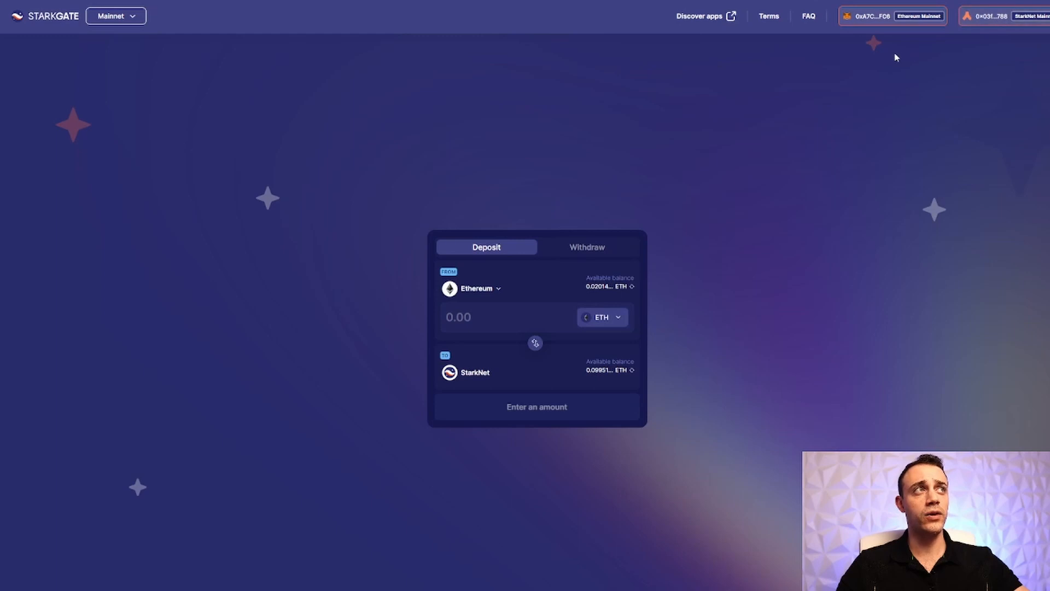
{"action": "mouse_move", "coordinate": [596, 298]}
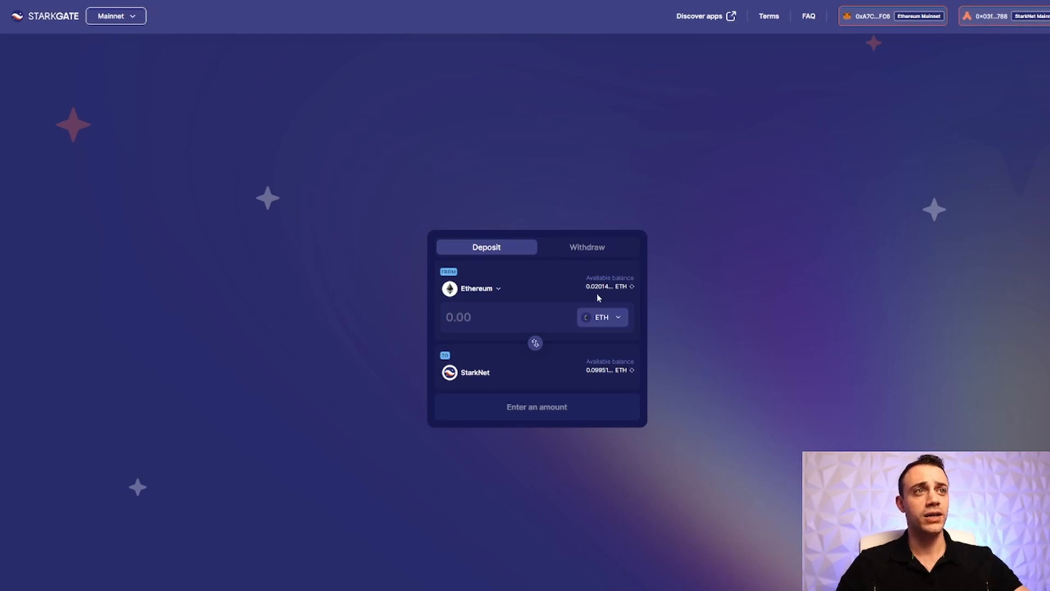
{"action": "mouse_move", "coordinate": [489, 381]}
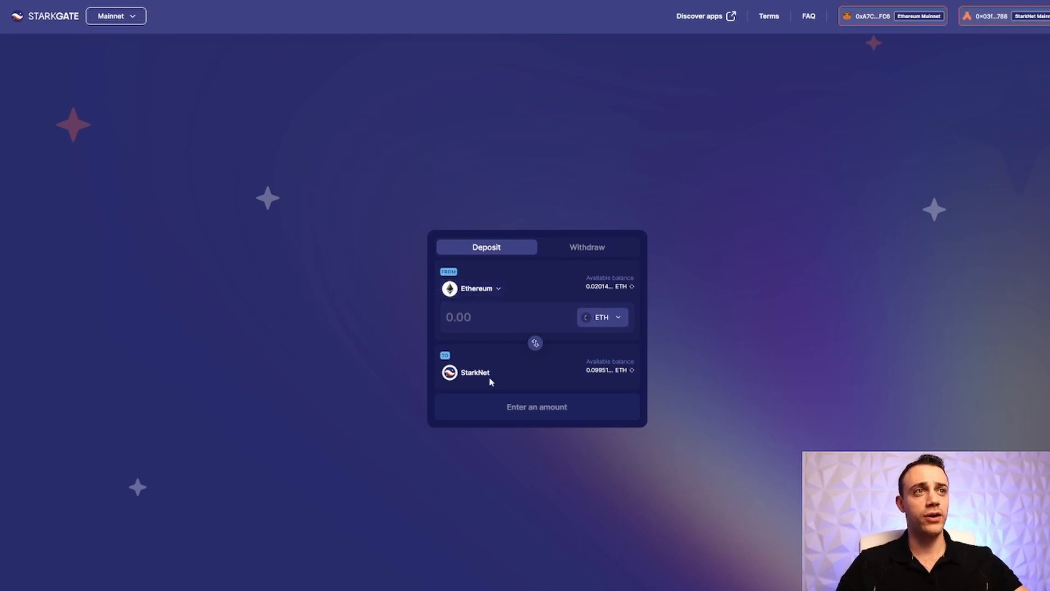
{"action": "mouse_move", "coordinate": [647, 302]}
{"action": "type", "text": "0"}
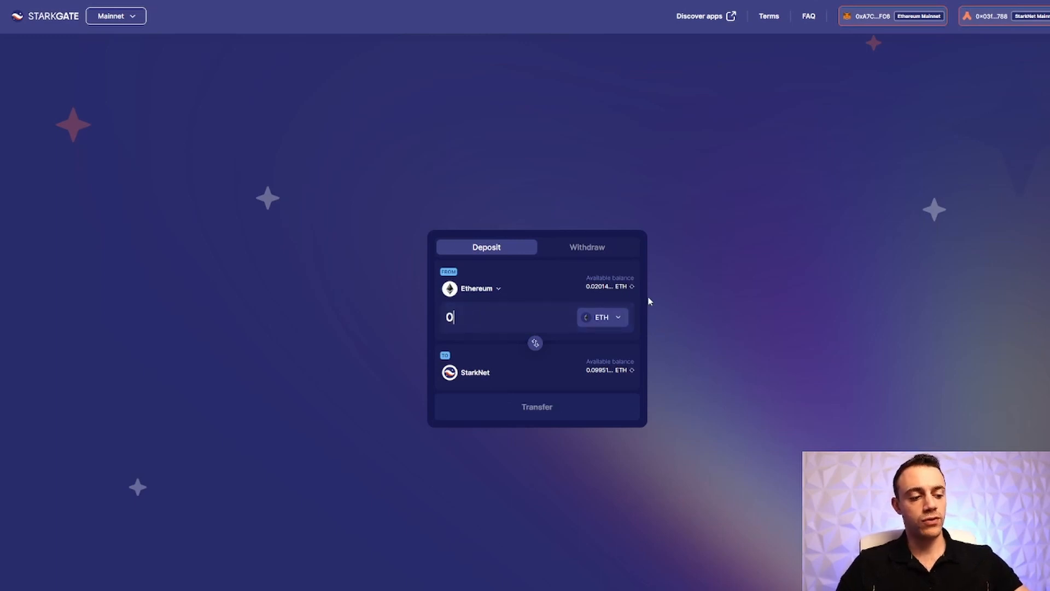
Enter 0.01 ETH as the deposit amount and start the transfer to StarkNet.
{"action": "type", "text": "."}
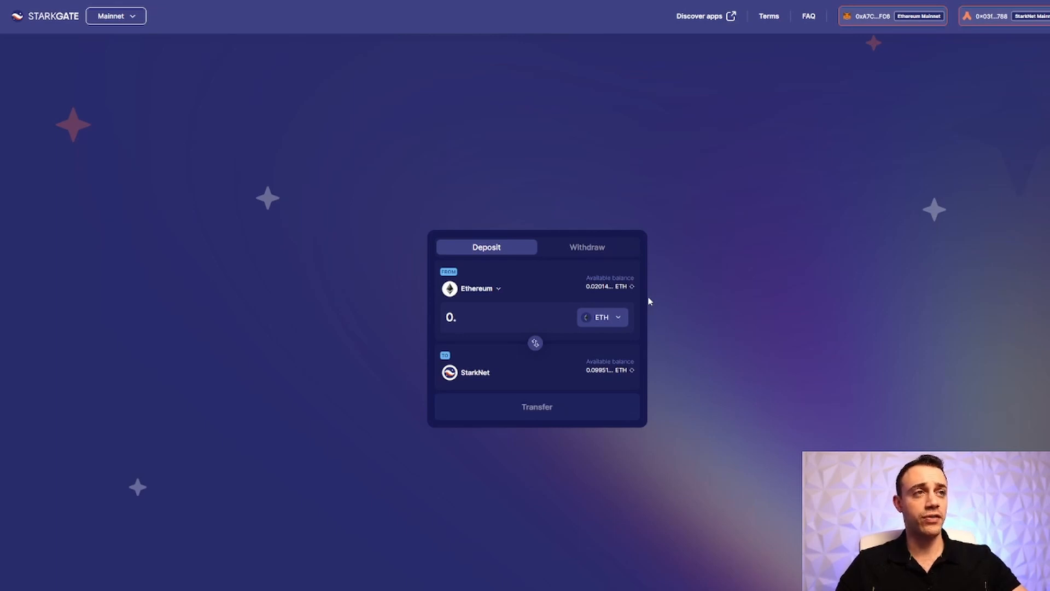
{"action": "type", "text": "0"}
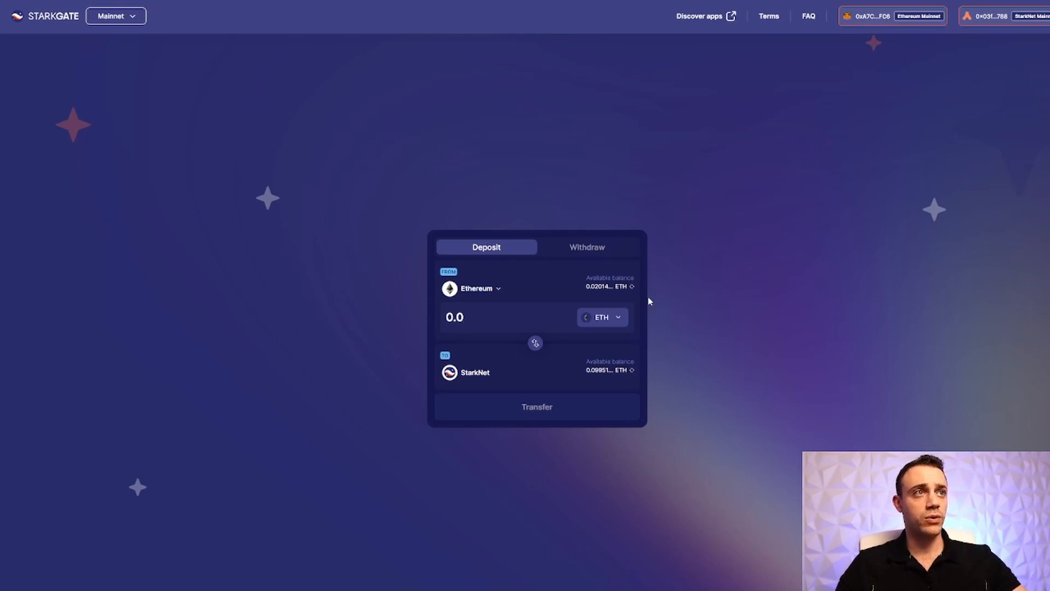
{"action": "type", "text": "0.01"}
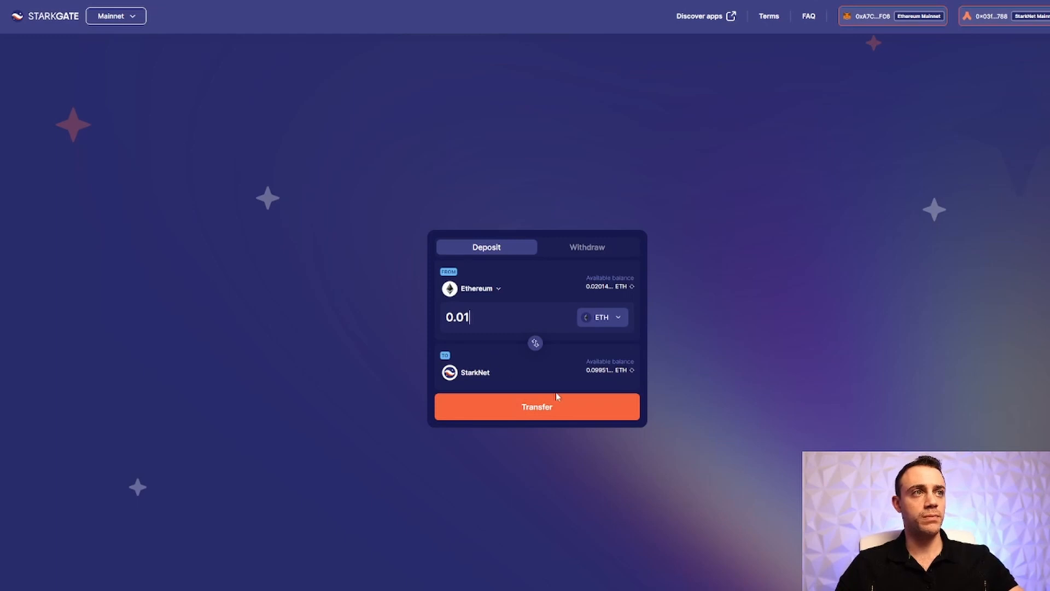
{"action": "left_click", "coordinate": [536, 407]}
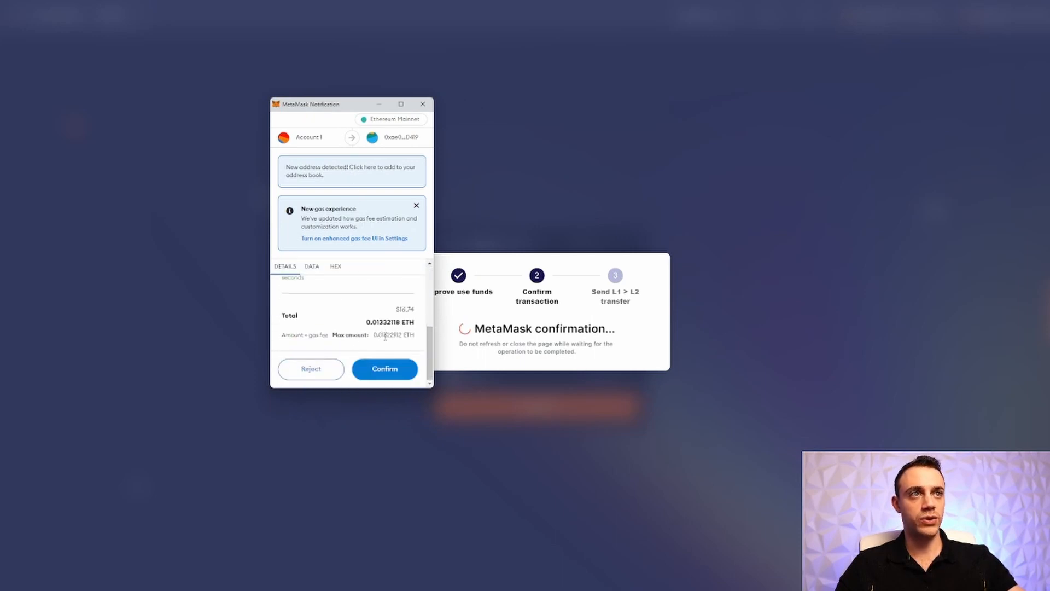
Confirm the deposit in MetaMask, dismiss the balance popup and return to the Twitter thread.
{"action": "left_click", "coordinate": [385, 369]}
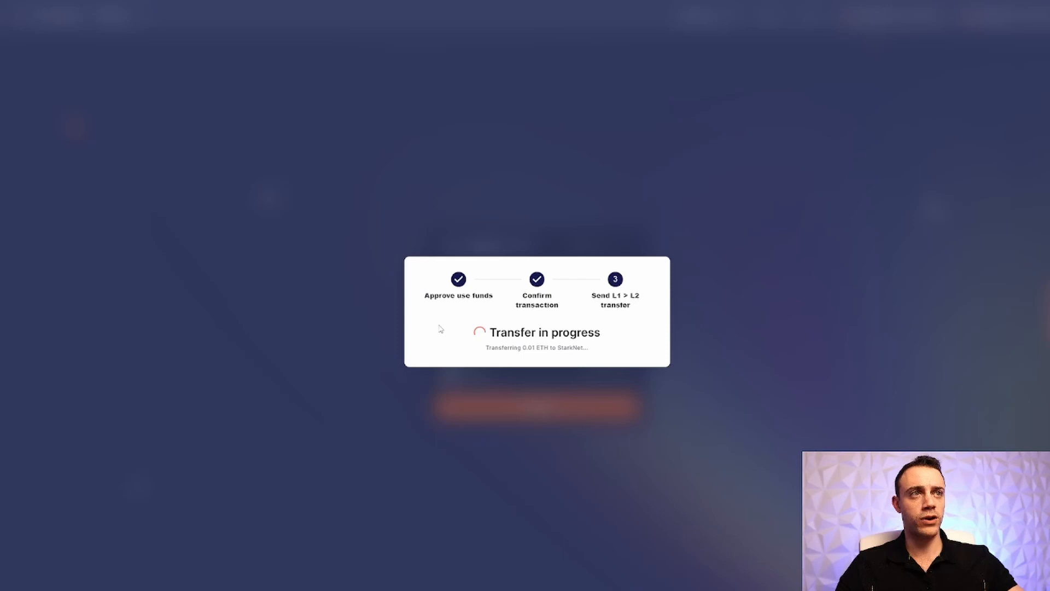
{"action": "mouse_move", "coordinate": [510, 308]}
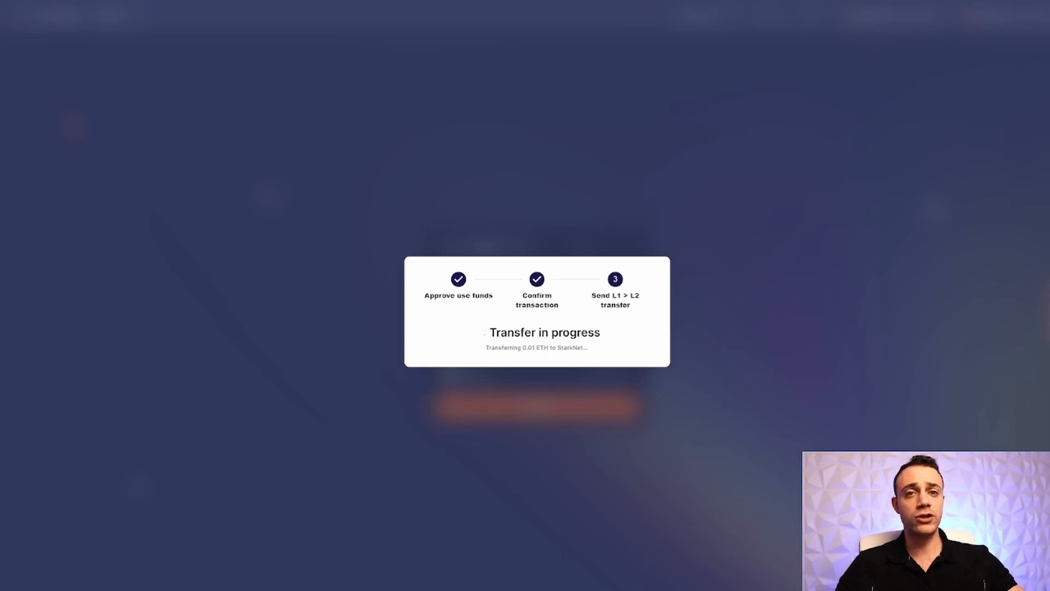
{"action": "mouse_move", "coordinate": [672, 3]}
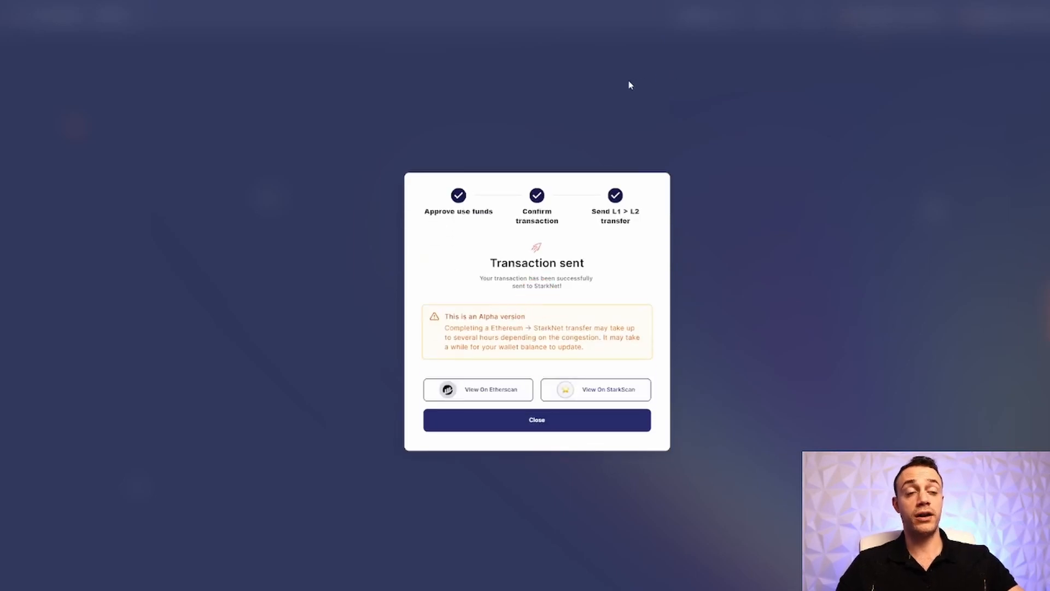
{"action": "mouse_move", "coordinate": [611, 269]}
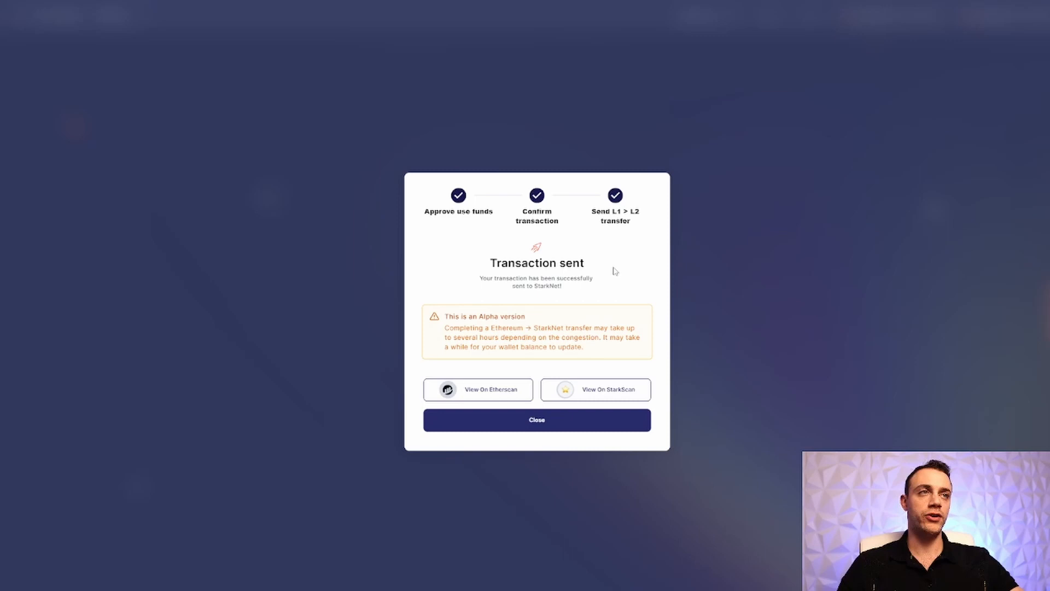
{"action": "mouse_move", "coordinate": [603, 323]}
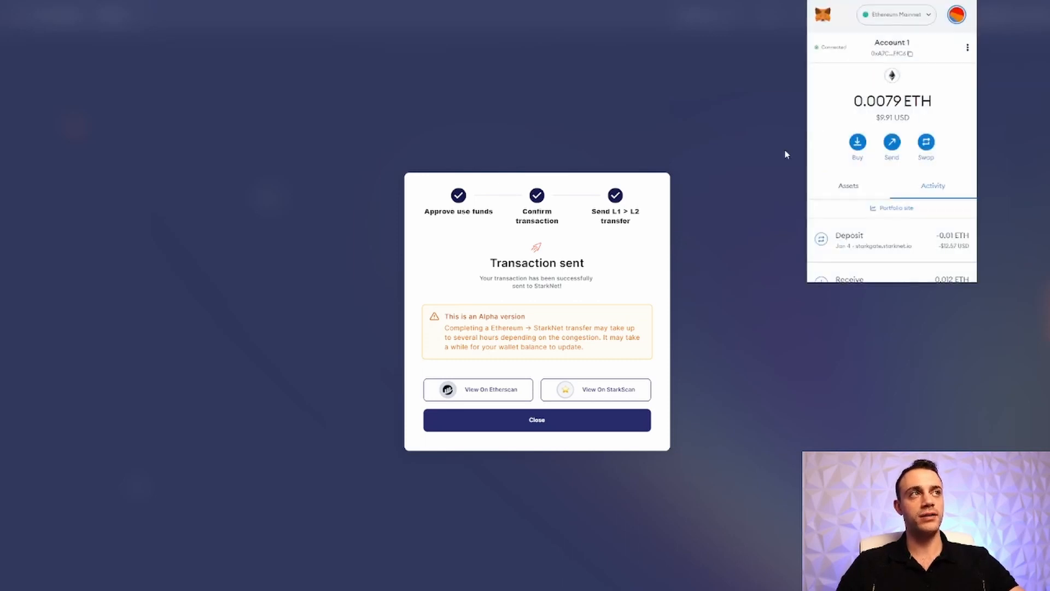
{"action": "left_click", "coordinate": [786, 154]}
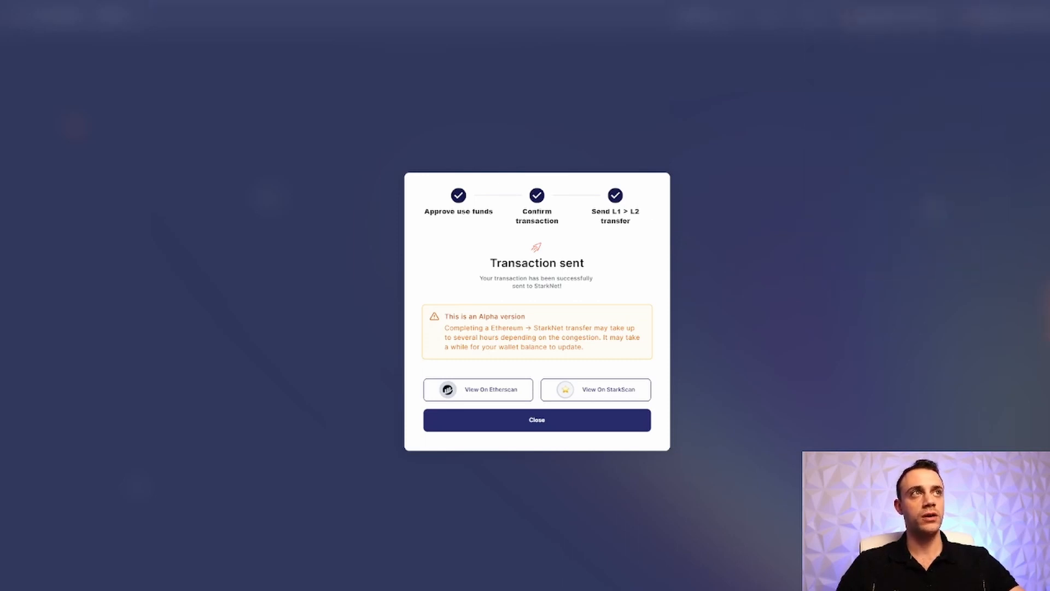
{"action": "left_click", "coordinate": [537, 420]}
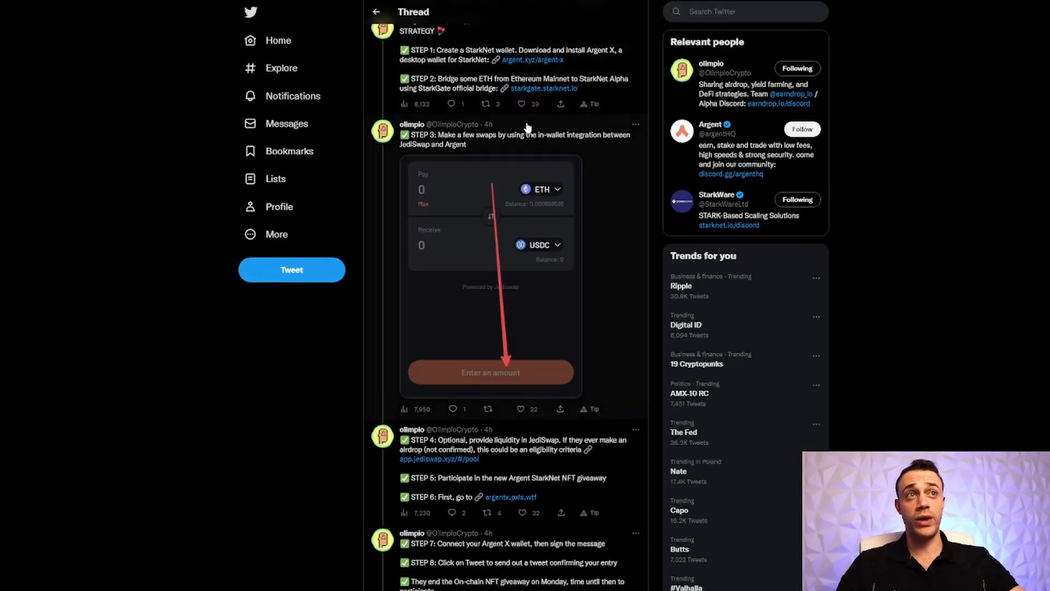
Scroll up the Twitter thread to read the swap step of the strategy.
{"action": "scroll", "scroll_direction": "up", "scroll_amount": 3}
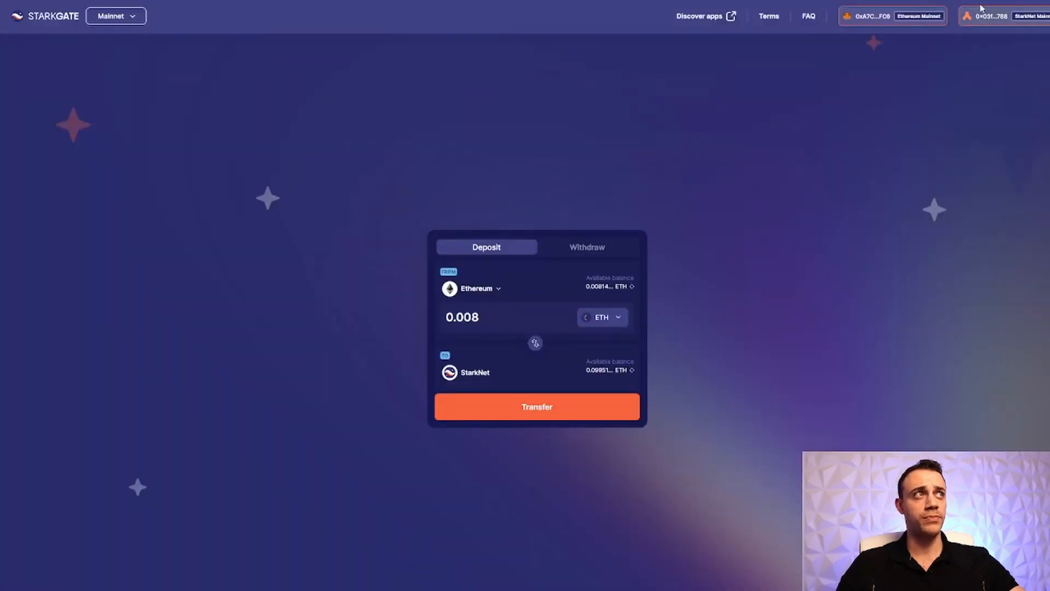
In Argent X's swap screen, review and approve a 0.02 ETH to USDC swap.
{"action": "left_click", "coordinate": [1003, 16]}
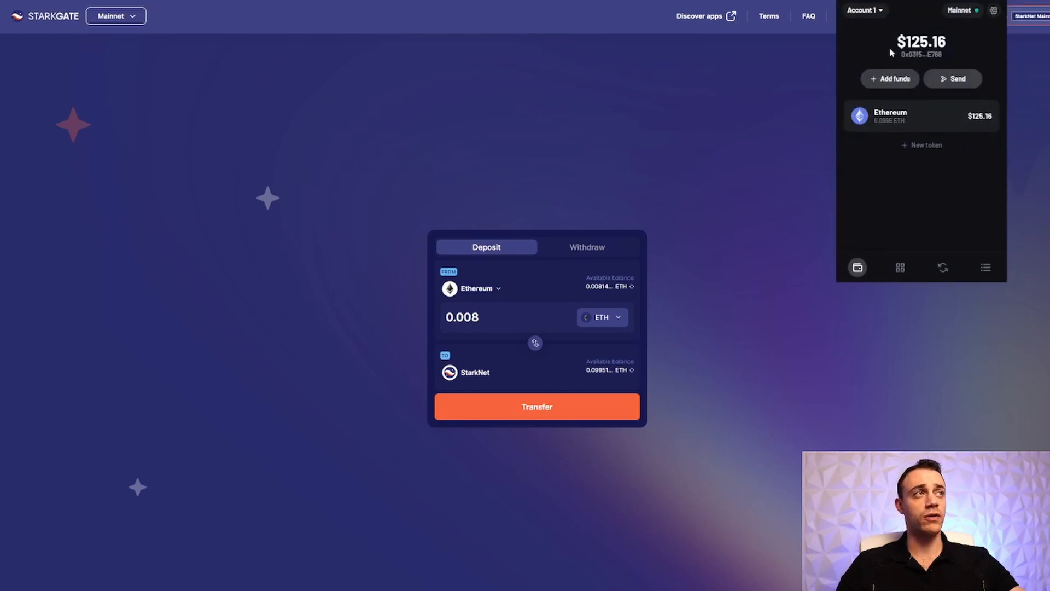
{"action": "mouse_move", "coordinate": [933, 214]}
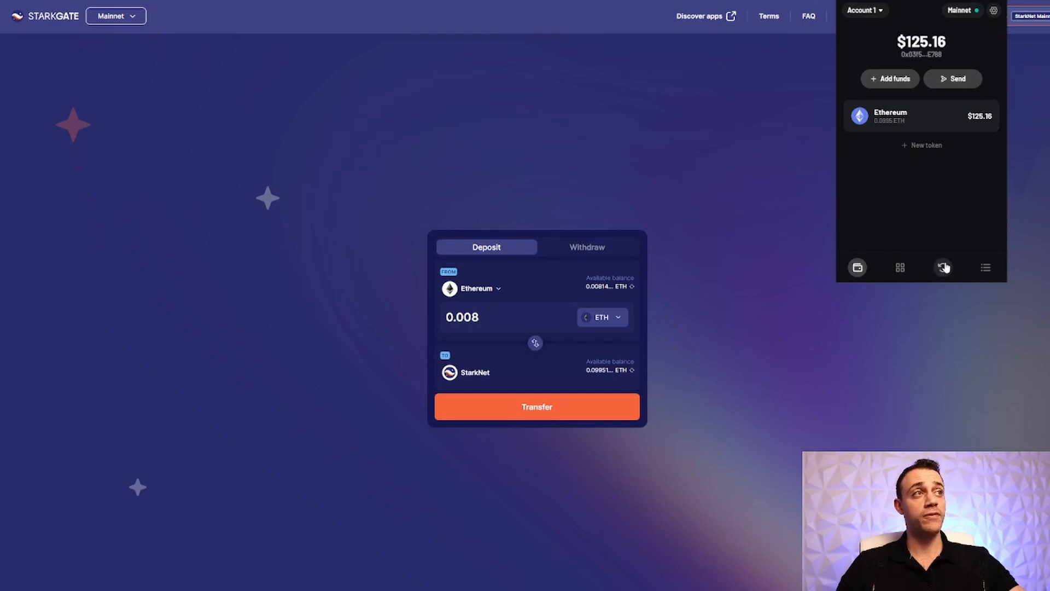
{"action": "left_click", "coordinate": [944, 267]}
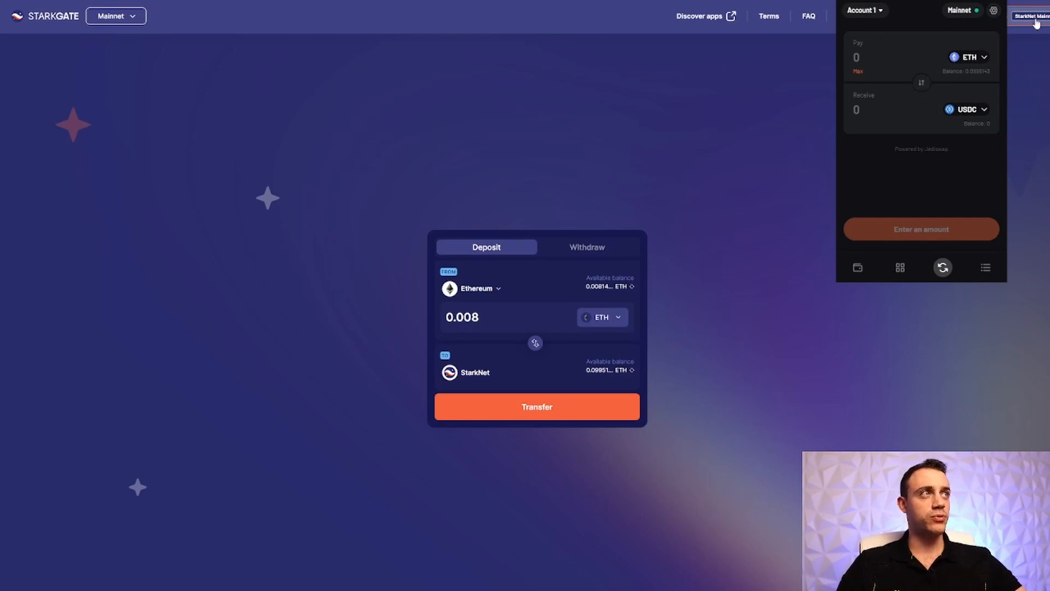
{"action": "type", "text": "0.05"}
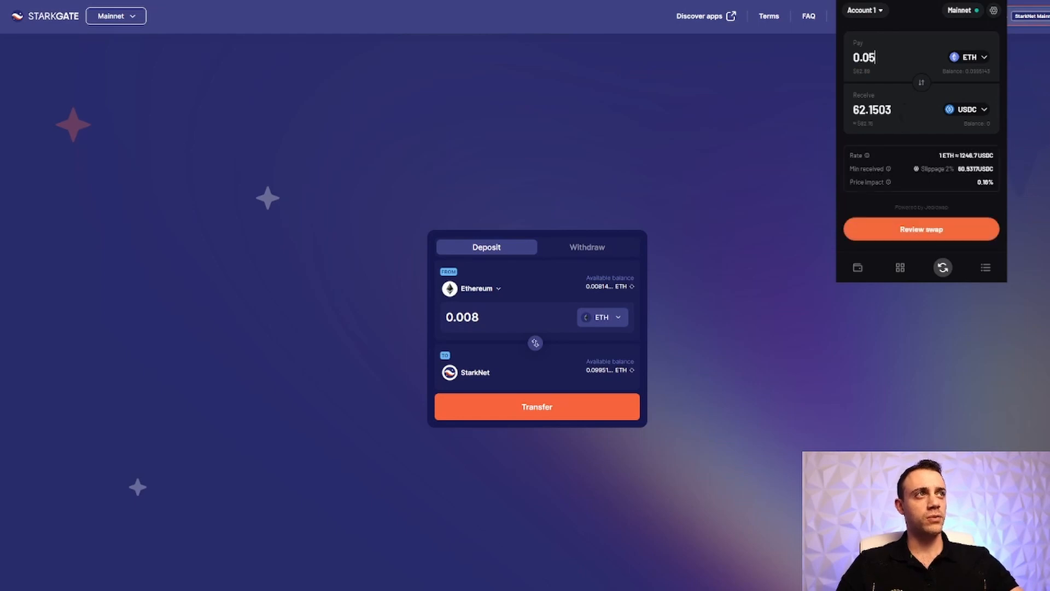
{"action": "mouse_move", "coordinate": [948, 102]}
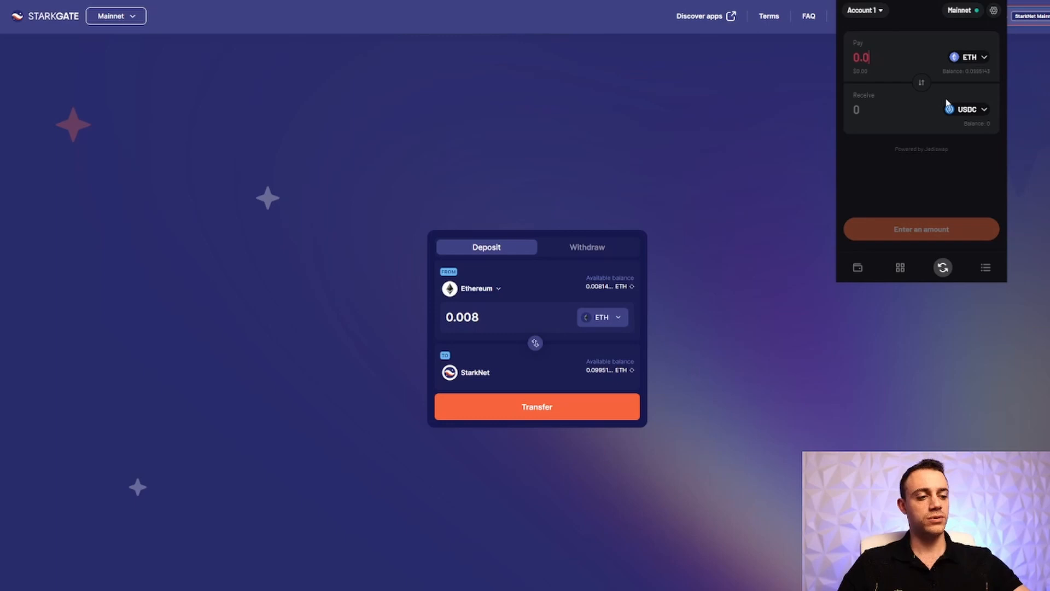
{"action": "type", "text": "0.02"}
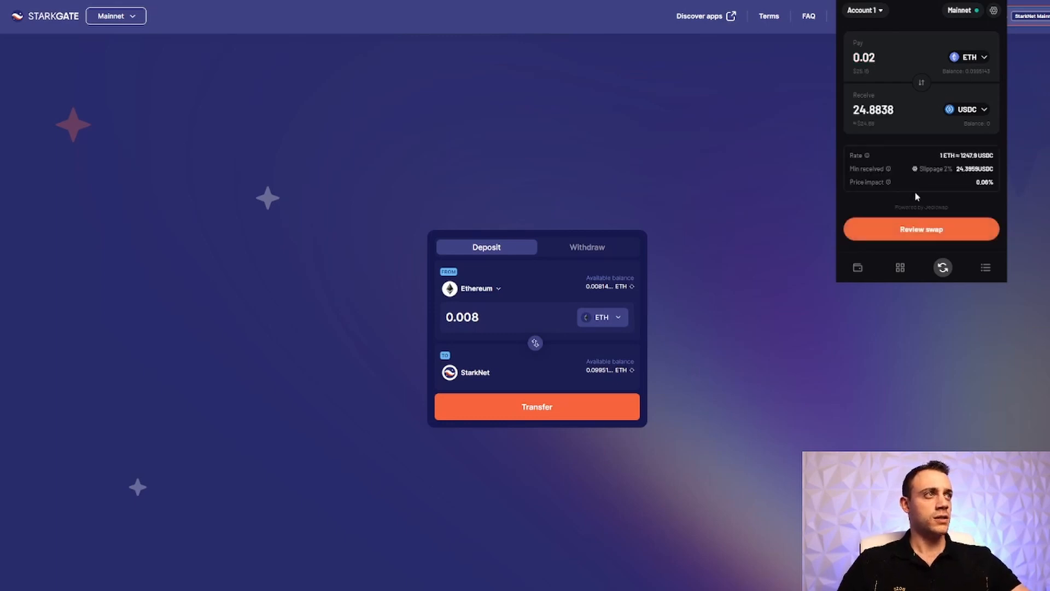
{"action": "left_click", "coordinate": [920, 229]}
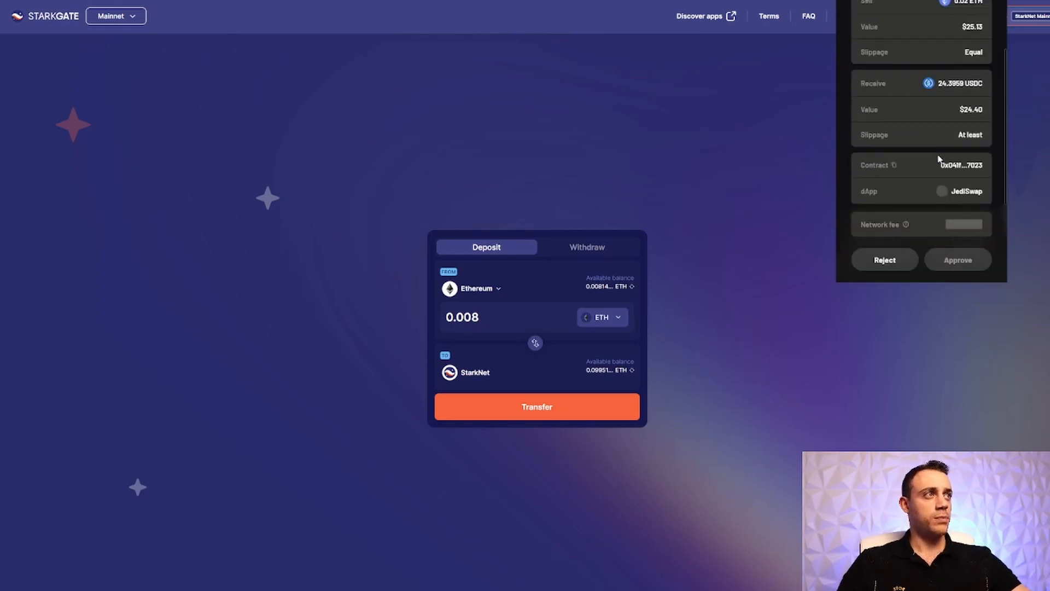
{"action": "scroll", "scroll_direction": "down", "scroll_amount": 3}
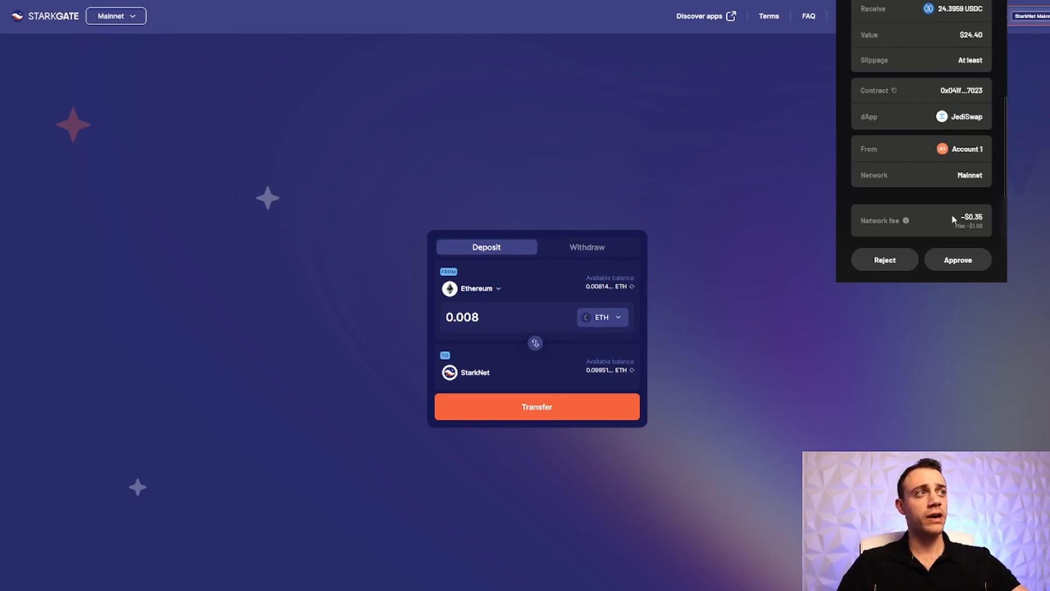
{"action": "left_click", "coordinate": [957, 260]}
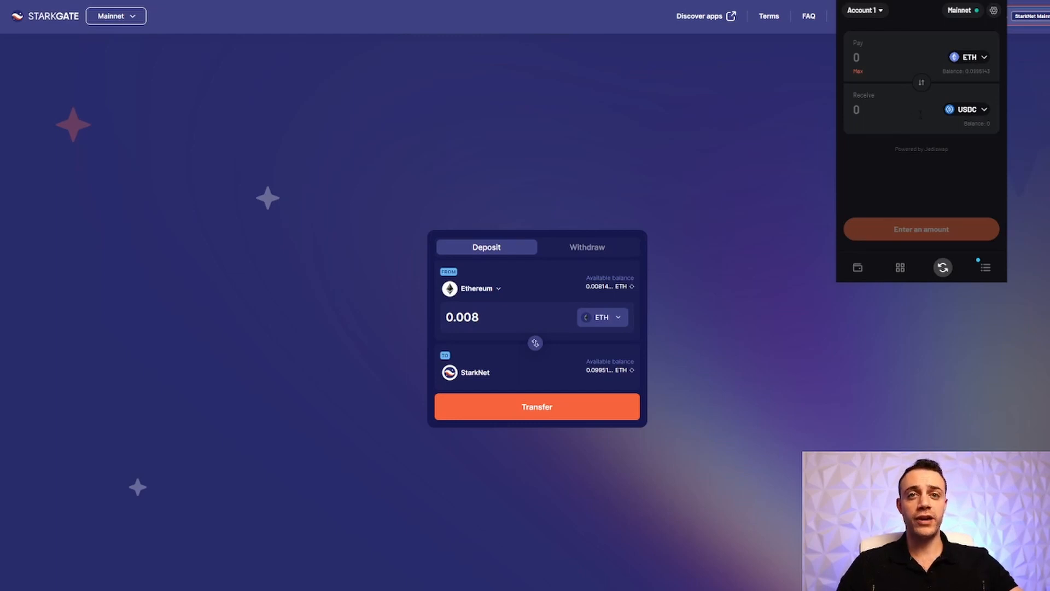
Review a repeated 0.02 ETH to USDC swap and reject it.
{"action": "type", "text": "0.02"}
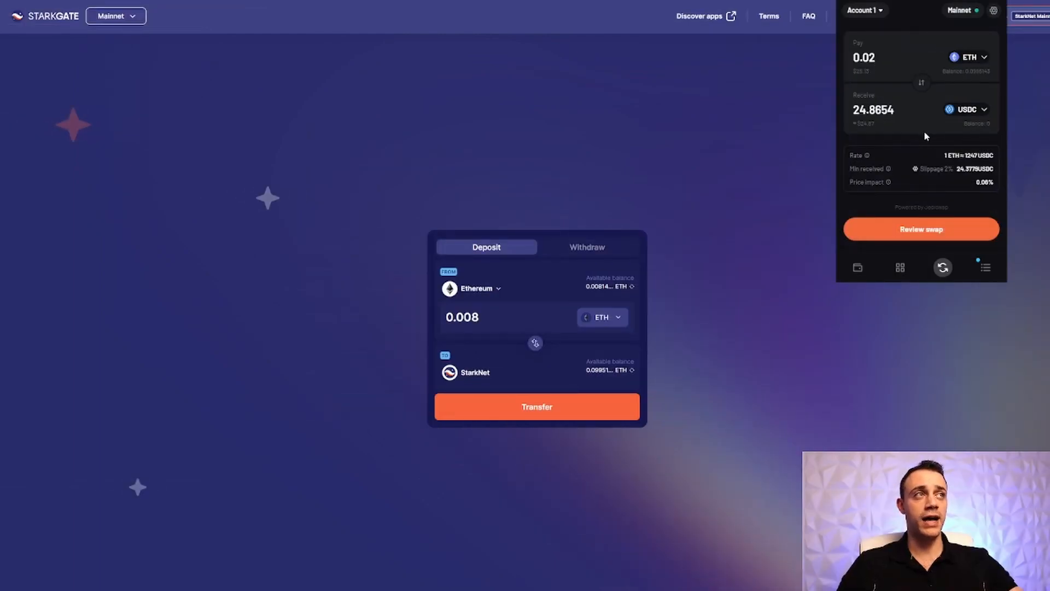
{"action": "mouse_move", "coordinate": [934, 134]}
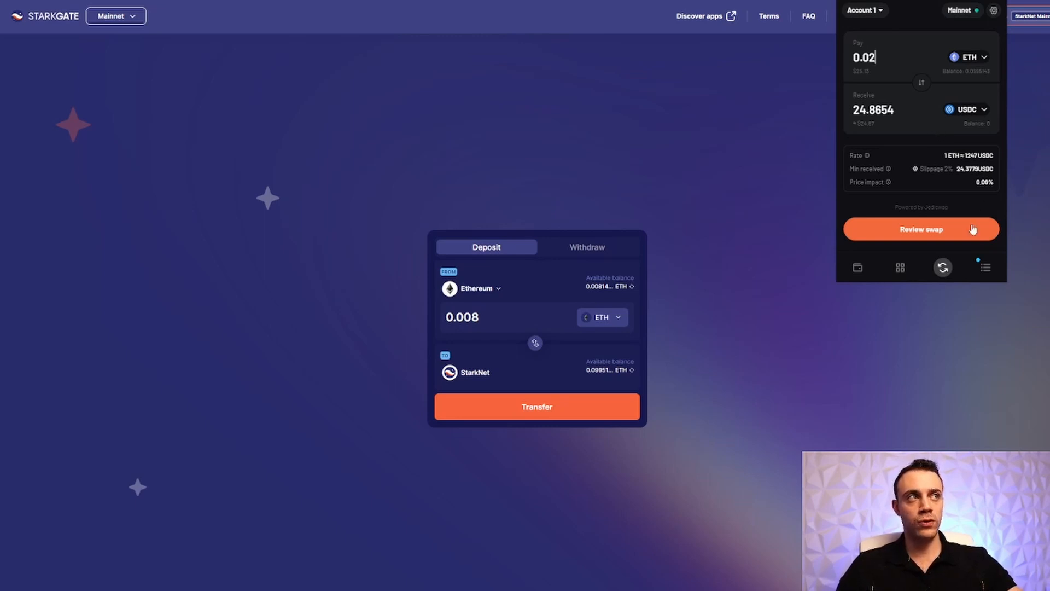
{"action": "left_click", "coordinate": [920, 230]}
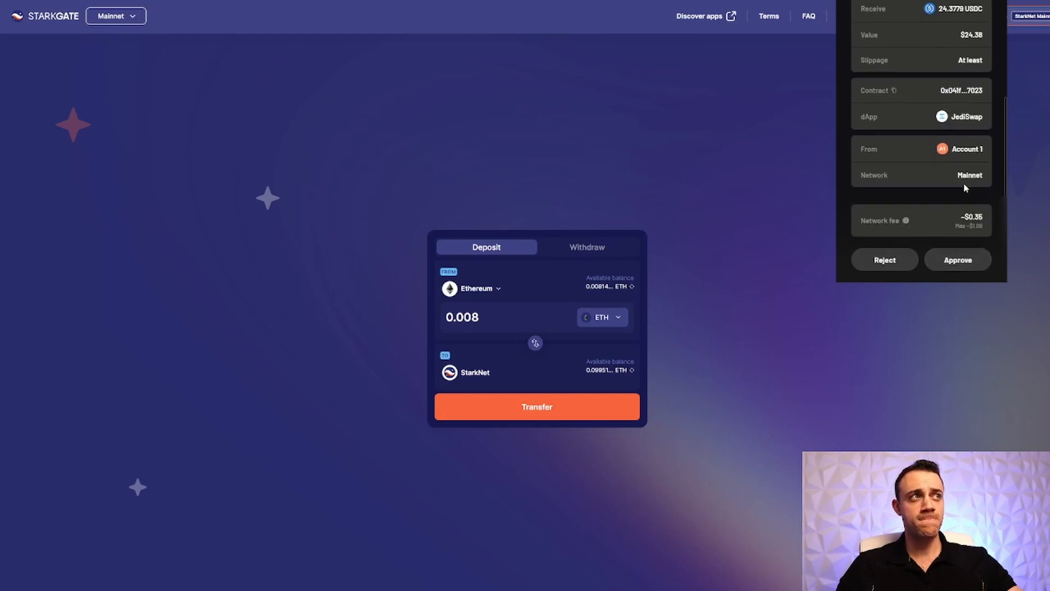
{"action": "mouse_move", "coordinate": [969, 198]}
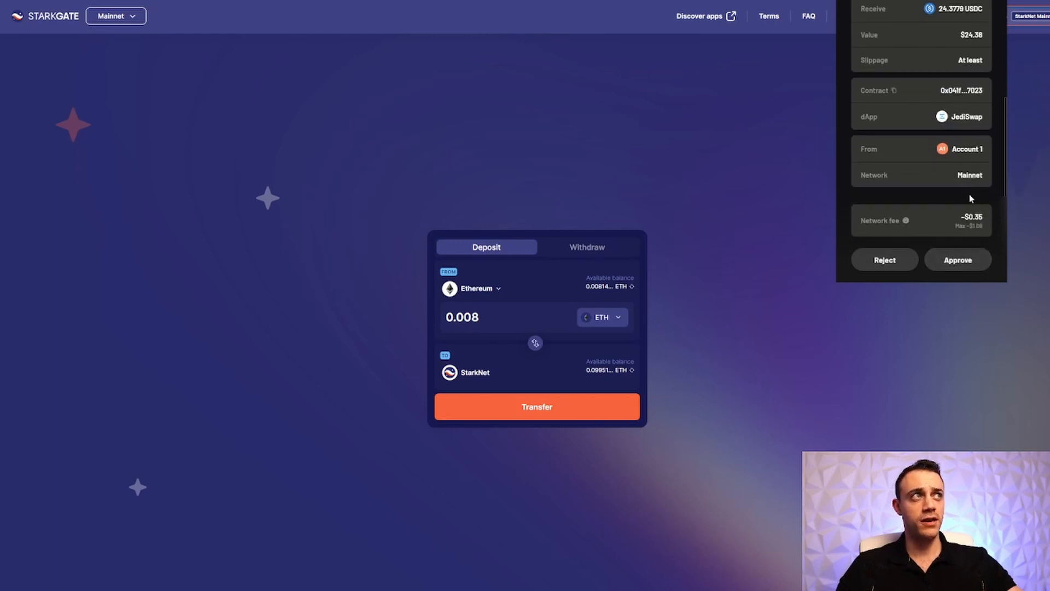
{"action": "scroll", "scroll_direction": "up", "scroll_amount": 3}
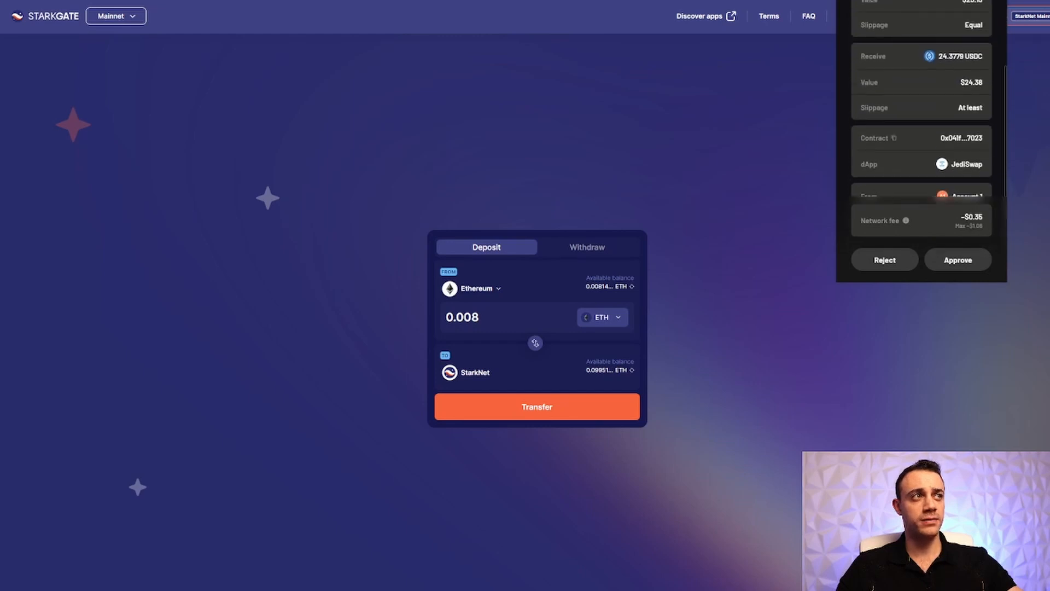
{"action": "mouse_move", "coordinate": [867, 267]}
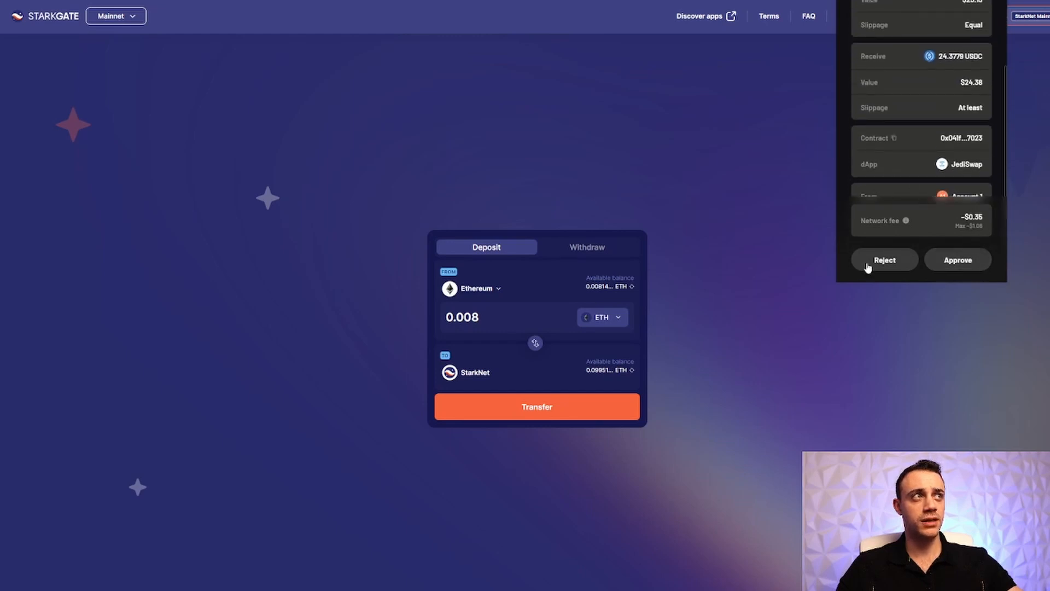
{"action": "left_click", "coordinate": [883, 260]}
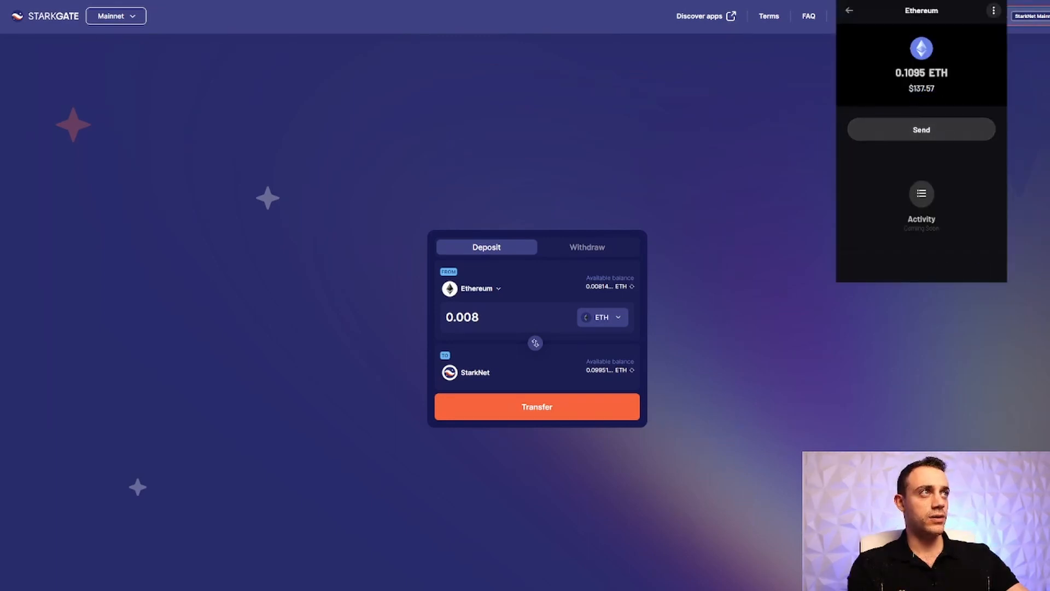
Swap another 0.02 ETH for USDC in Argent X and approve it.
{"action": "left_click", "coordinate": [848, 11]}
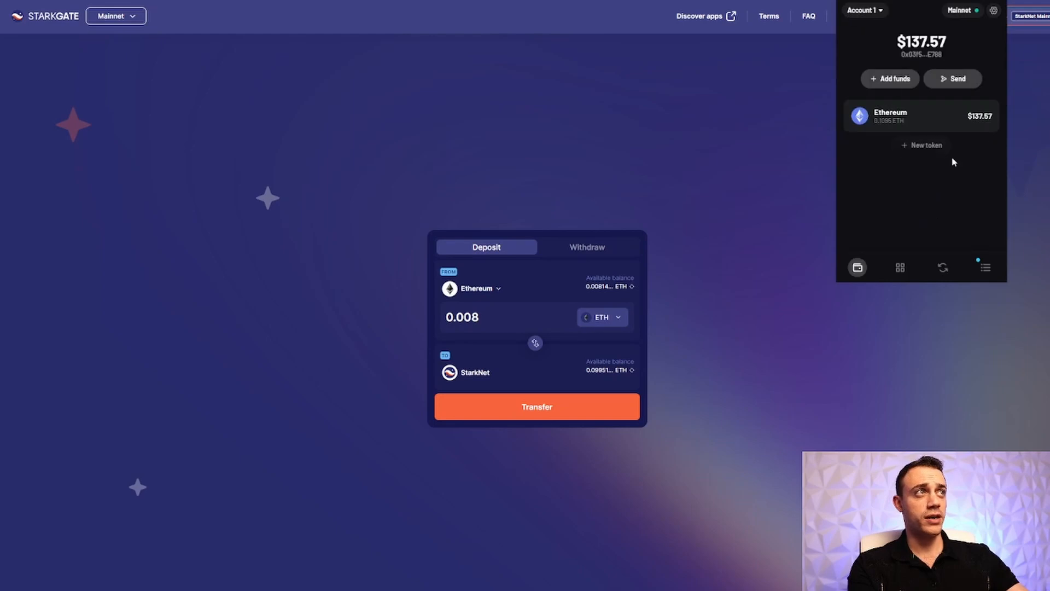
{"action": "left_click", "coordinate": [942, 268]}
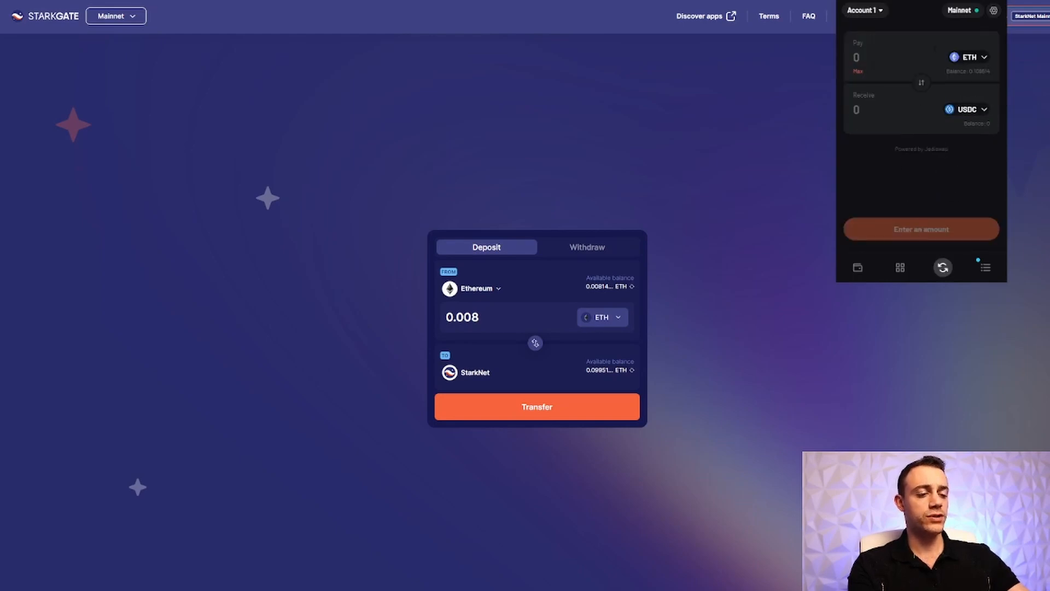
{"action": "type", "text": "0.02"}
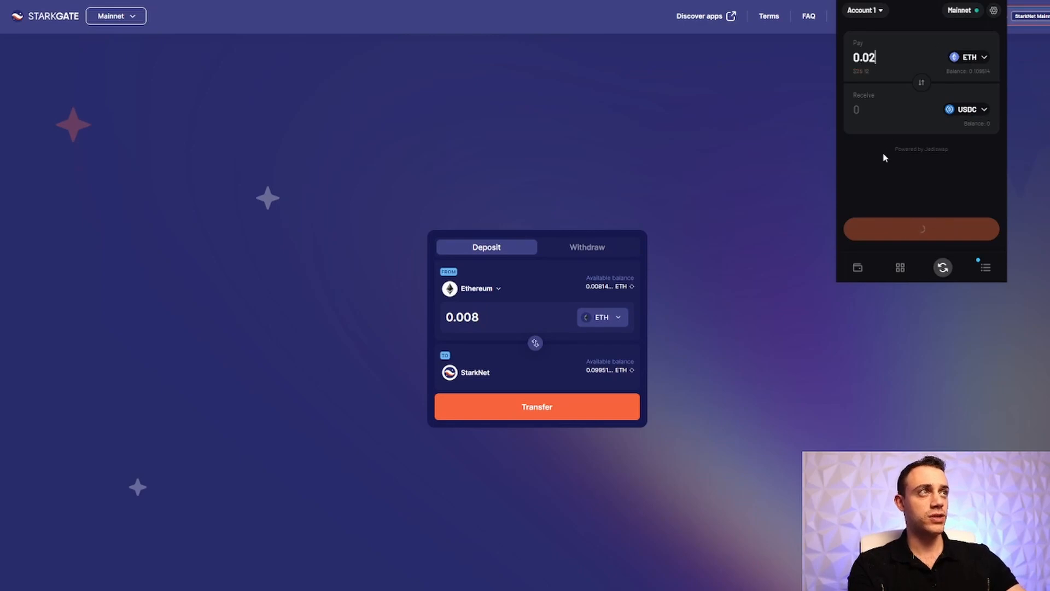
{"action": "left_click", "coordinate": [921, 228]}
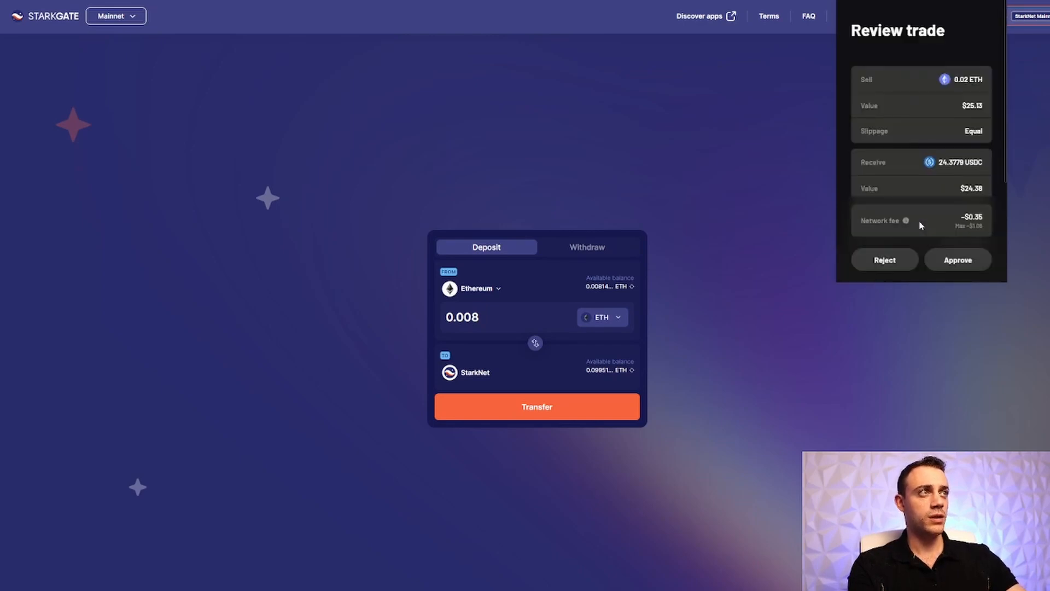
{"action": "left_click", "coordinate": [958, 260]}
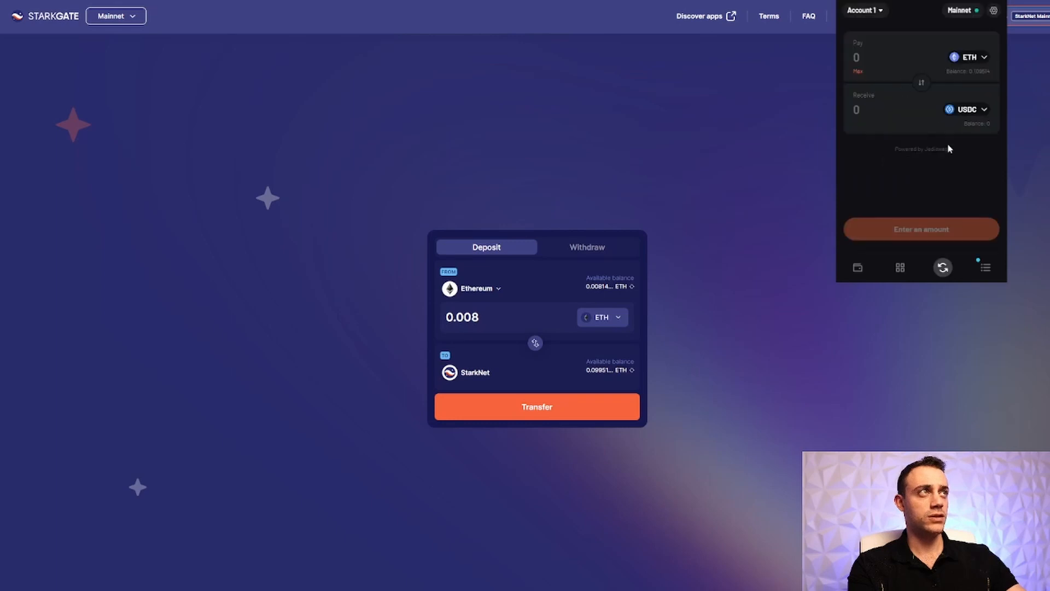
Open the pending swap transaction's details from the wallet's Activity list.
{"action": "left_click", "coordinate": [985, 268]}
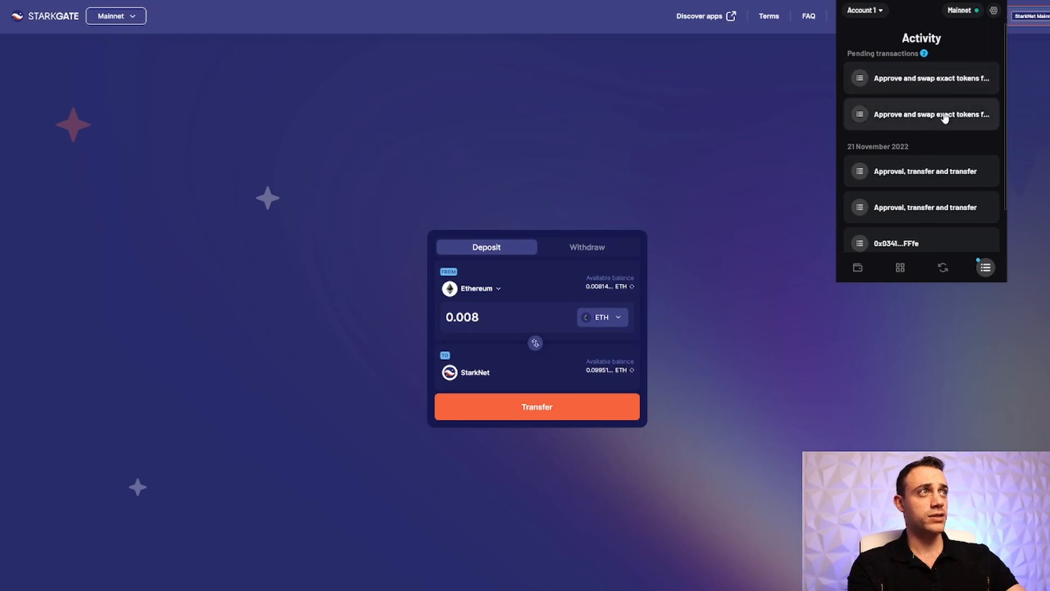
{"action": "left_click", "coordinate": [931, 114]}
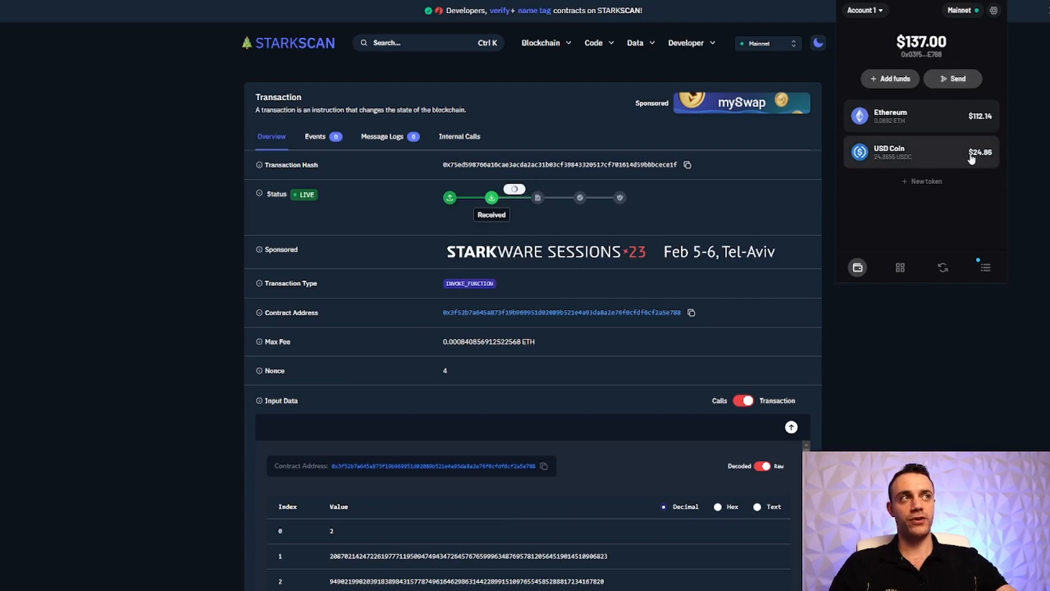
{"action": "mouse_move", "coordinate": [895, 117]}
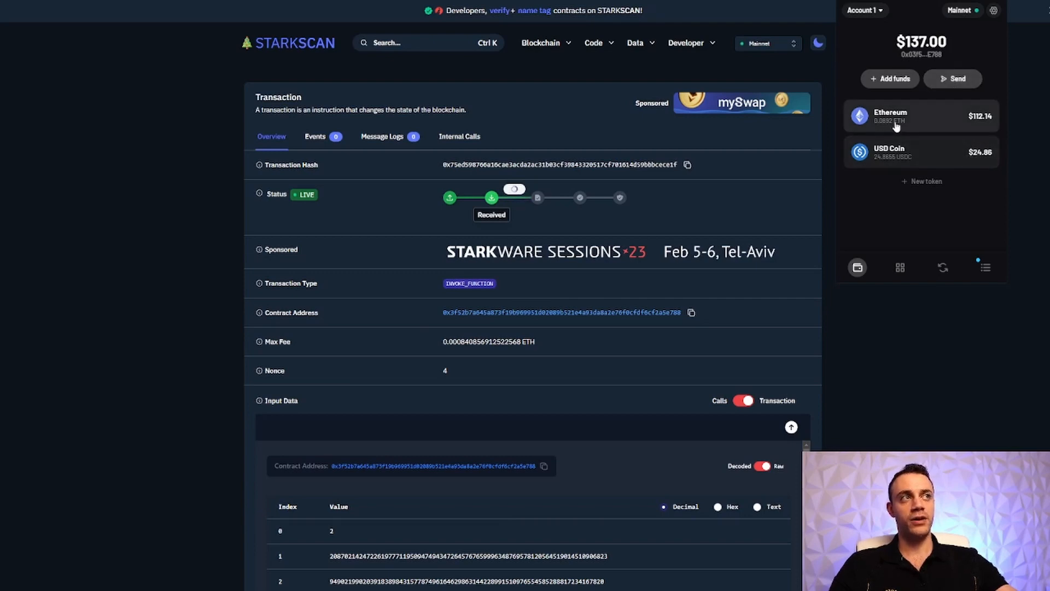
{"action": "mouse_move", "coordinate": [569, 186]}
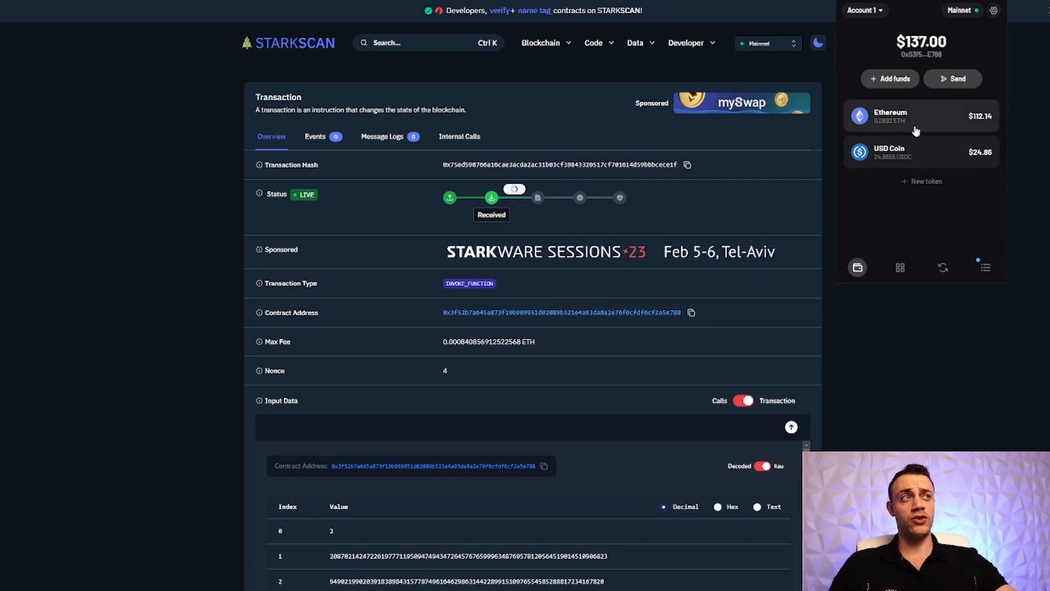
{"action": "mouse_move", "coordinate": [954, 132]}
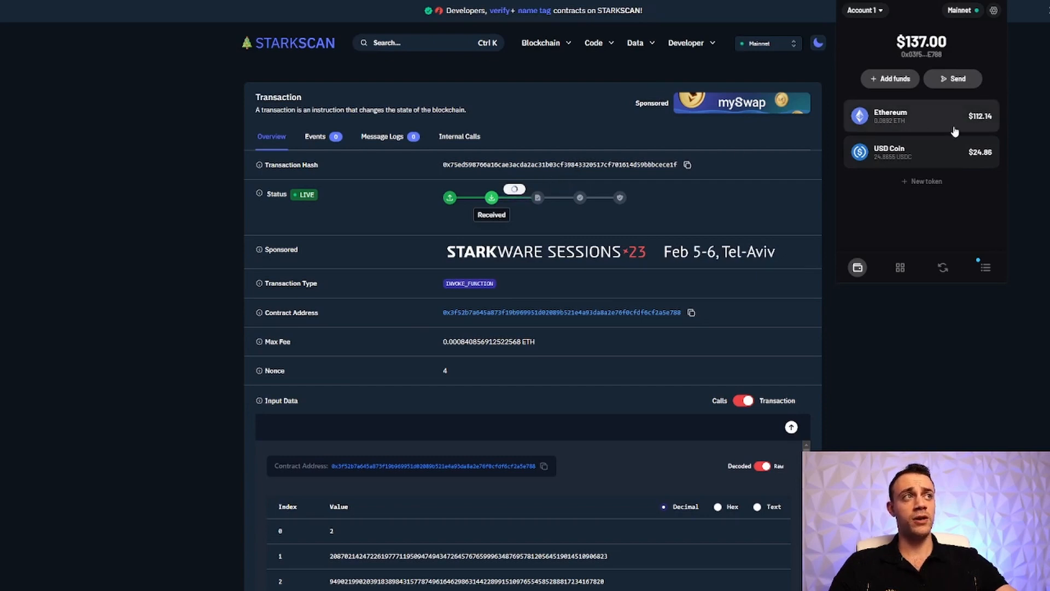
{"action": "mouse_move", "coordinate": [489, 157]}
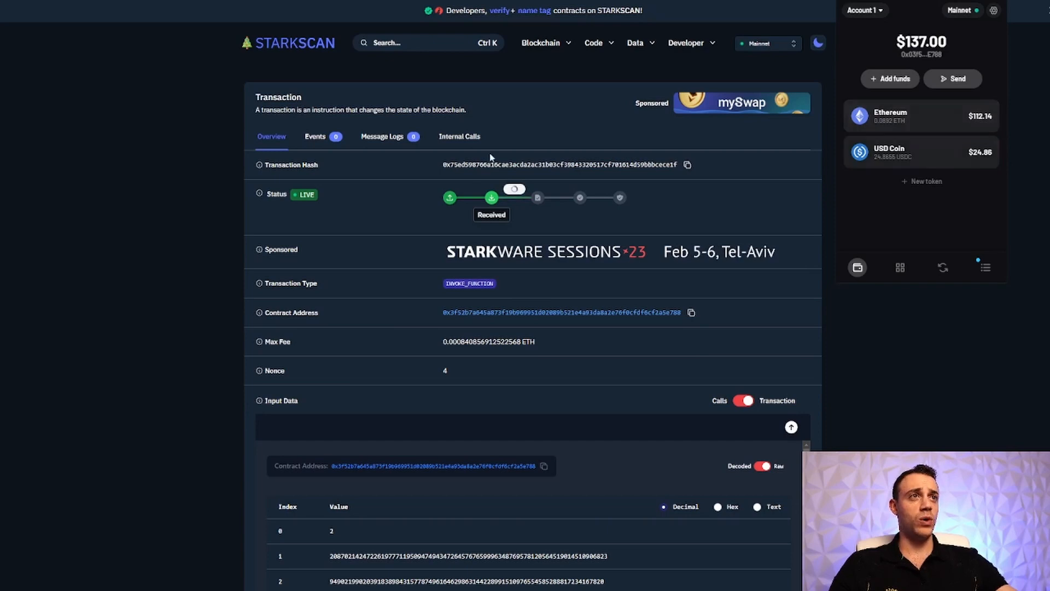
Check the wallet's activity, its empty NFT collection and its token balances.
{"action": "left_click", "coordinate": [985, 267]}
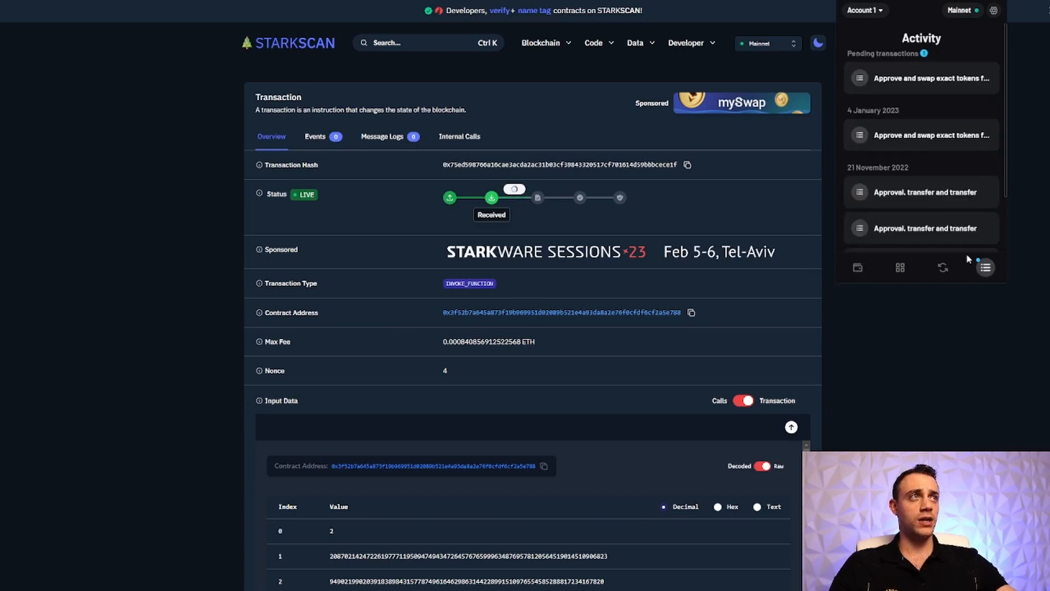
{"action": "left_click", "coordinate": [900, 268]}
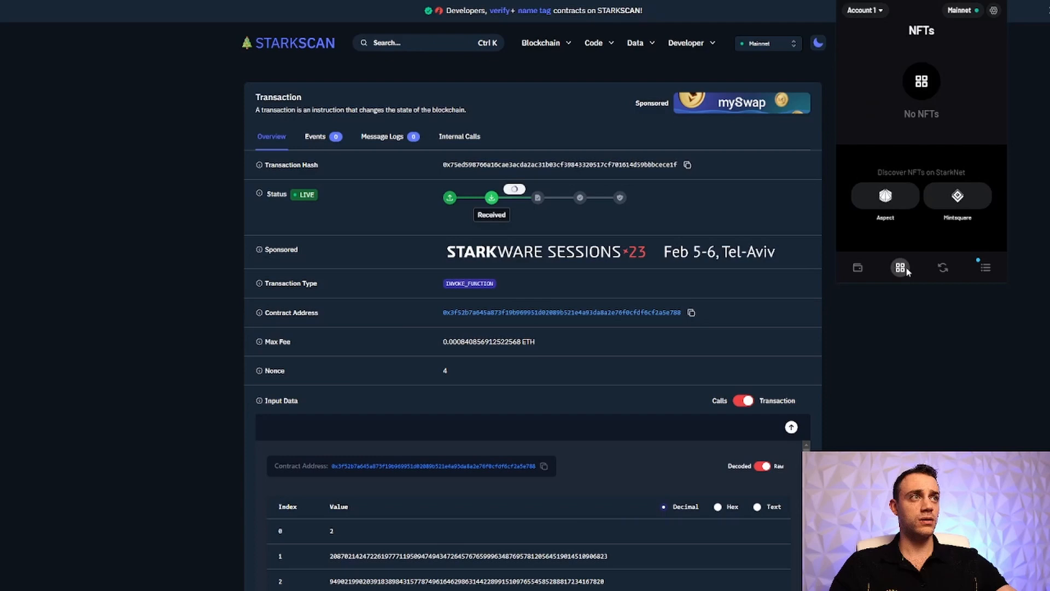
{"action": "left_click", "coordinate": [857, 268]}
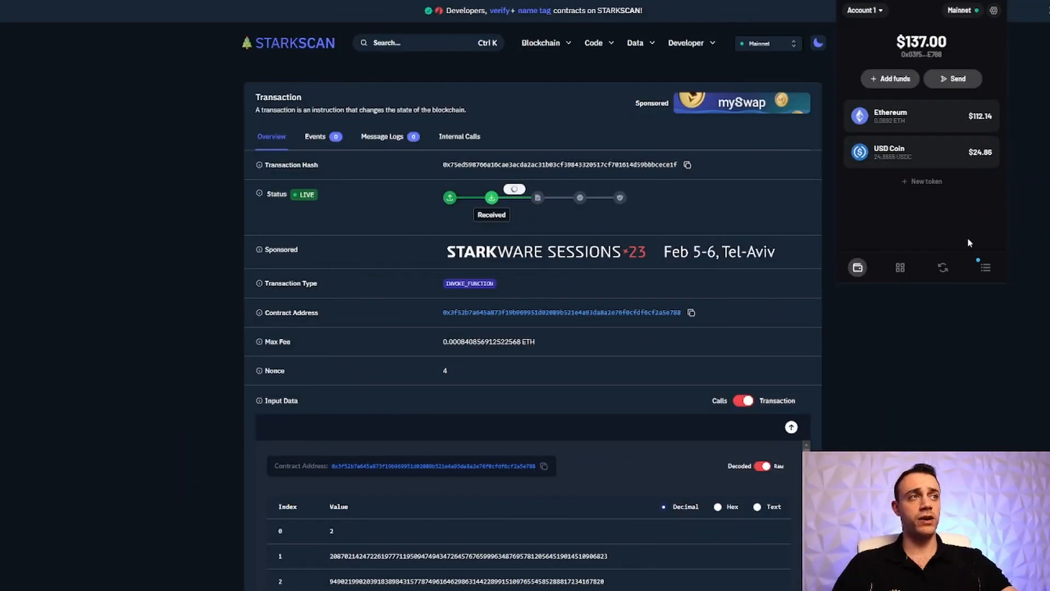
Swap the full USDC balance for DAI via JediSwap and approve the transaction.
{"action": "left_click", "coordinate": [943, 267]}
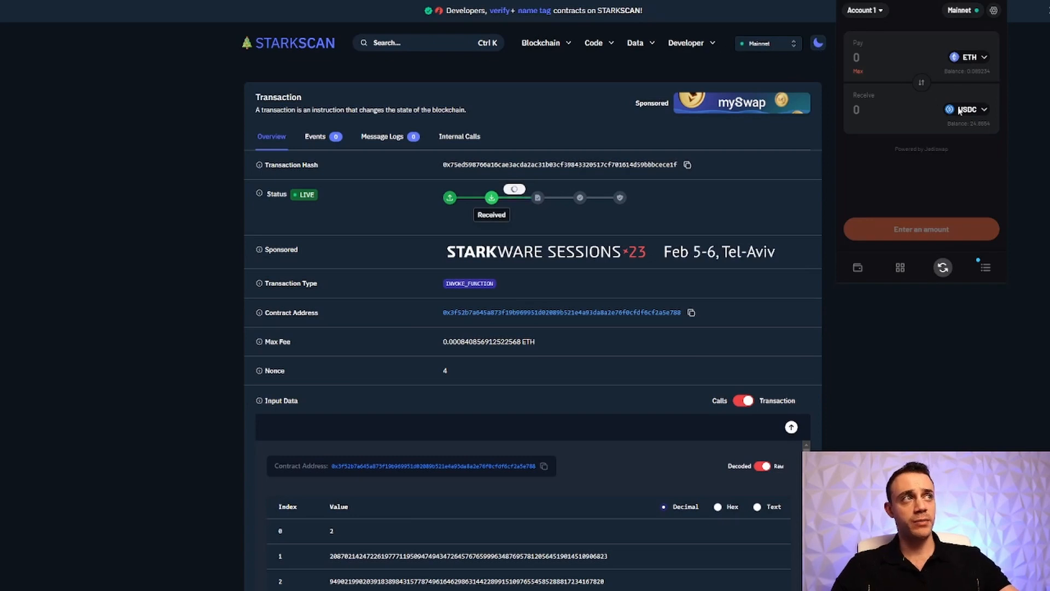
{"action": "left_click", "coordinate": [921, 83]}
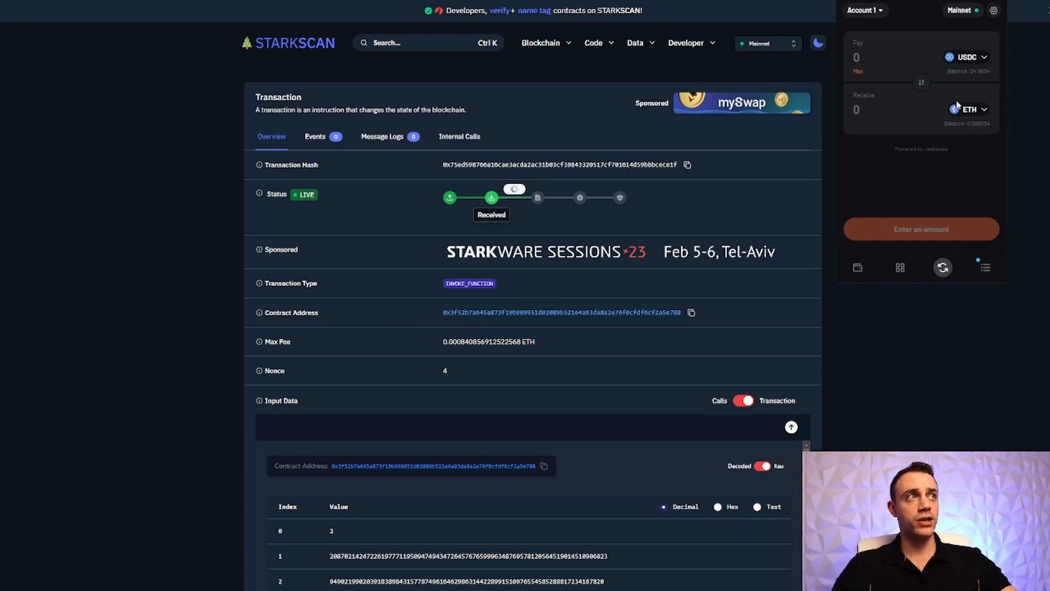
{"action": "left_click", "coordinate": [970, 109]}
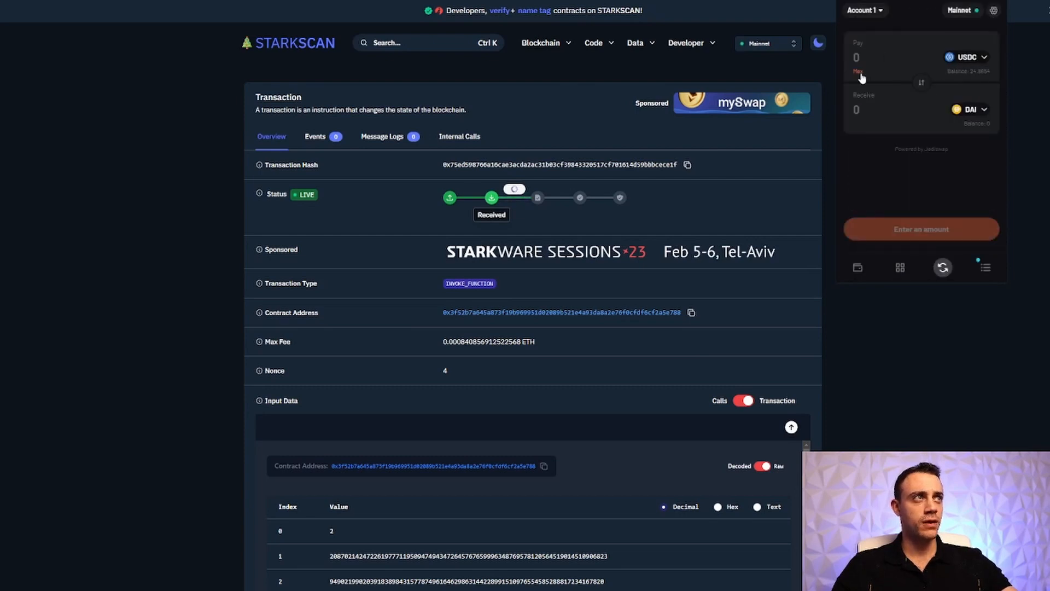
{"action": "left_click", "coordinate": [857, 71]}
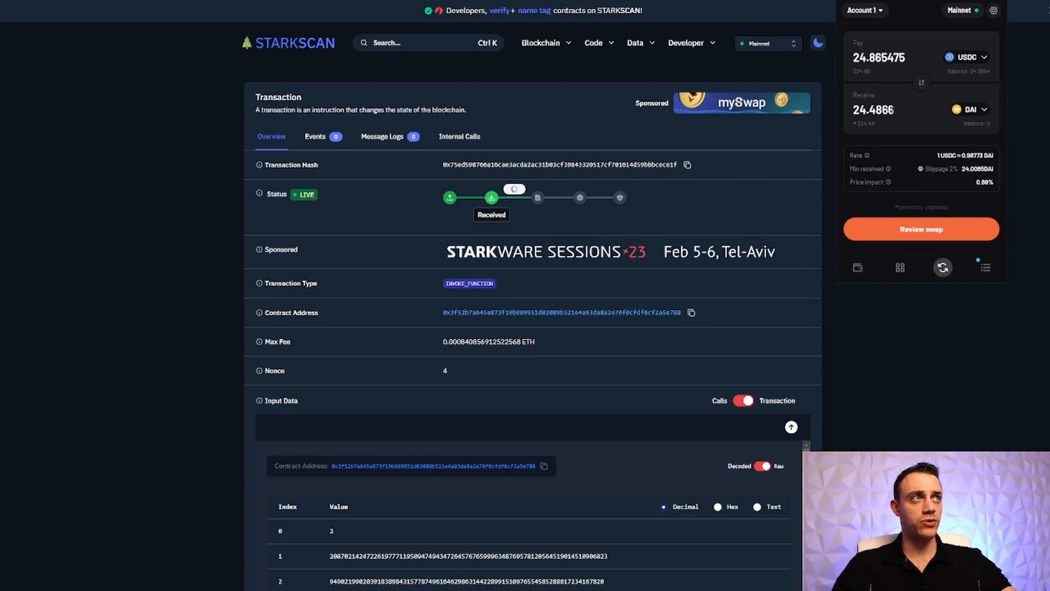
{"action": "mouse_move", "coordinate": [928, 215]}
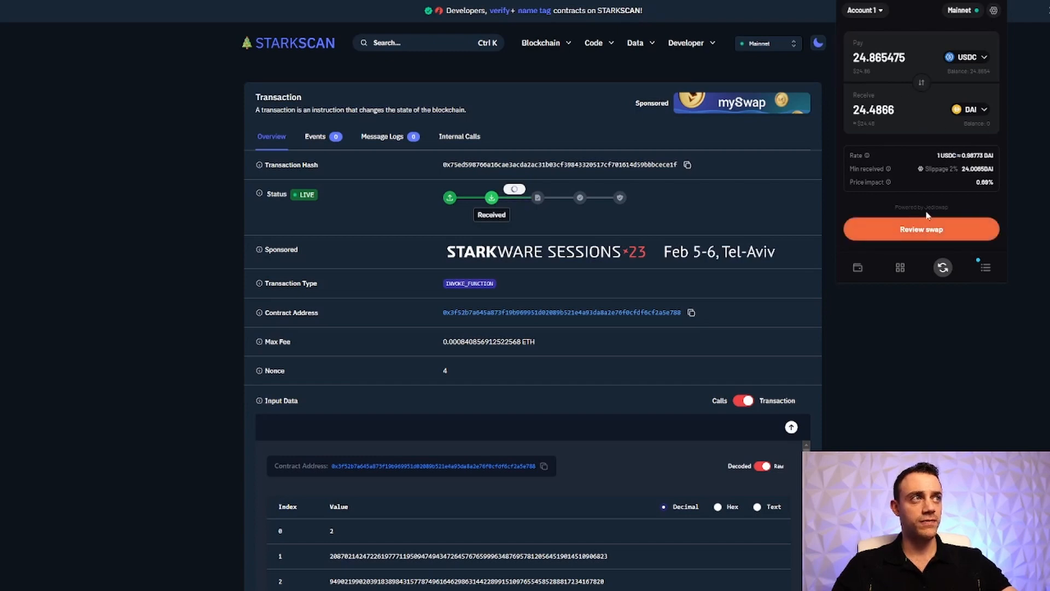
{"action": "left_click", "coordinate": [920, 228]}
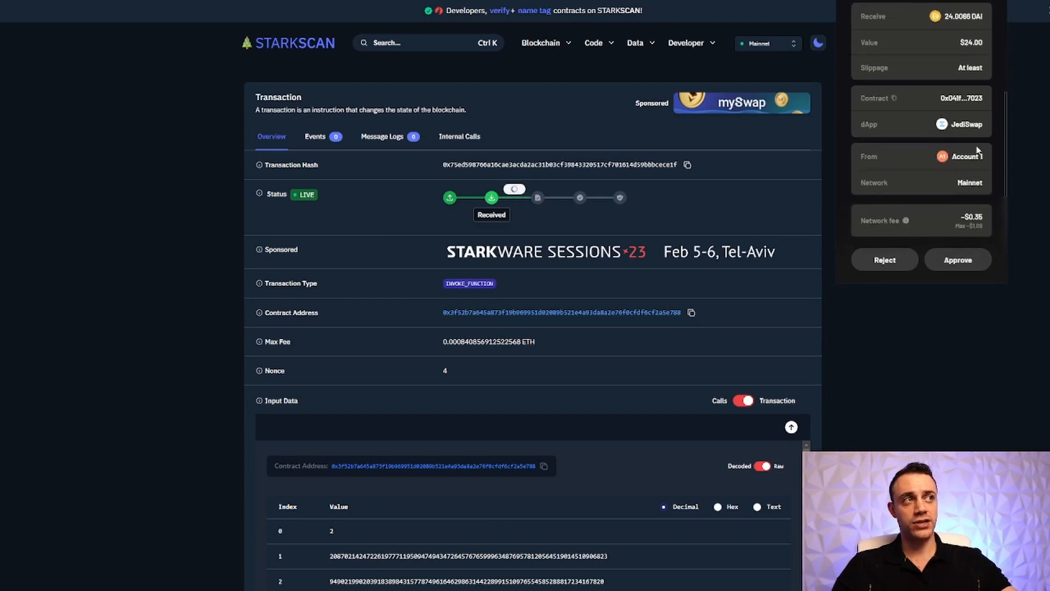
{"action": "left_click", "coordinate": [957, 259]}
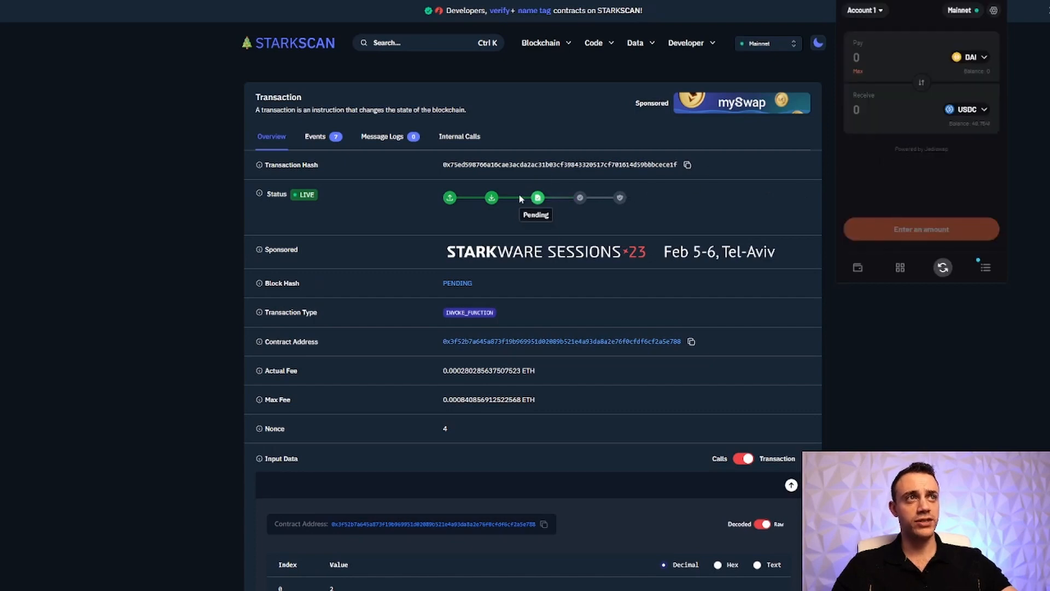
{"action": "mouse_move", "coordinate": [629, 219]}
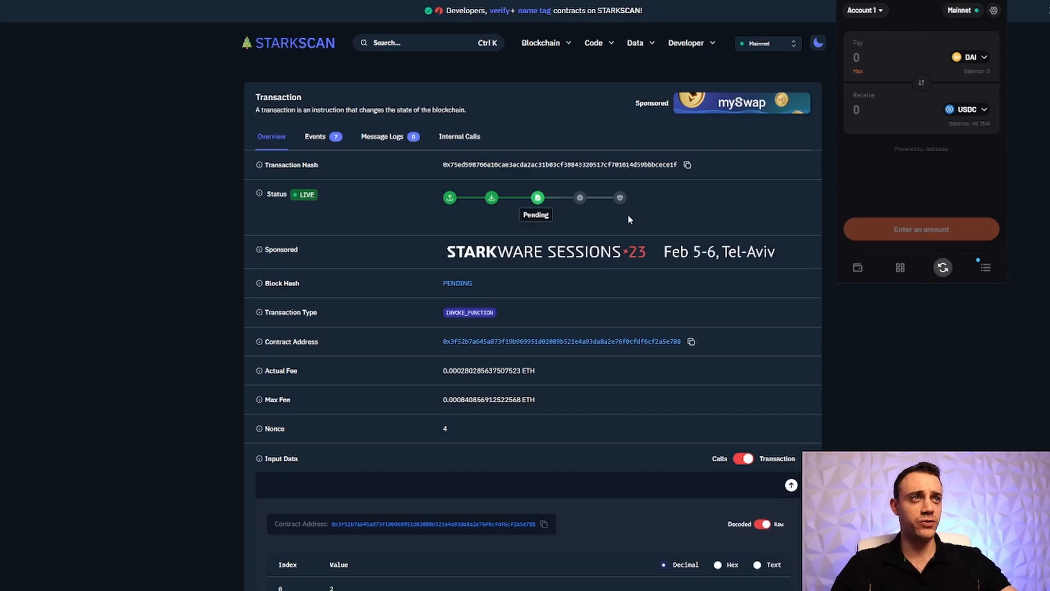
{"action": "mouse_move", "coordinate": [579, 198]}
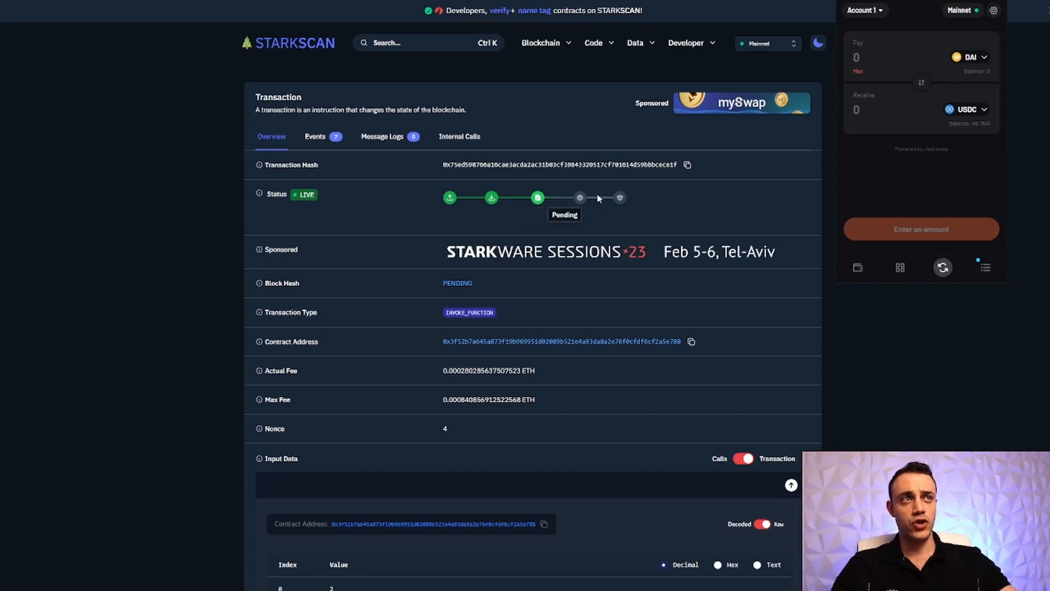
{"action": "mouse_move", "coordinate": [580, 197]}
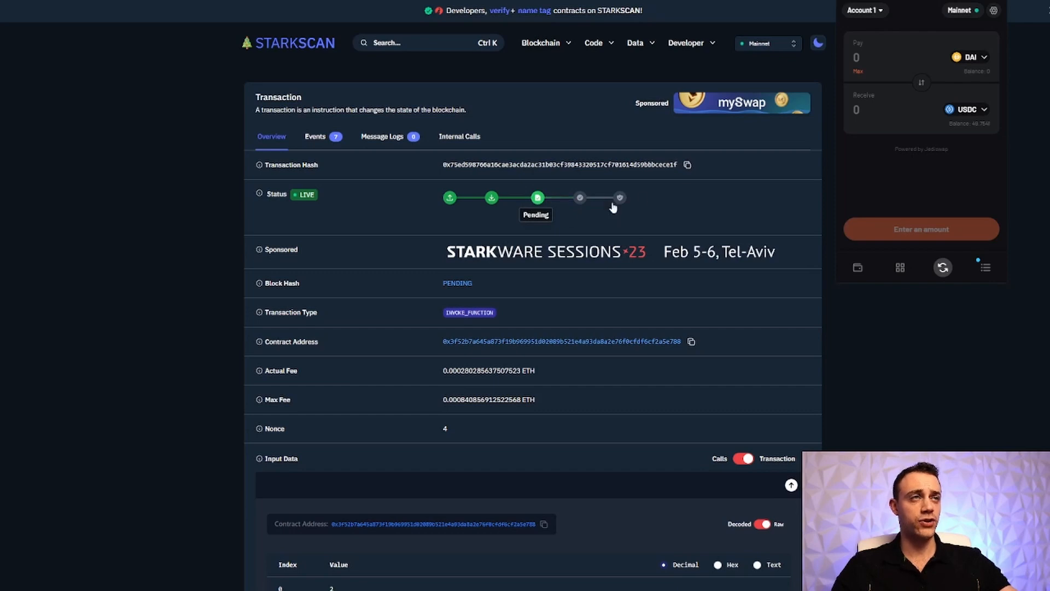
{"action": "mouse_move", "coordinate": [601, 205]}
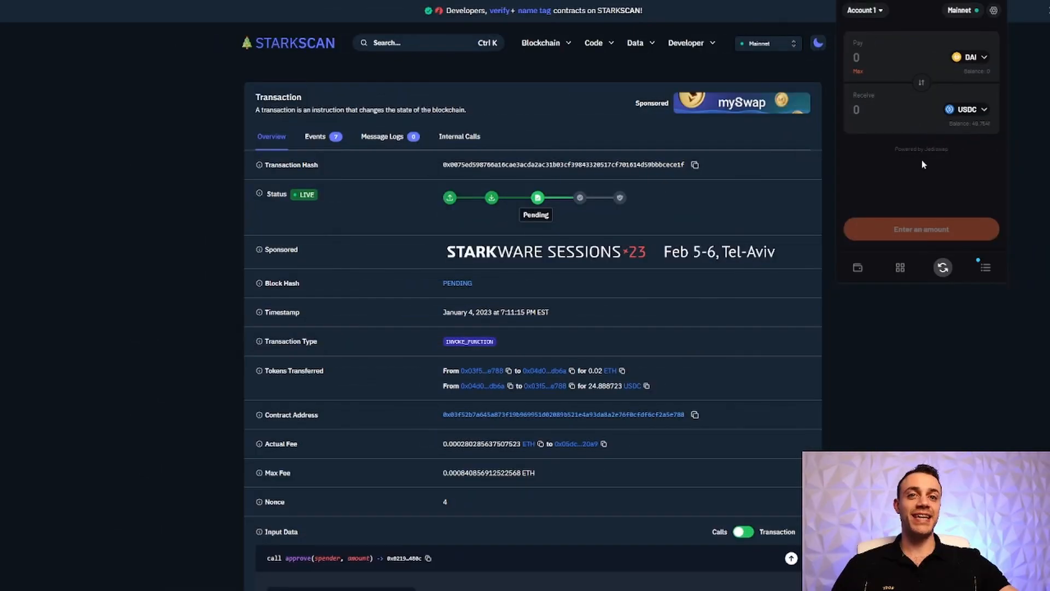
{"action": "mouse_move", "coordinate": [883, 269]}
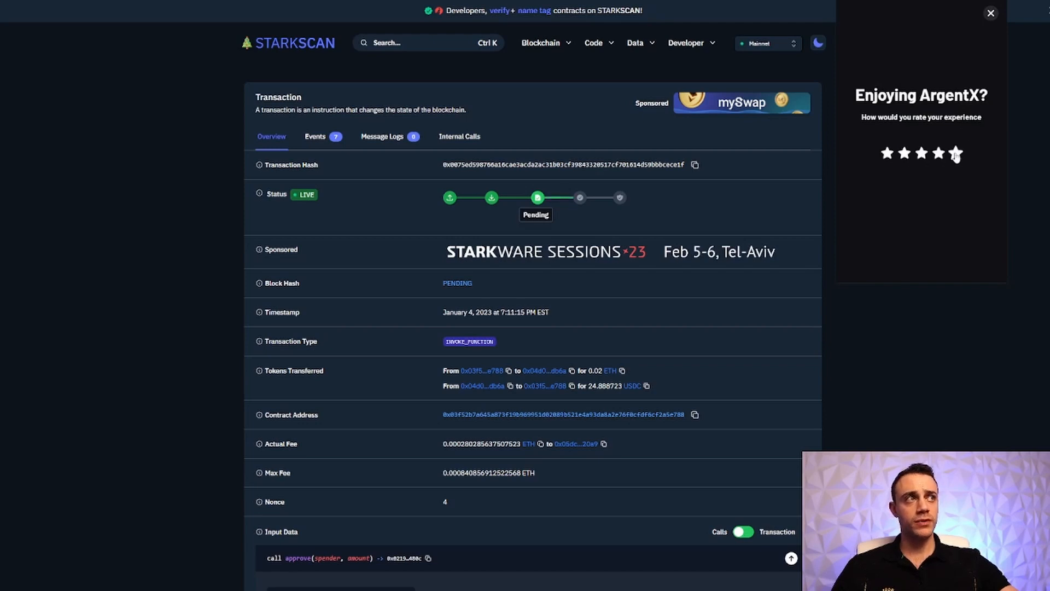
Dismiss the Argent X rating prompt while the Starkscan transaction updates.
{"action": "left_click", "coordinate": [991, 12]}
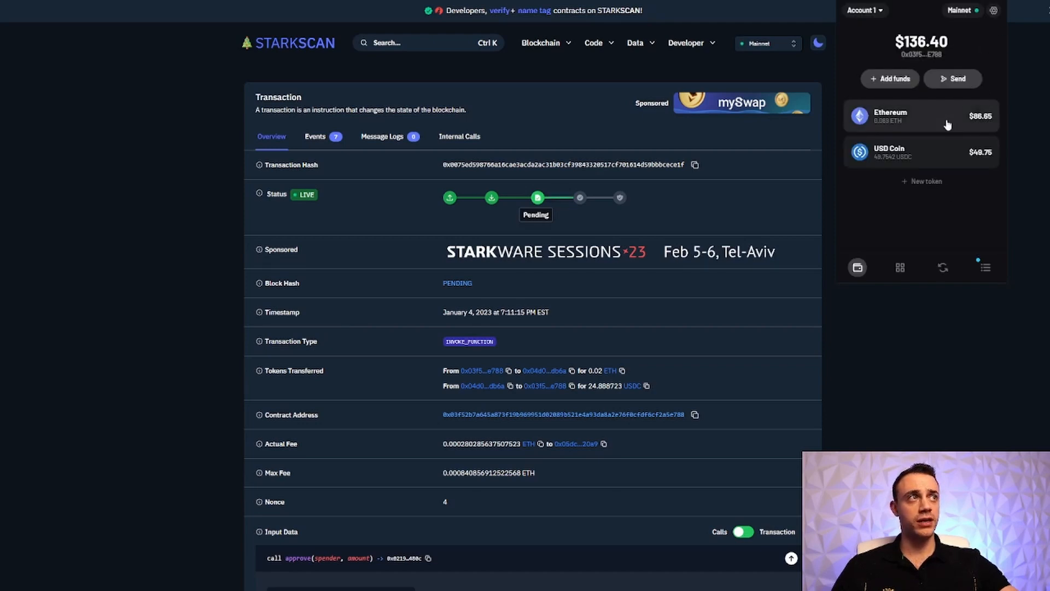
{"action": "mouse_move", "coordinate": [970, 153]}
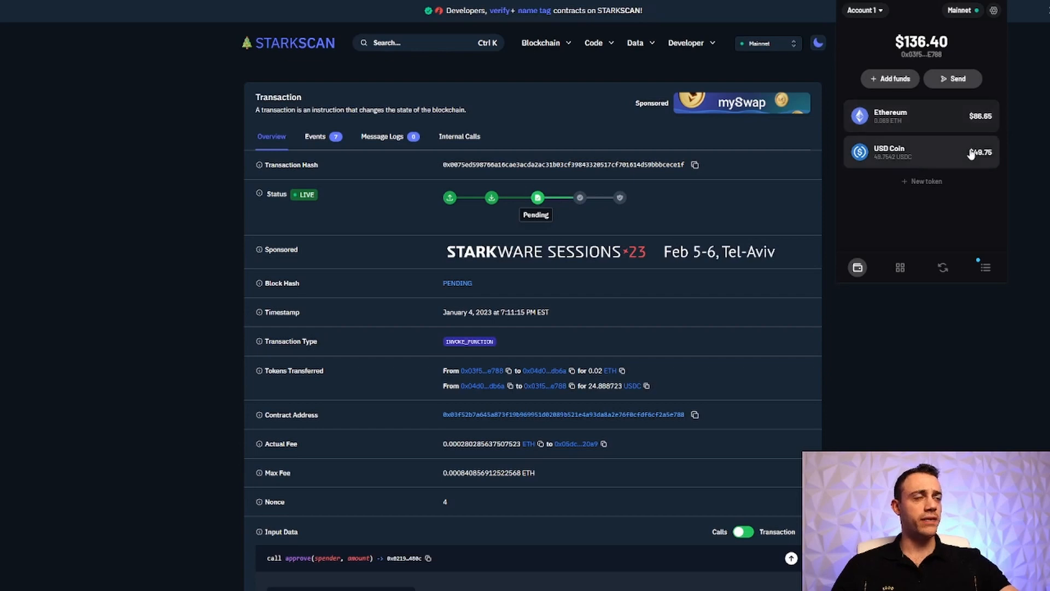
{"action": "mouse_move", "coordinate": [958, 160]}
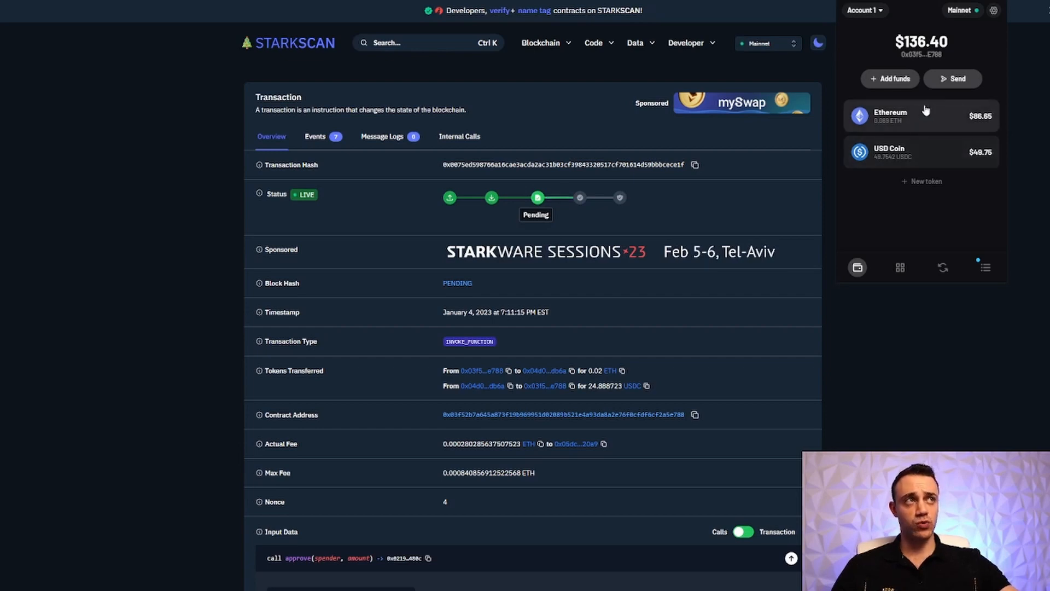
{"action": "mouse_move", "coordinate": [957, 119]}
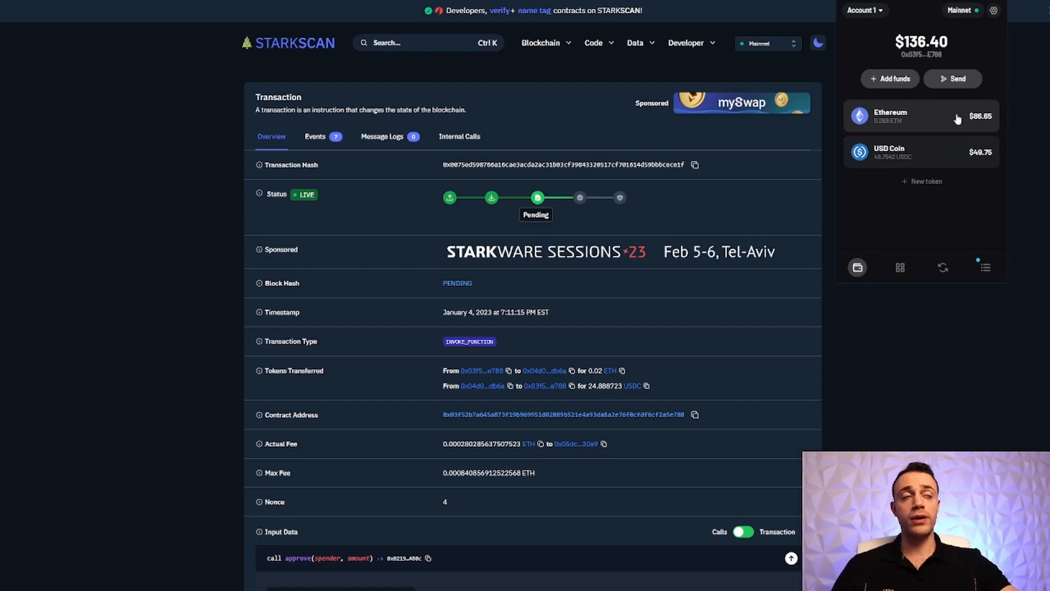
{"action": "mouse_move", "coordinate": [972, 149]}
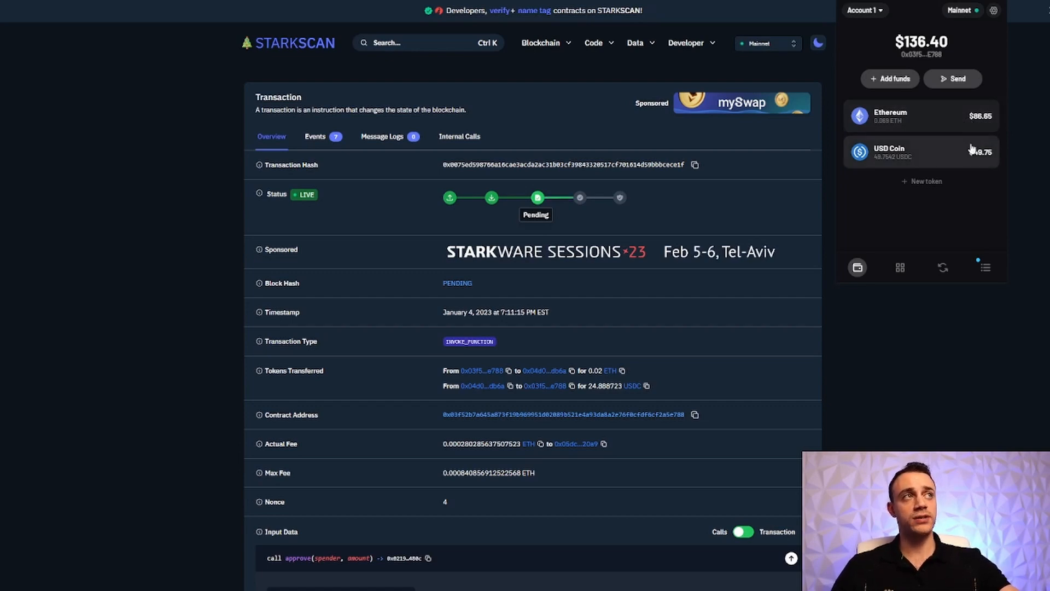
{"action": "mouse_move", "coordinate": [963, 251]}
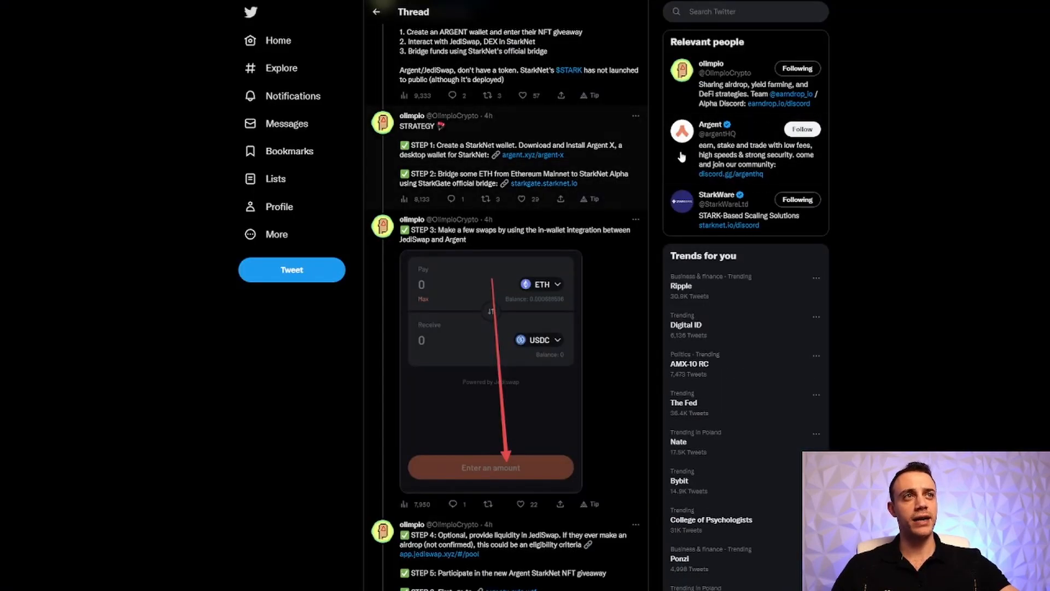
Scroll to STEP 4 of the thread and follow its app.jediswap.xyz pool link.
{"action": "scroll", "scroll_direction": "down", "scroll_amount": 3}
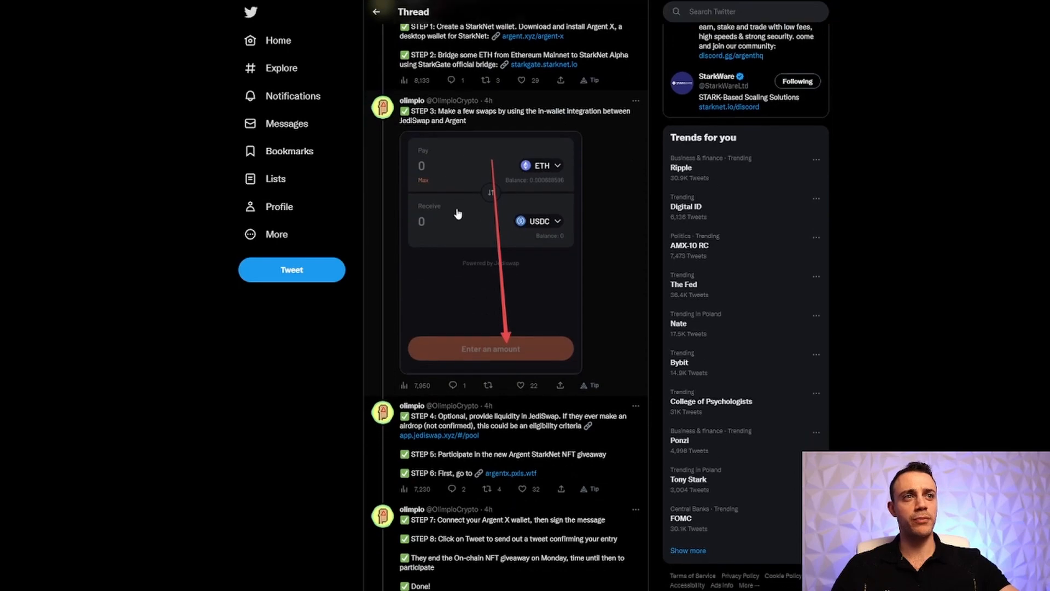
{"action": "scroll", "scroll_direction": "down", "scroll_amount": 3}
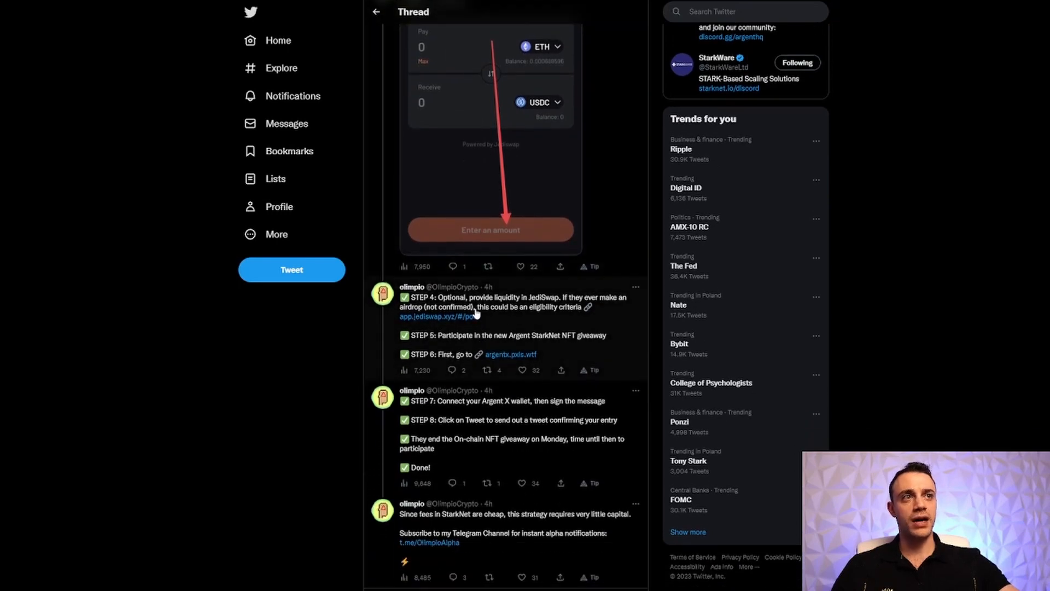
{"action": "mouse_move", "coordinate": [487, 308]}
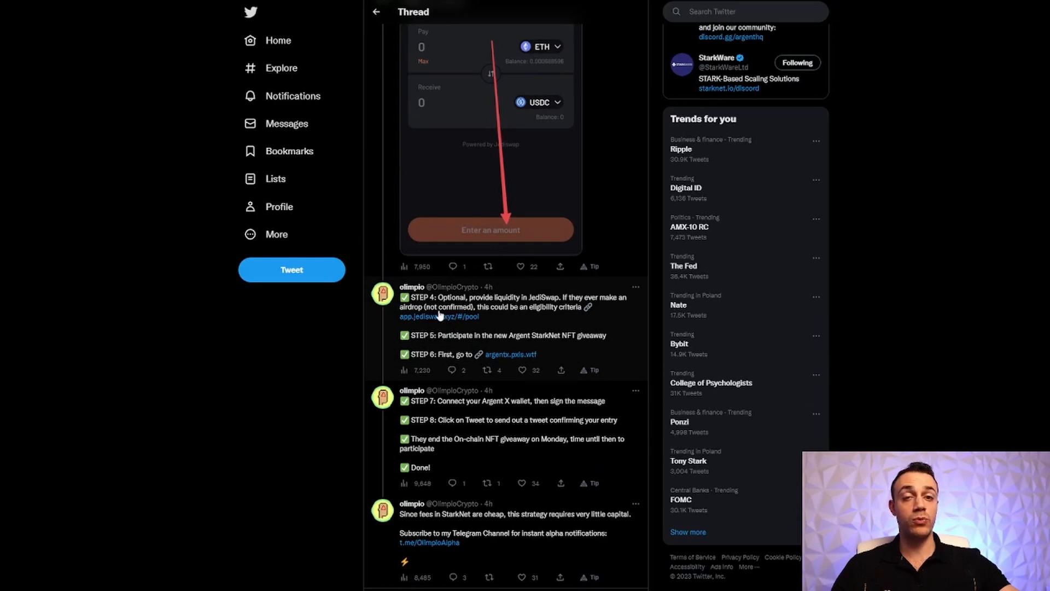
{"action": "mouse_move", "coordinate": [490, 313]}
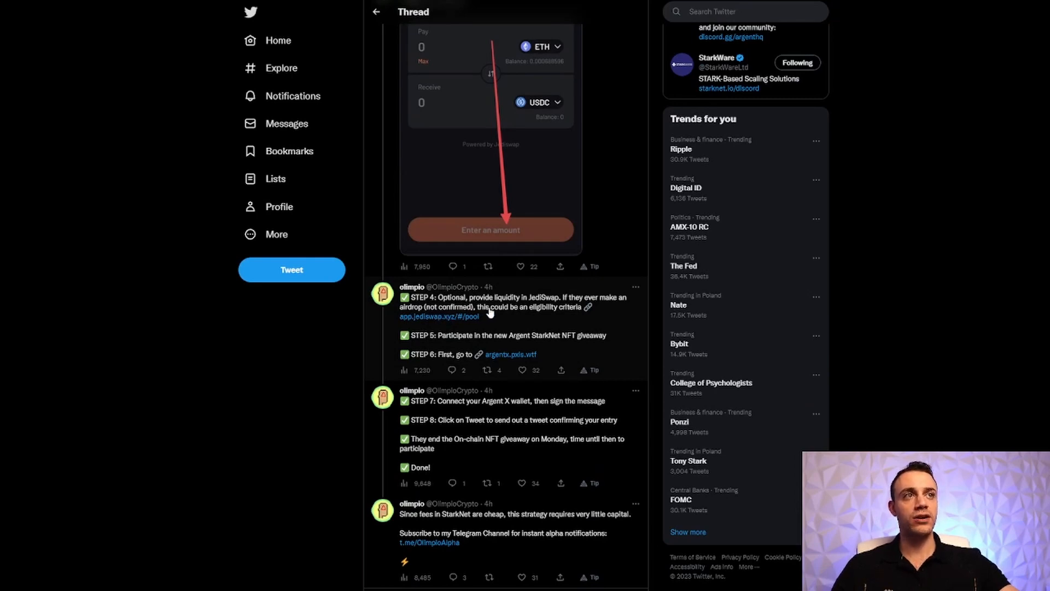
{"action": "mouse_move", "coordinate": [490, 311]}
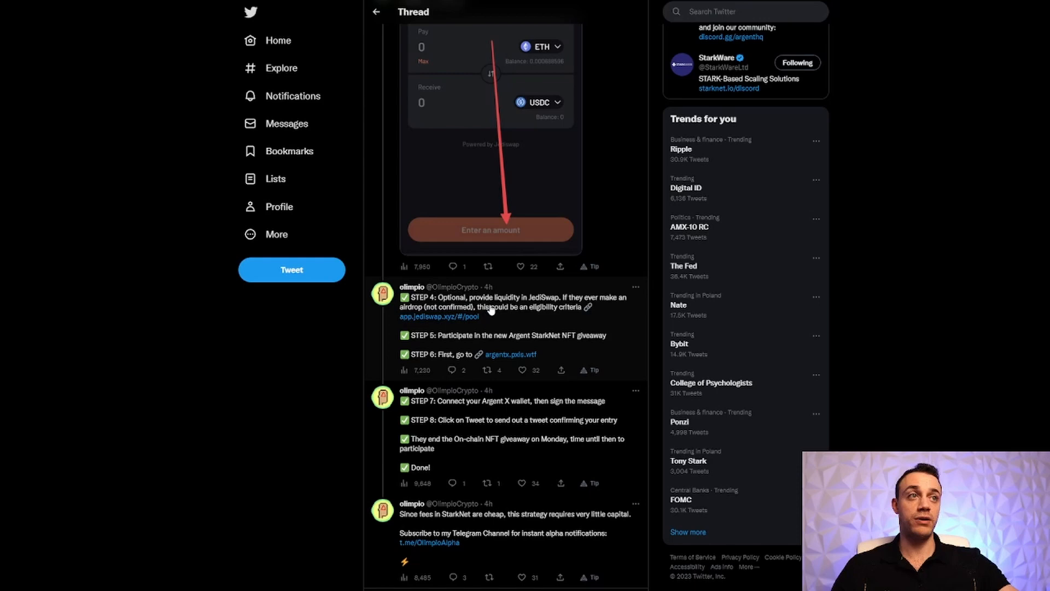
{"action": "mouse_move", "coordinate": [514, 301]}
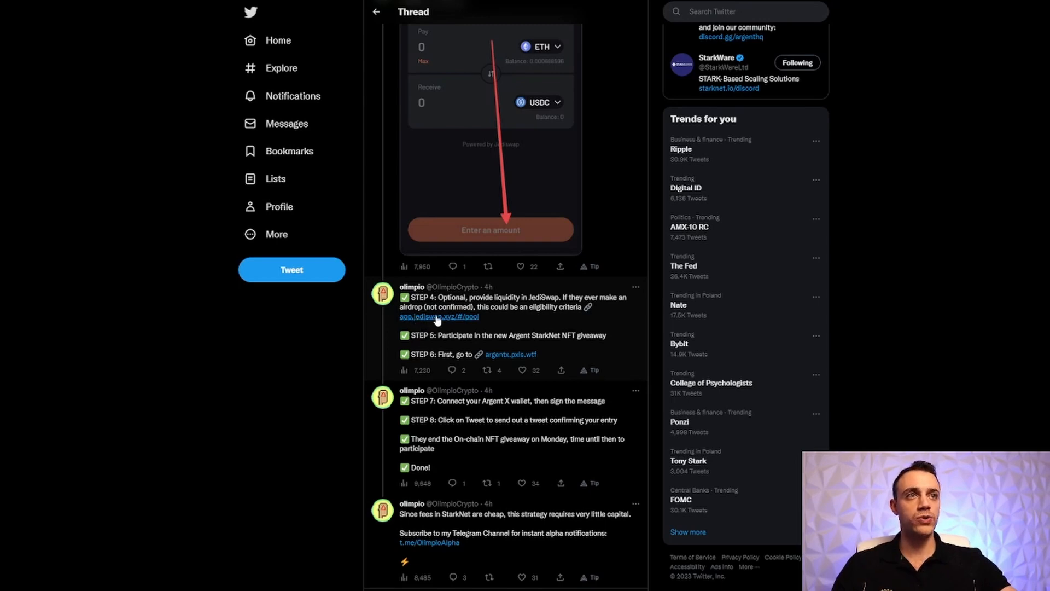
{"action": "left_click", "coordinate": [439, 316]}
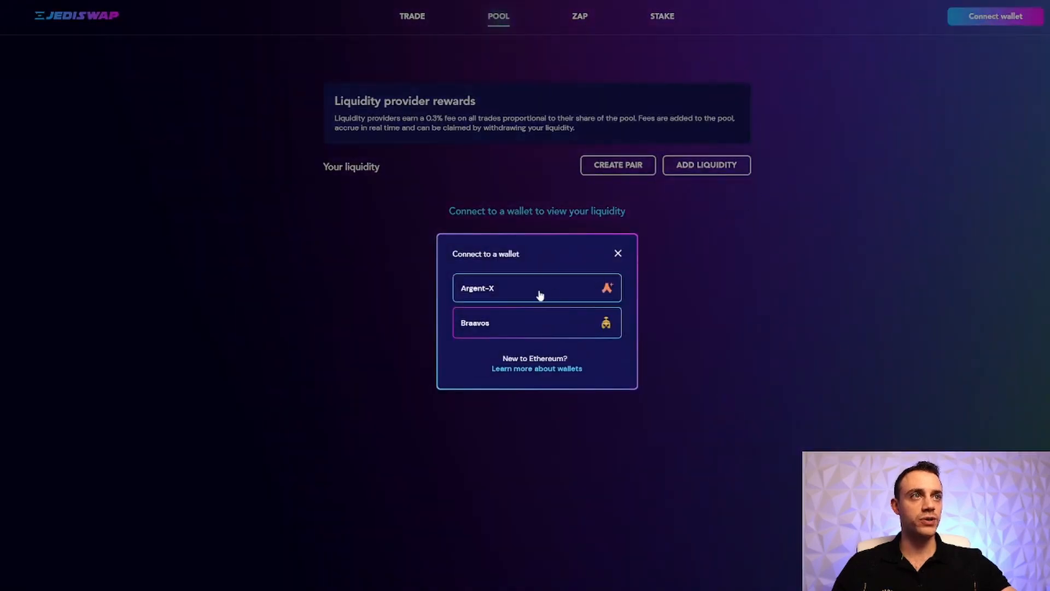
Connect the Argent X wallet to JediSwap and approve the account connection.
{"action": "left_click", "coordinate": [536, 287]}
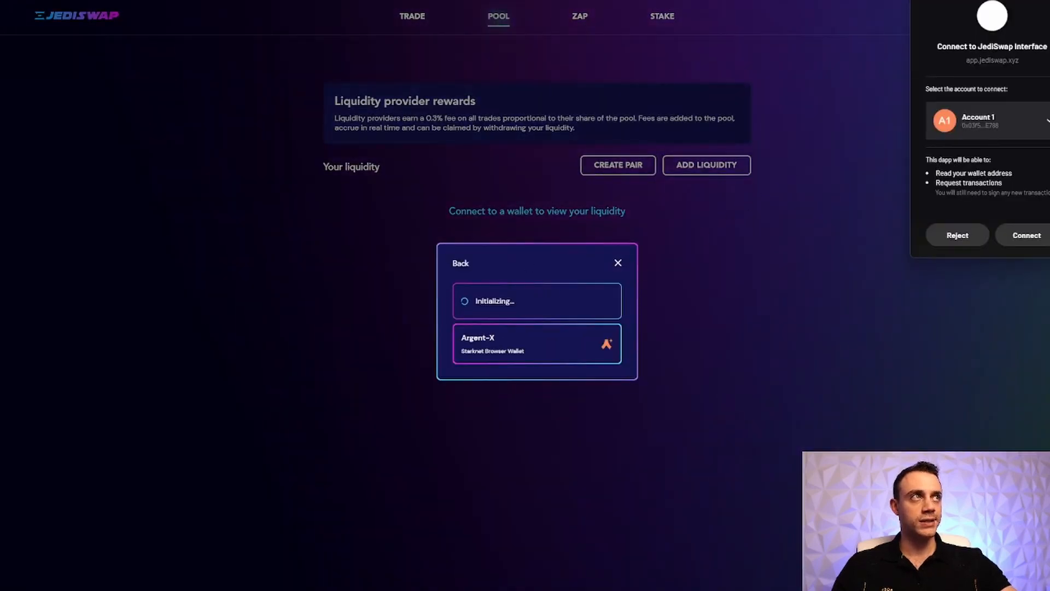
{"action": "left_click", "coordinate": [1027, 235]}
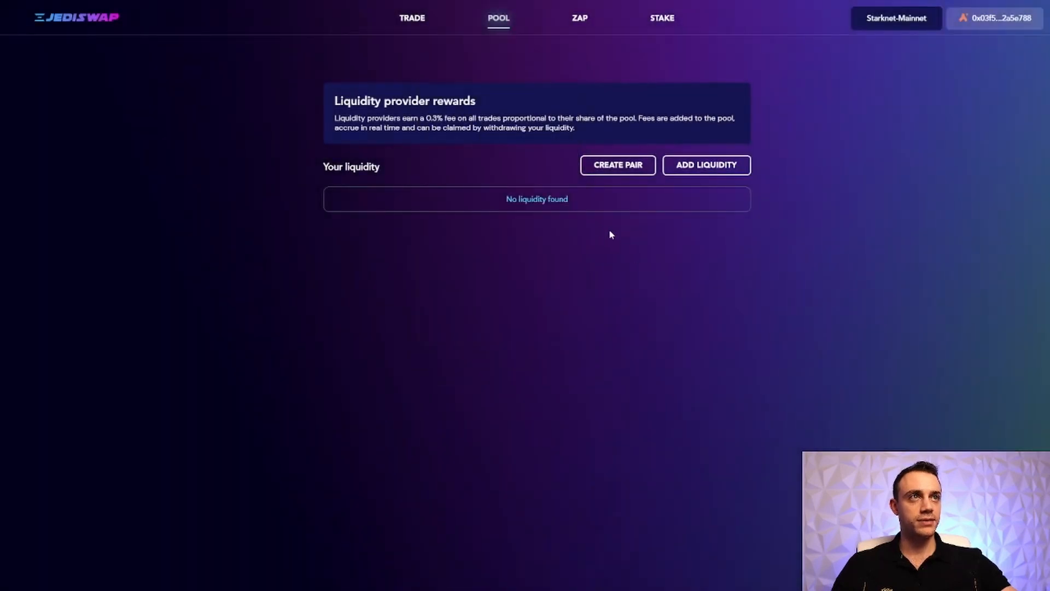
{"action": "mouse_move", "coordinate": [904, 30]}
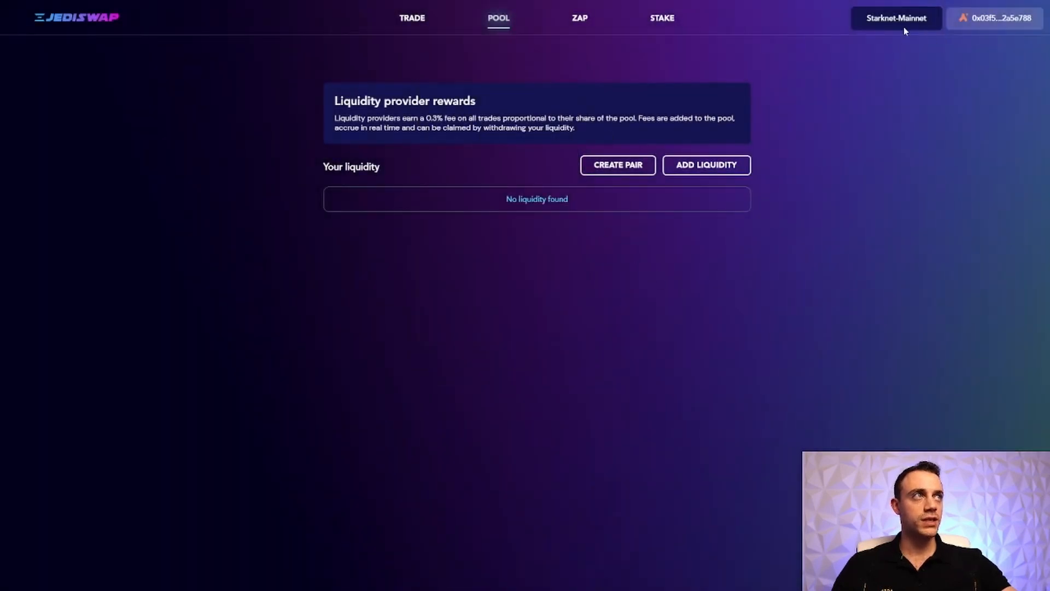
{"action": "mouse_move", "coordinate": [800, 150]}
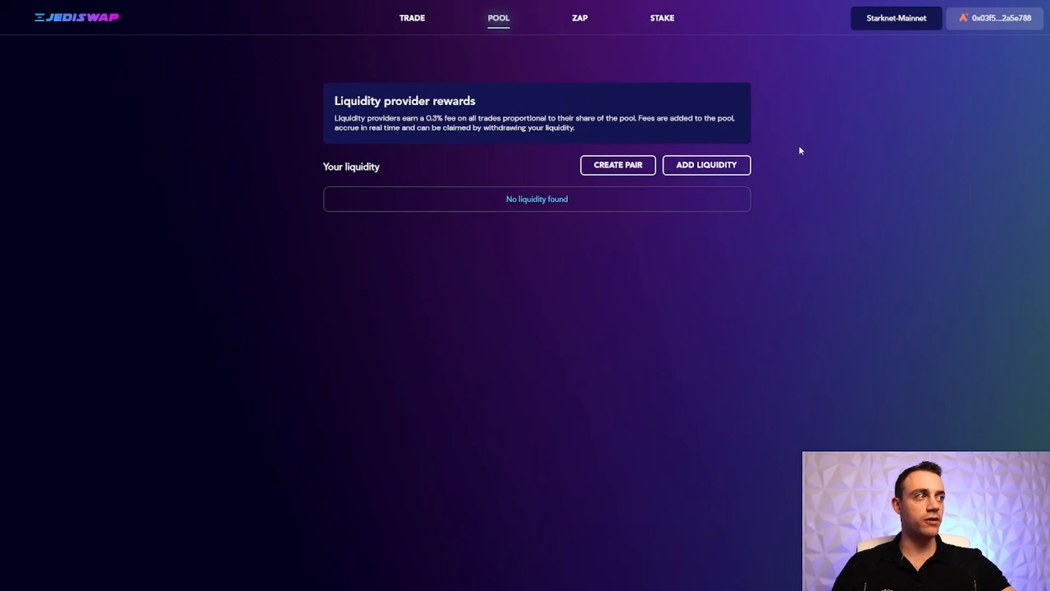
{"action": "mouse_move", "coordinate": [481, 62]}
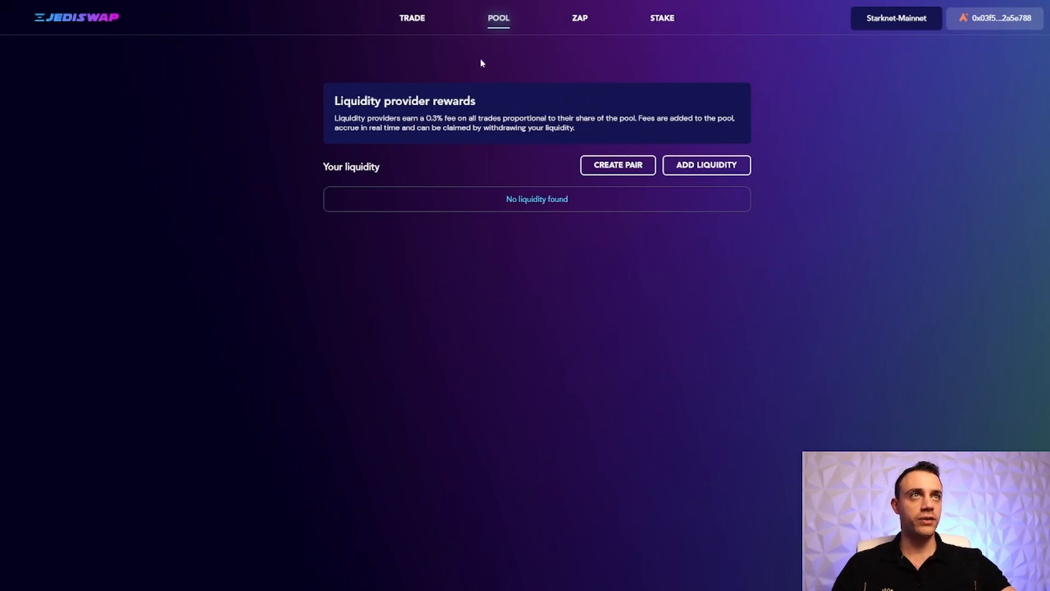
{"action": "mouse_move", "coordinate": [620, 78]}
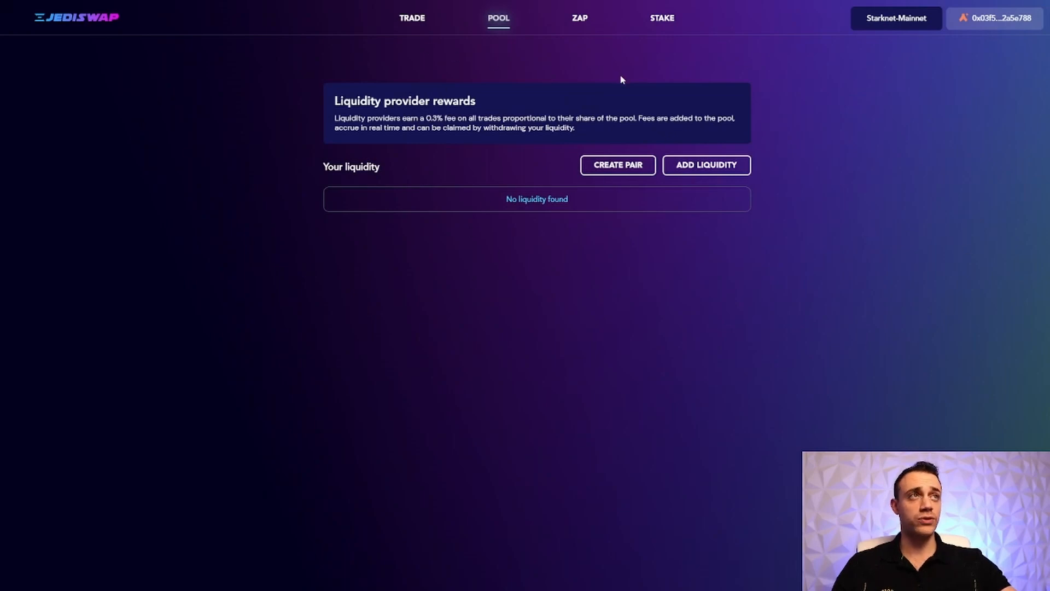
{"action": "mouse_move", "coordinate": [885, 158]}
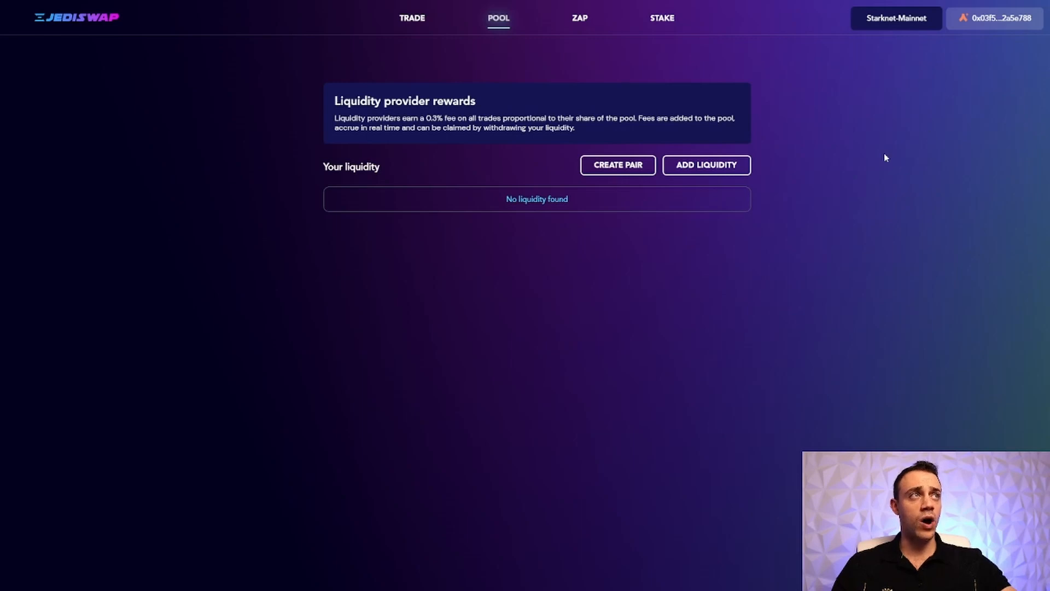
{"action": "mouse_move", "coordinate": [449, 40]}
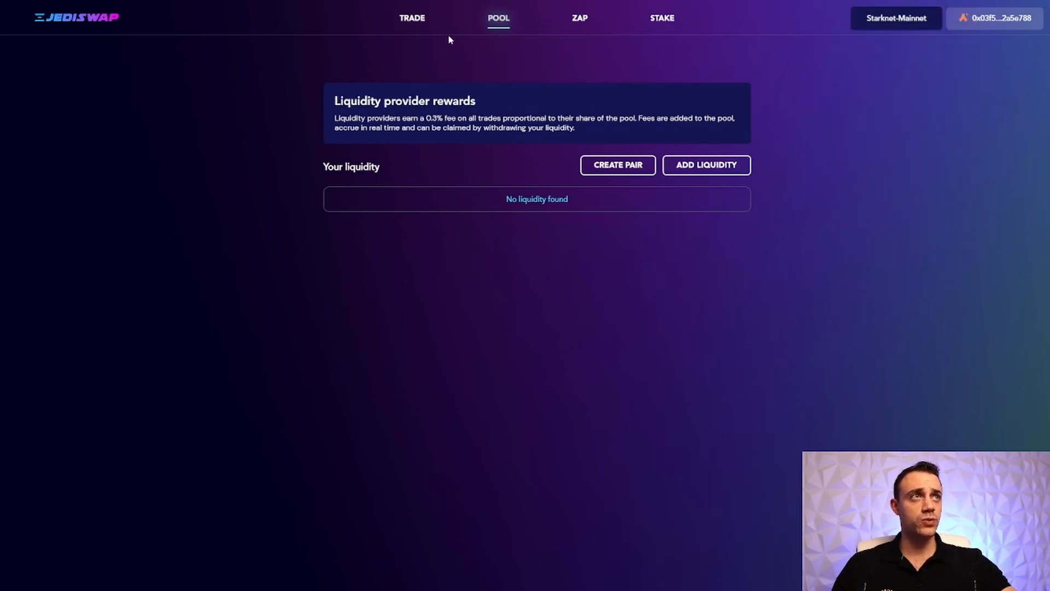
{"action": "mouse_move", "coordinate": [584, 110]}
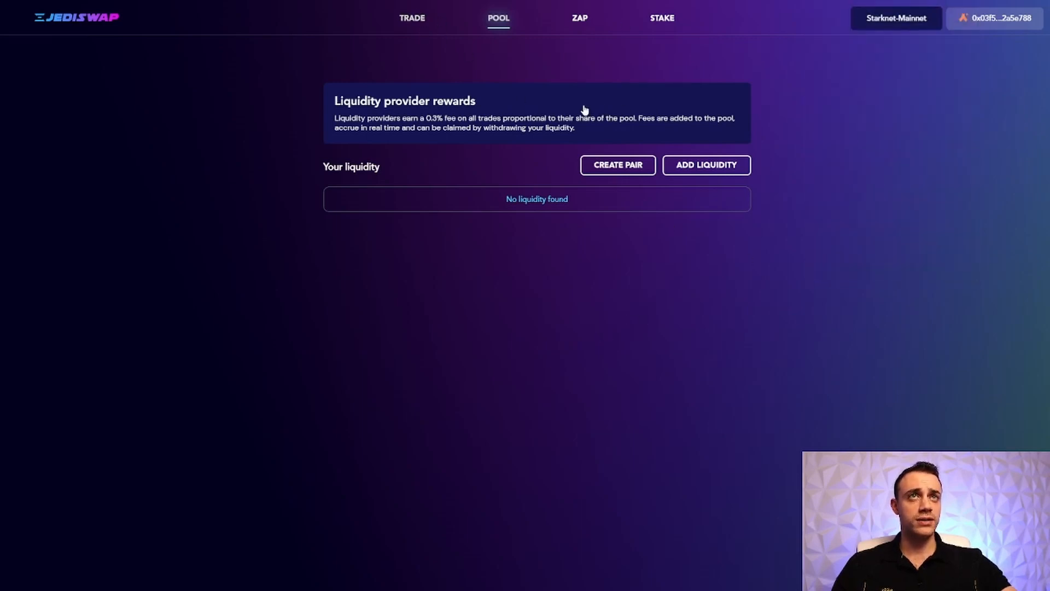
Visit the token swap page, then return to the liquidity pool overview.
{"action": "left_click", "coordinate": [412, 18]}
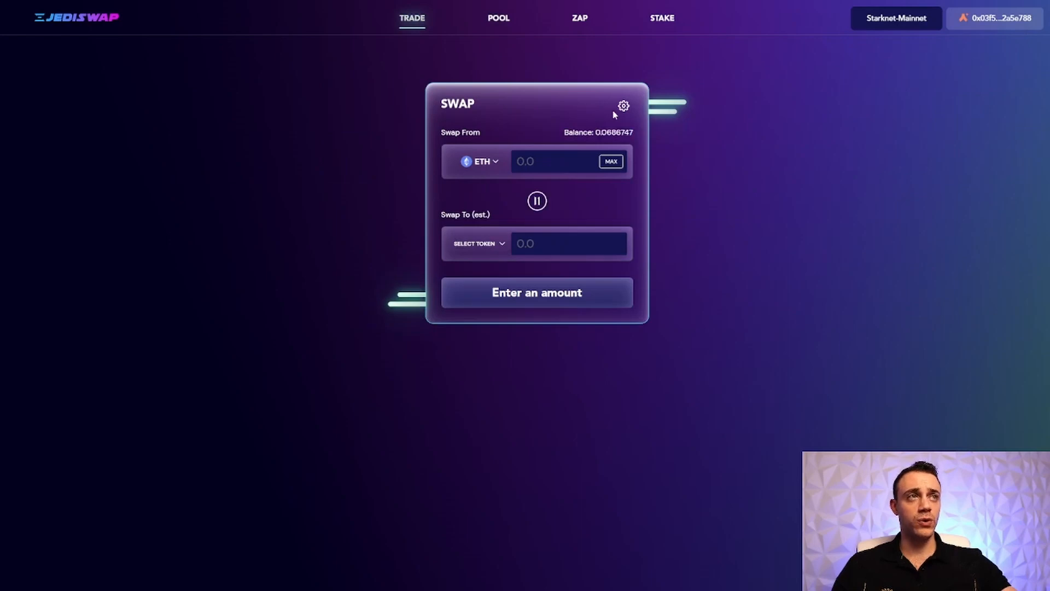
{"action": "mouse_move", "coordinate": [546, 222]}
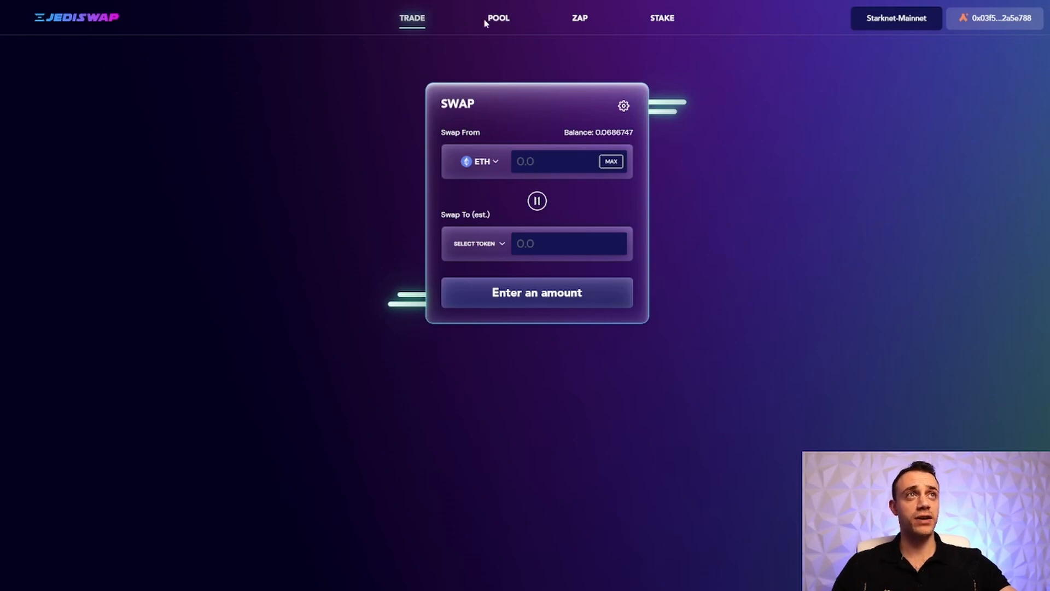
{"action": "left_click", "coordinate": [498, 18]}
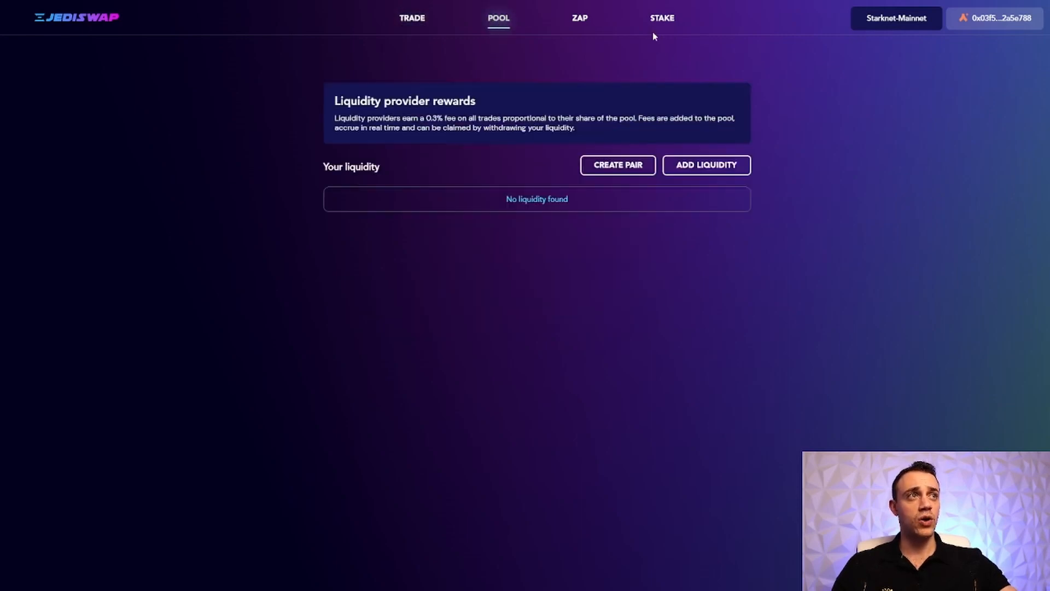
Start adding liquidity, pairing ETH with USDC and entering 10 USDC.
{"action": "left_click", "coordinate": [706, 165]}
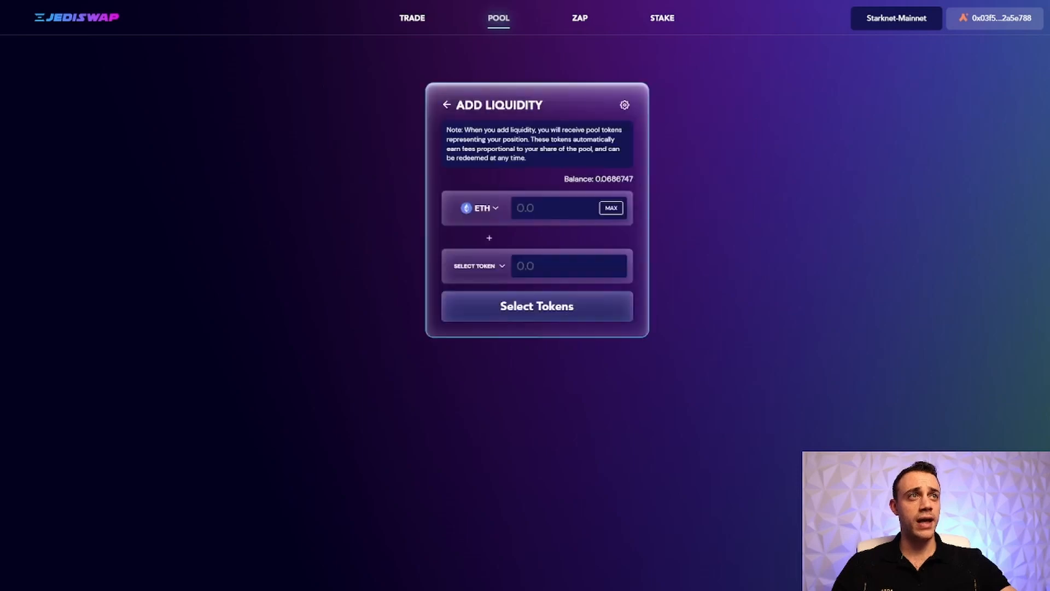
{"action": "left_click", "coordinate": [476, 266]}
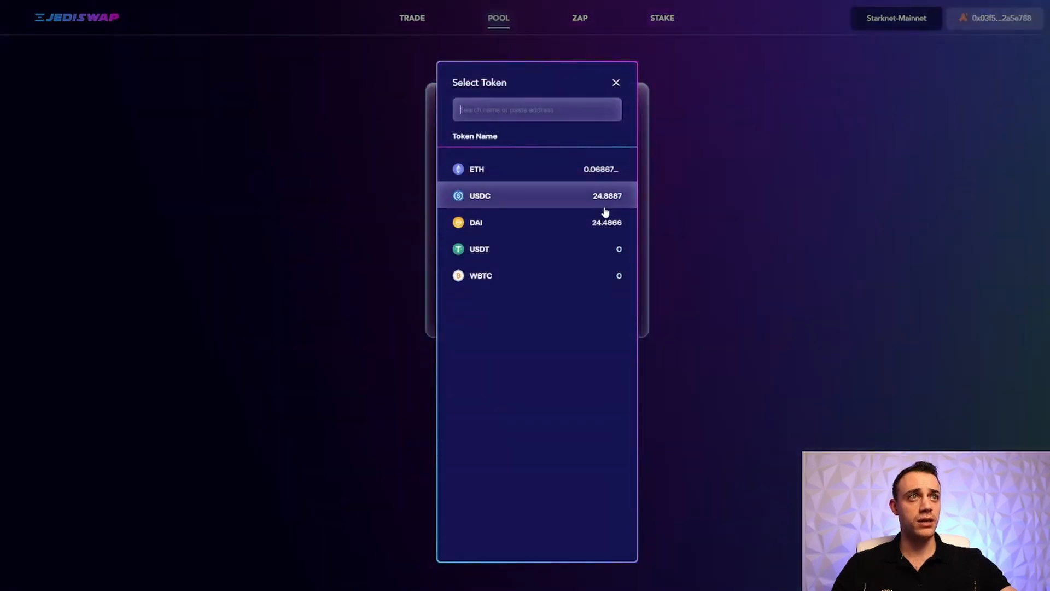
{"action": "left_click", "coordinate": [480, 195]}
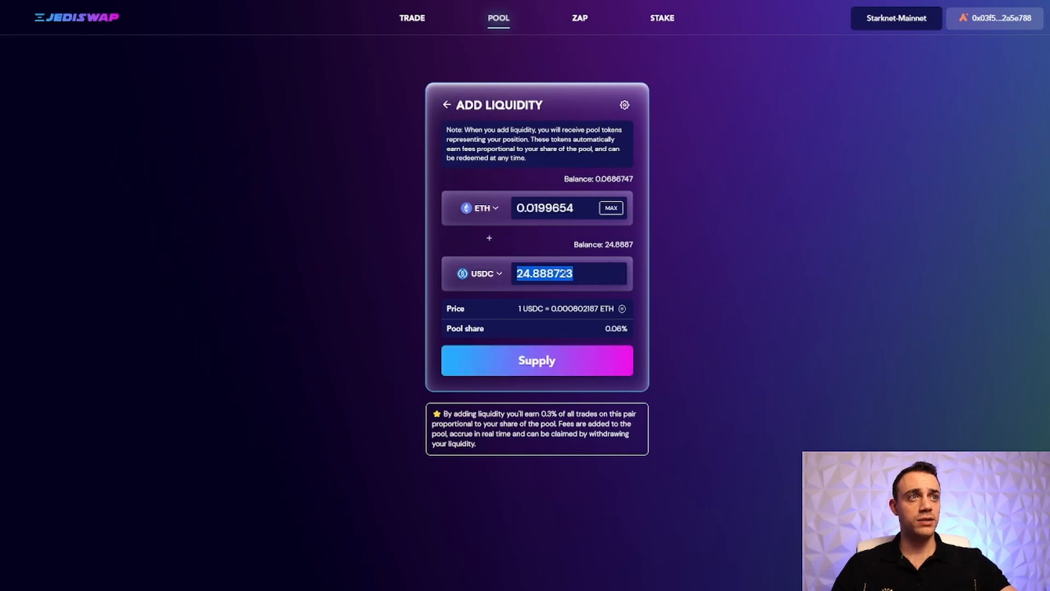
{"action": "type", "text": "10"}
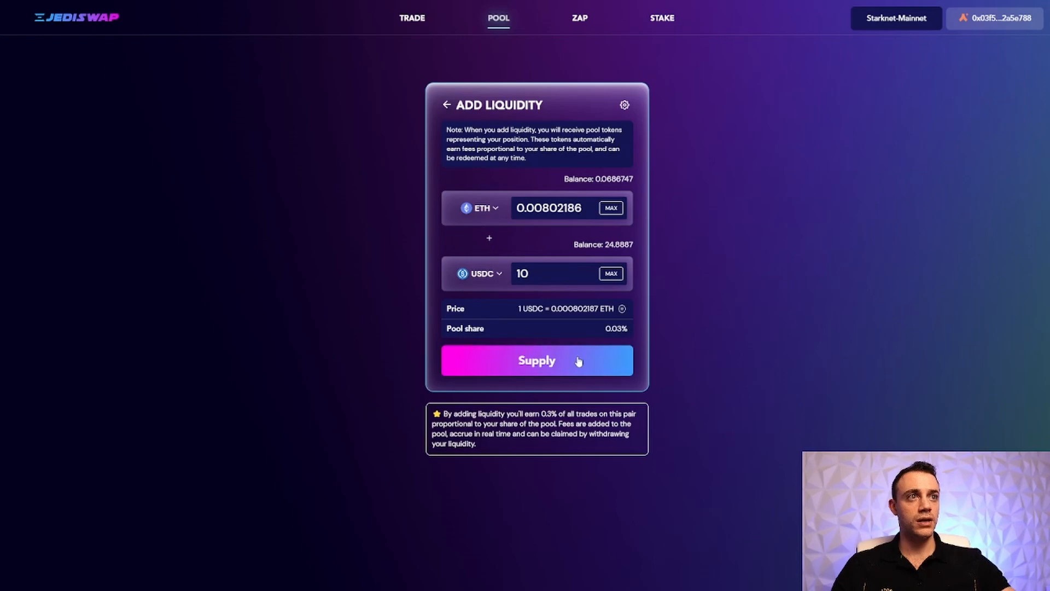
Supply the ETH/USDC deposit, approve it in Argent X and dismiss the submitted notice.
{"action": "left_click", "coordinate": [537, 360]}
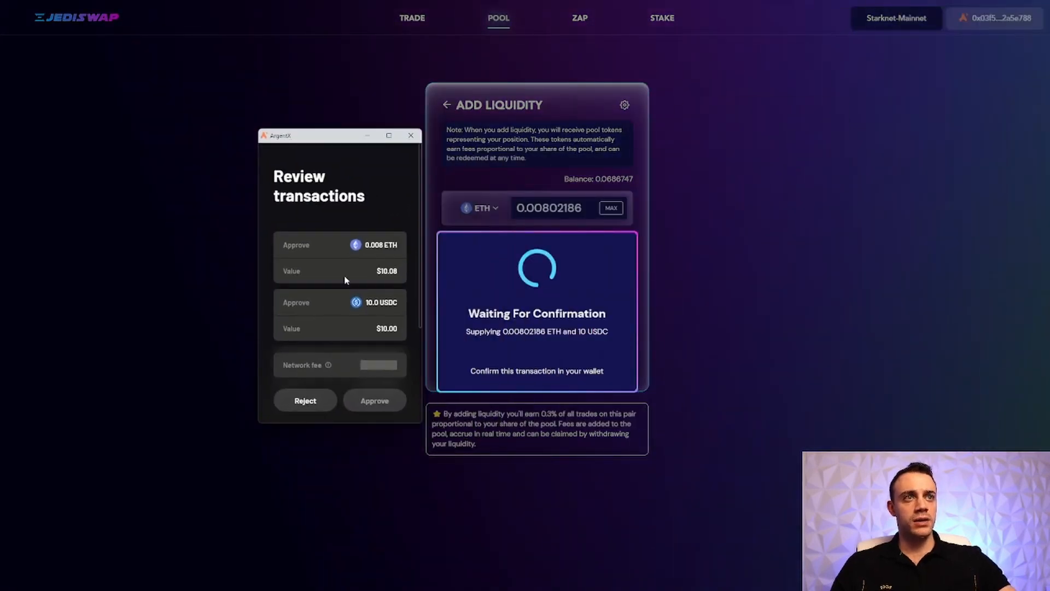
{"action": "left_click", "coordinate": [373, 400]}
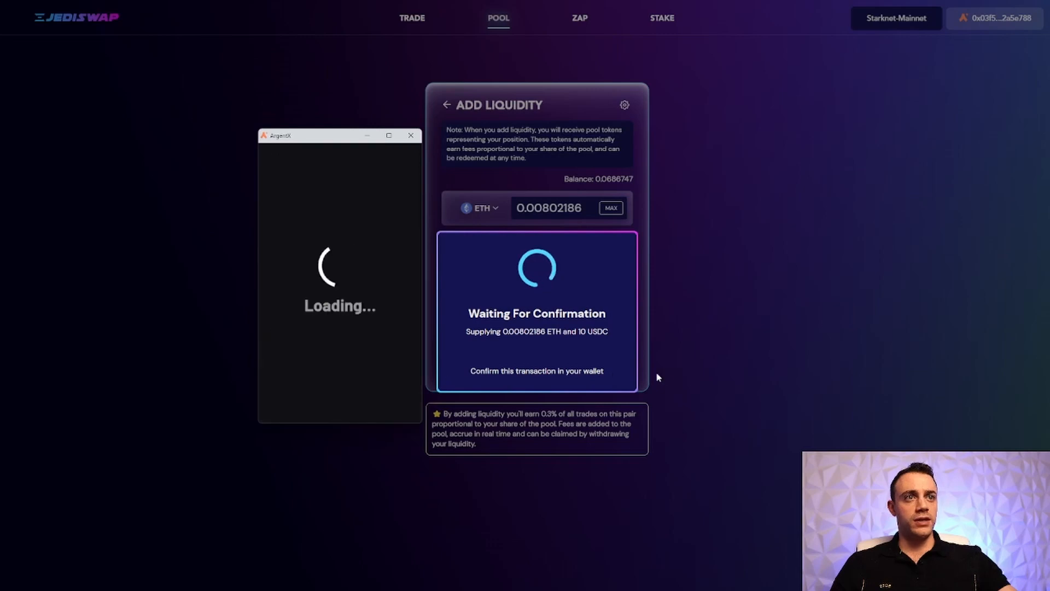
{"action": "mouse_move", "coordinate": [407, 268]}
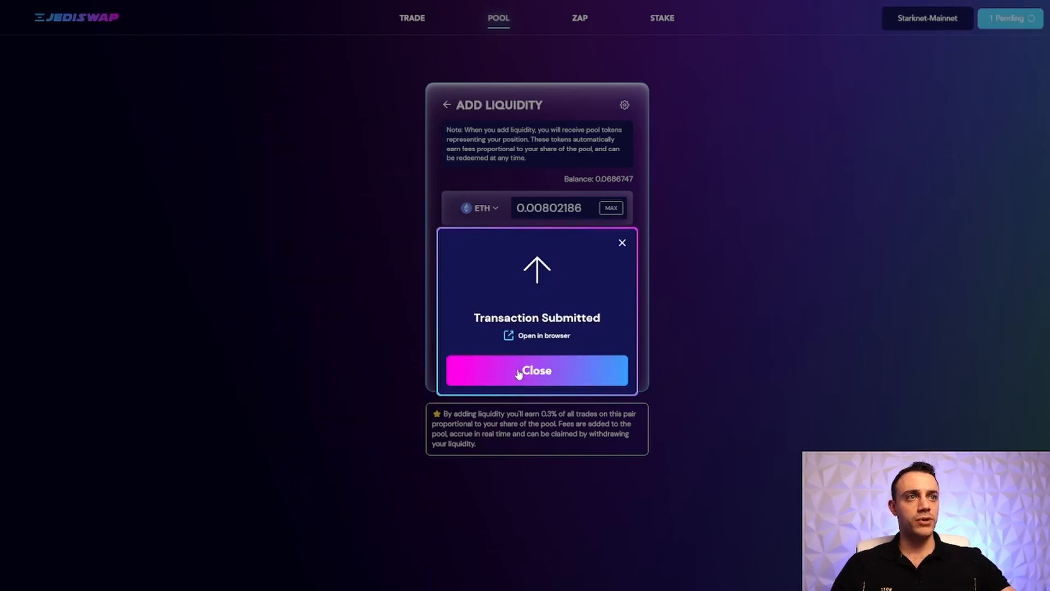
{"action": "left_click", "coordinate": [537, 370]}
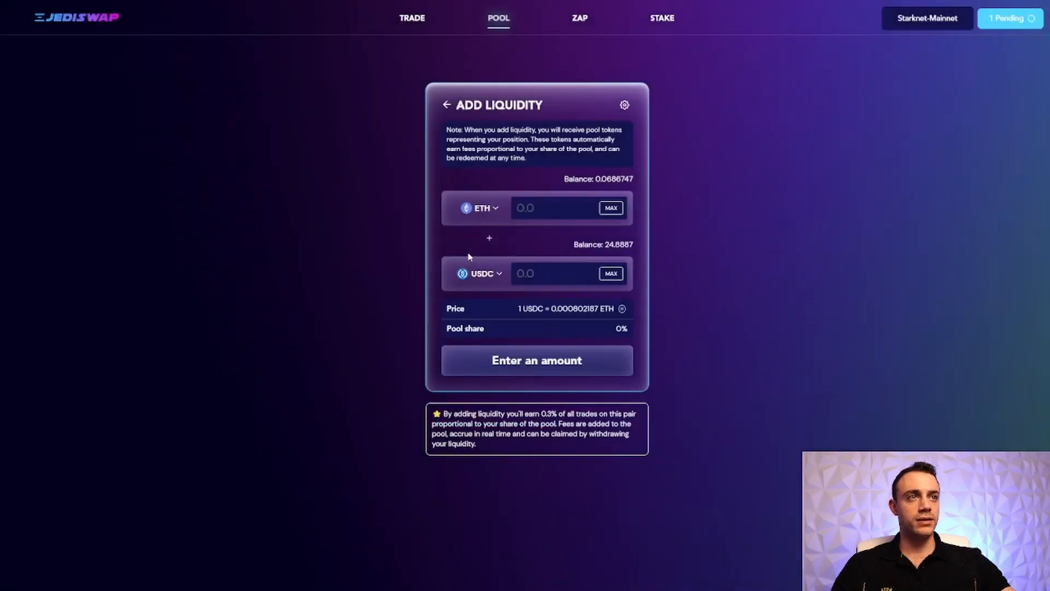
{"action": "mouse_move", "coordinate": [444, 281]}
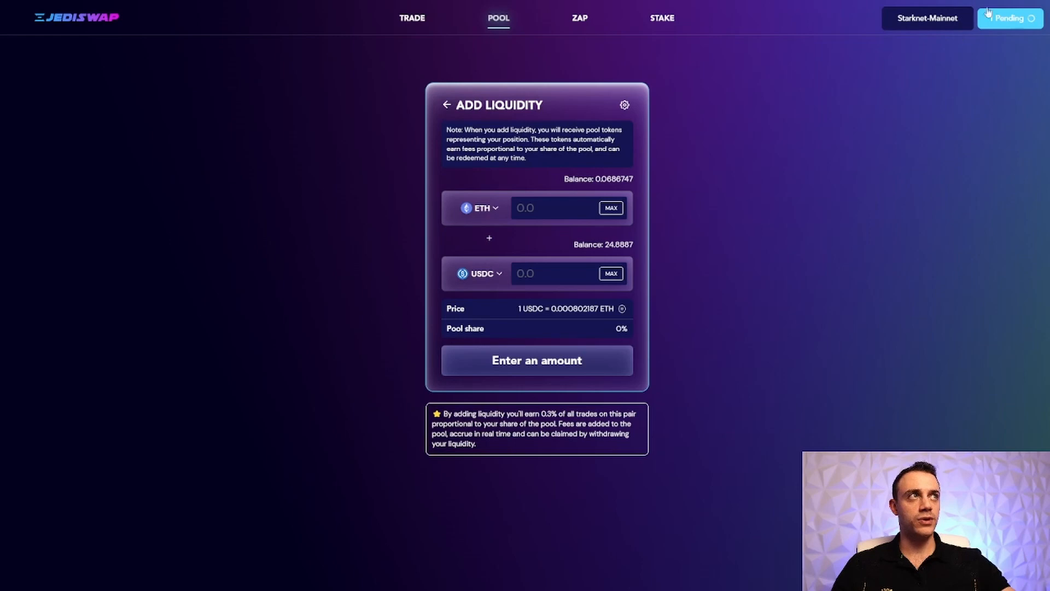
{"action": "left_click", "coordinate": [1010, 18]}
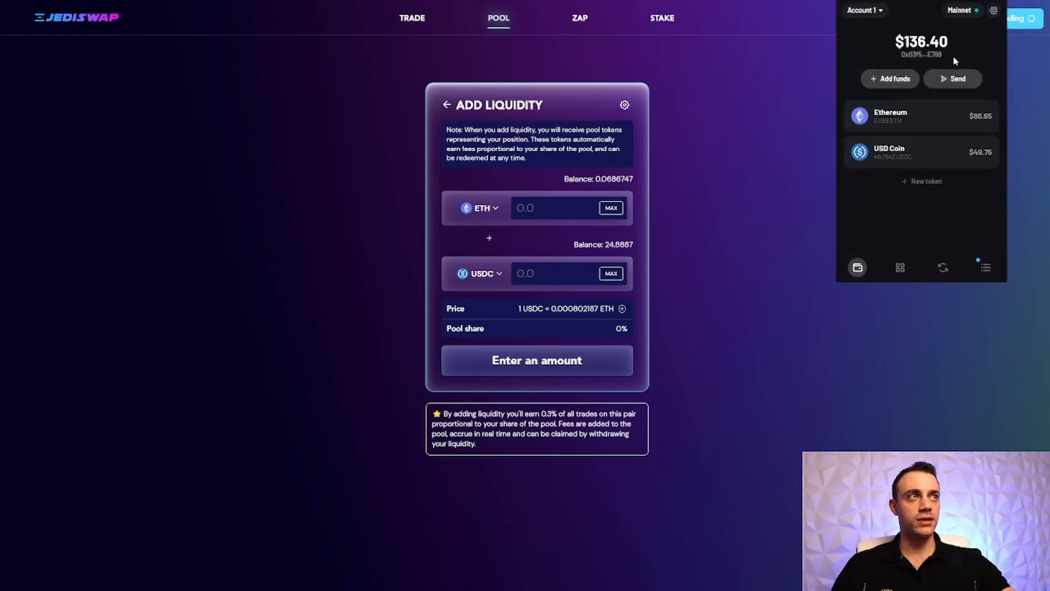
{"action": "left_click", "coordinate": [942, 267]}
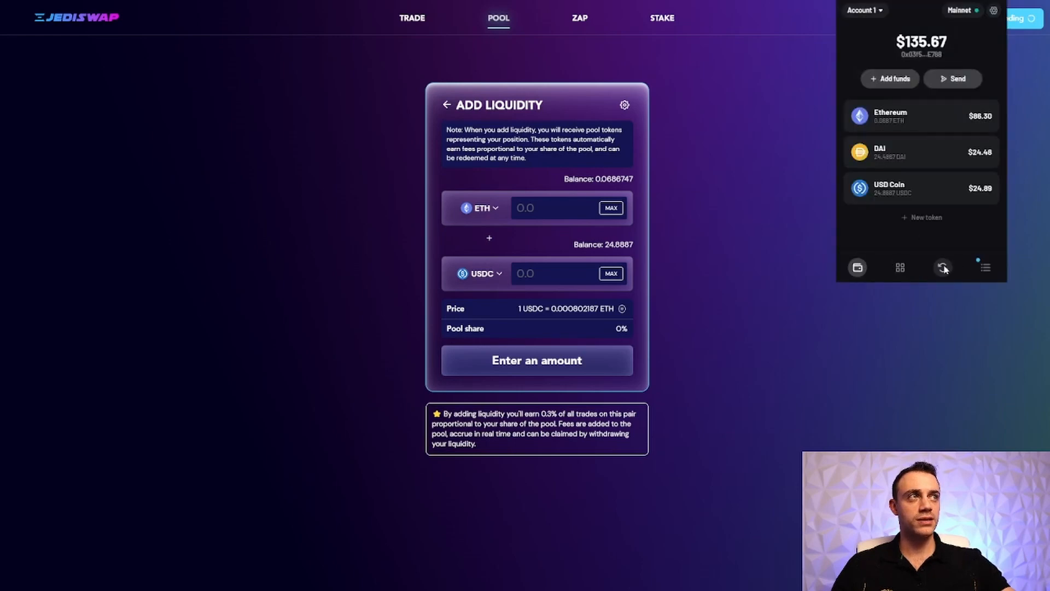
{"action": "left_click", "coordinate": [942, 267]}
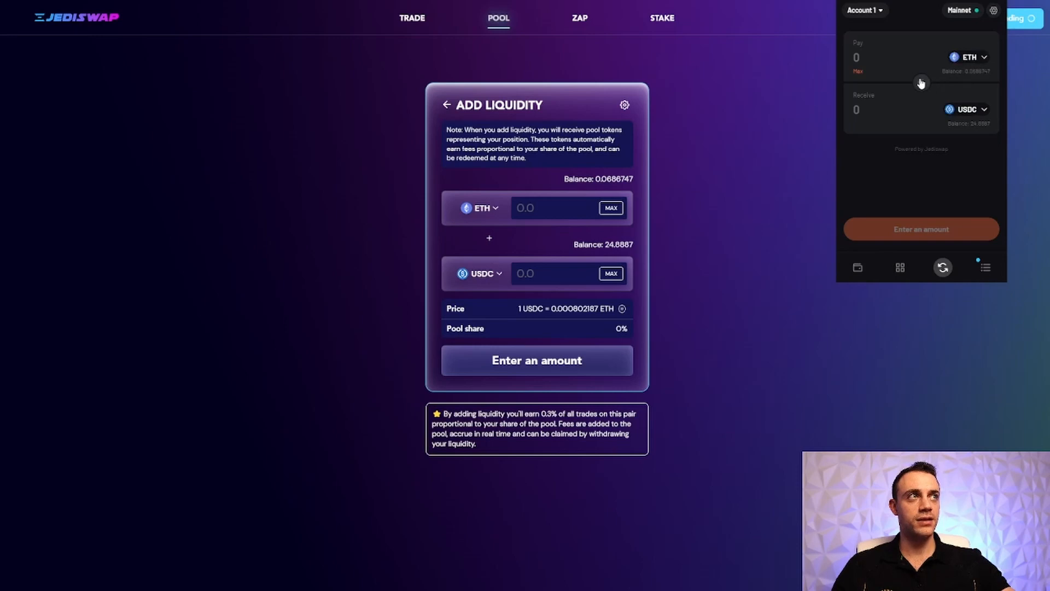
{"action": "left_click", "coordinate": [967, 57]}
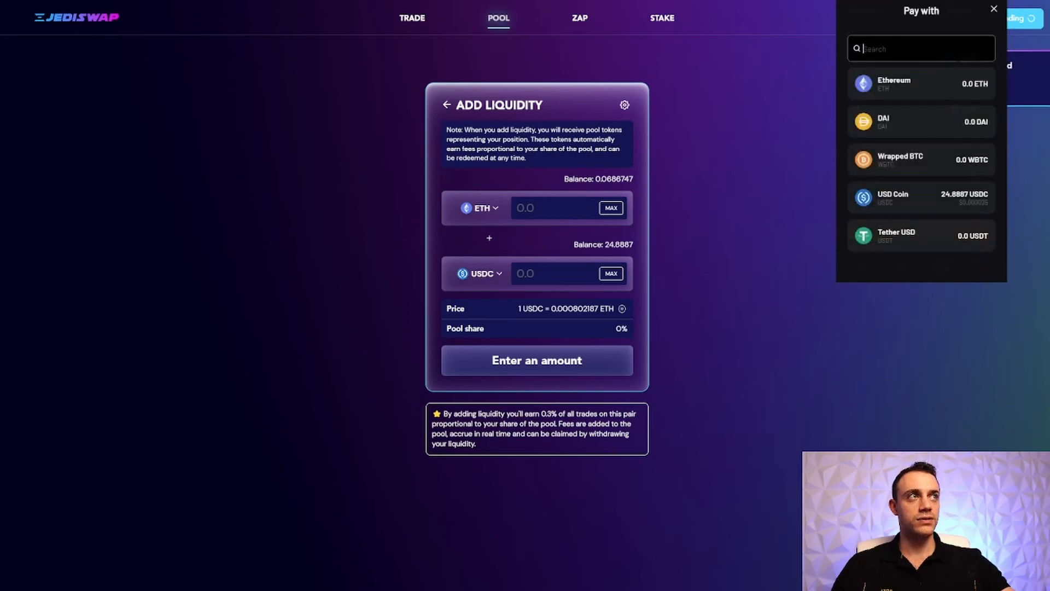
{"action": "left_click", "coordinate": [921, 122]}
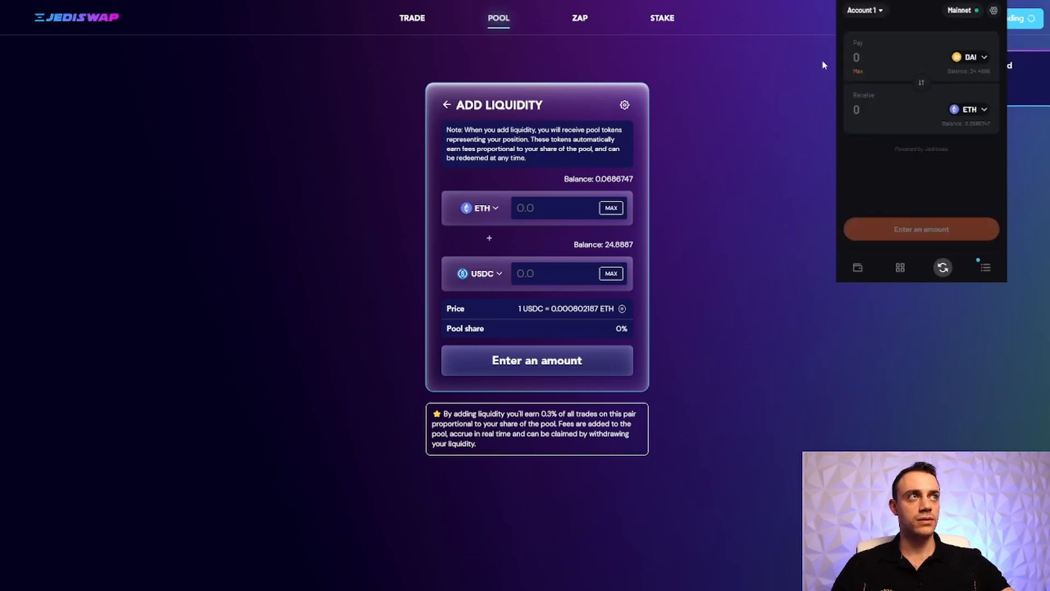
{"action": "left_click", "coordinate": [859, 71]}
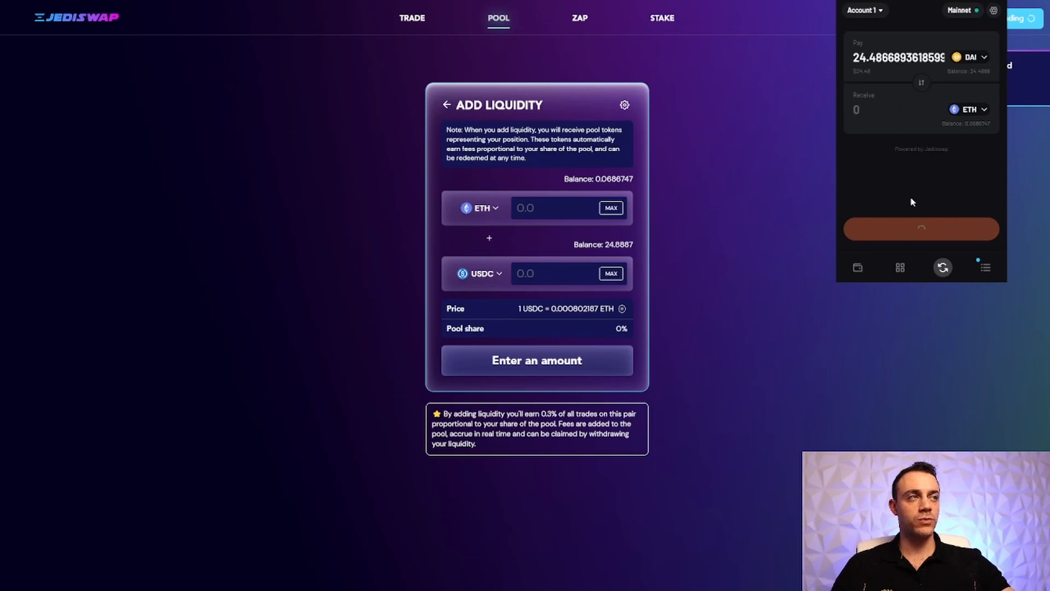
{"action": "left_click", "coordinate": [921, 229]}
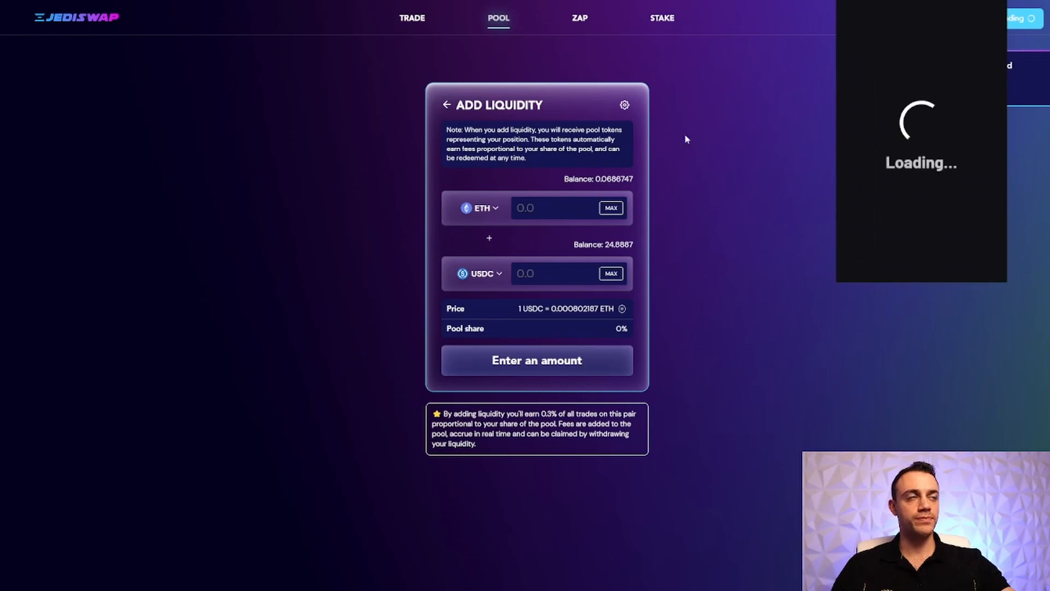
{"action": "mouse_move", "coordinate": [666, 200]}
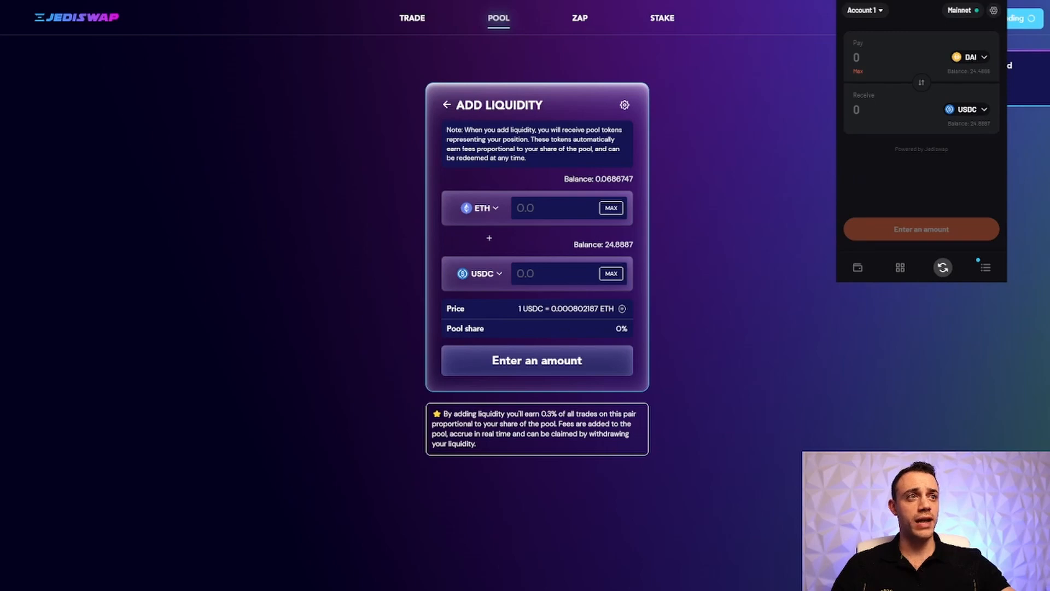
{"action": "left_click", "coordinate": [754, 149]}
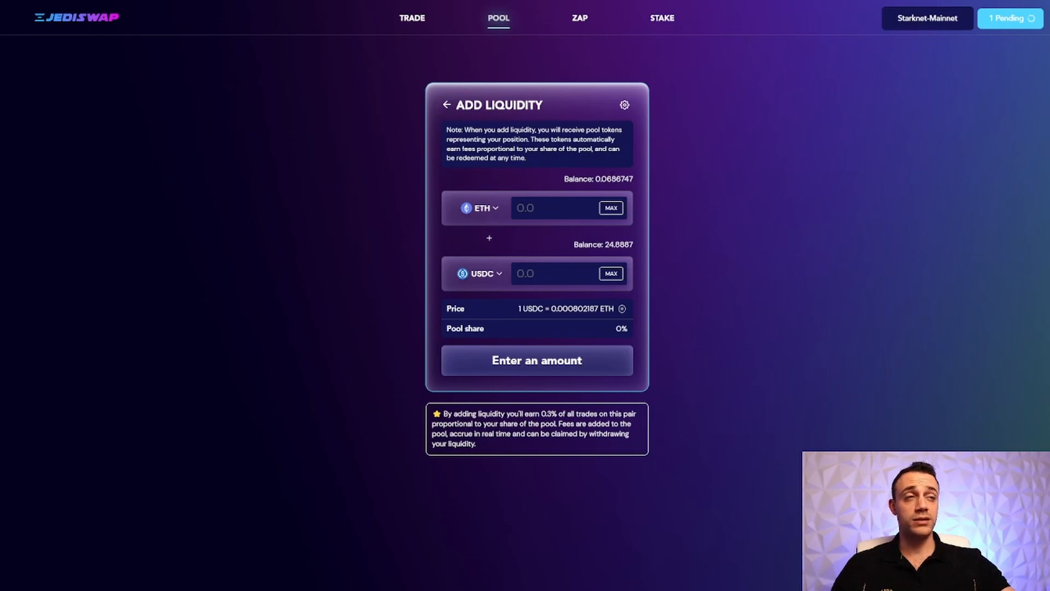
{"action": "mouse_move", "coordinate": [733, 187]}
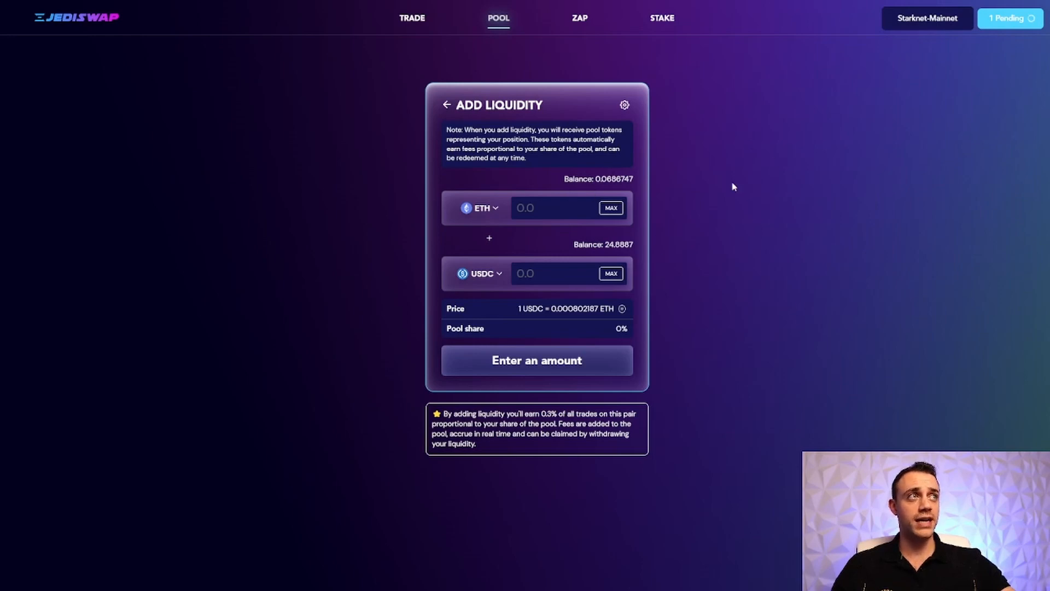
{"action": "left_click", "coordinate": [1008, 18]}
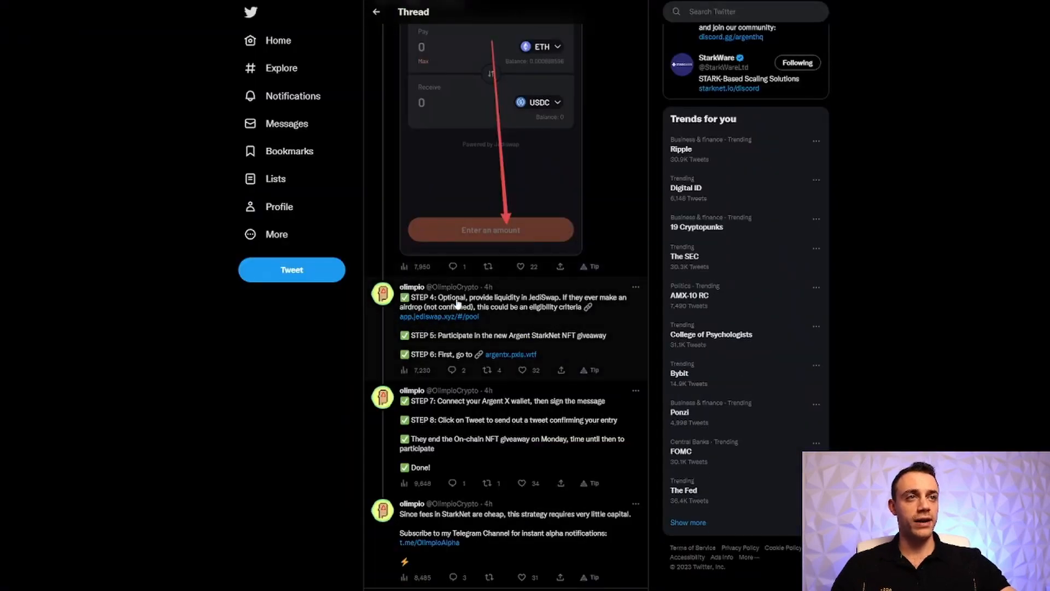
{"action": "mouse_move", "coordinate": [469, 295]}
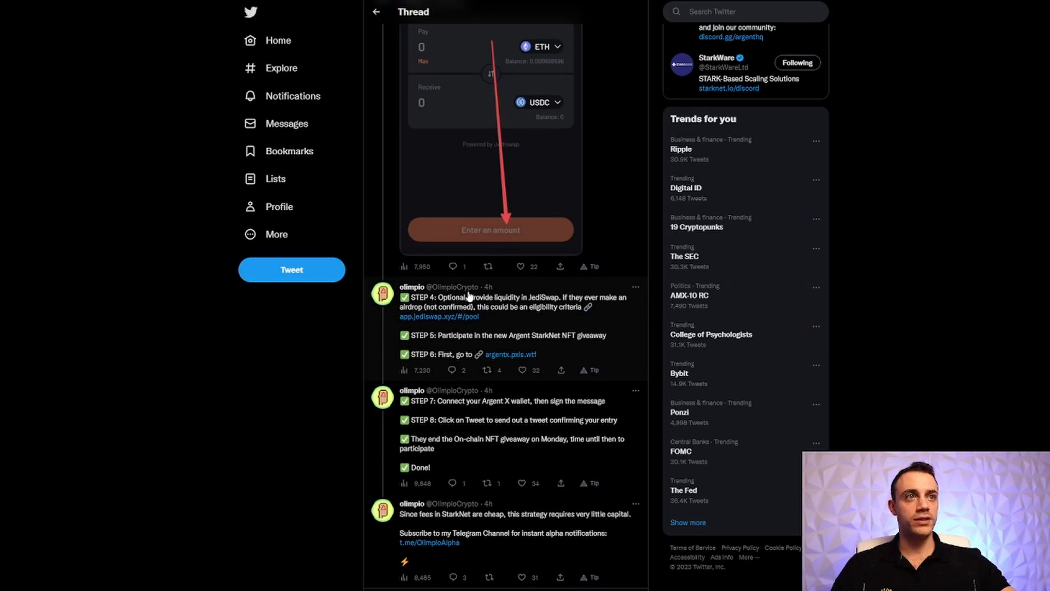
{"action": "mouse_move", "coordinate": [526, 341]}
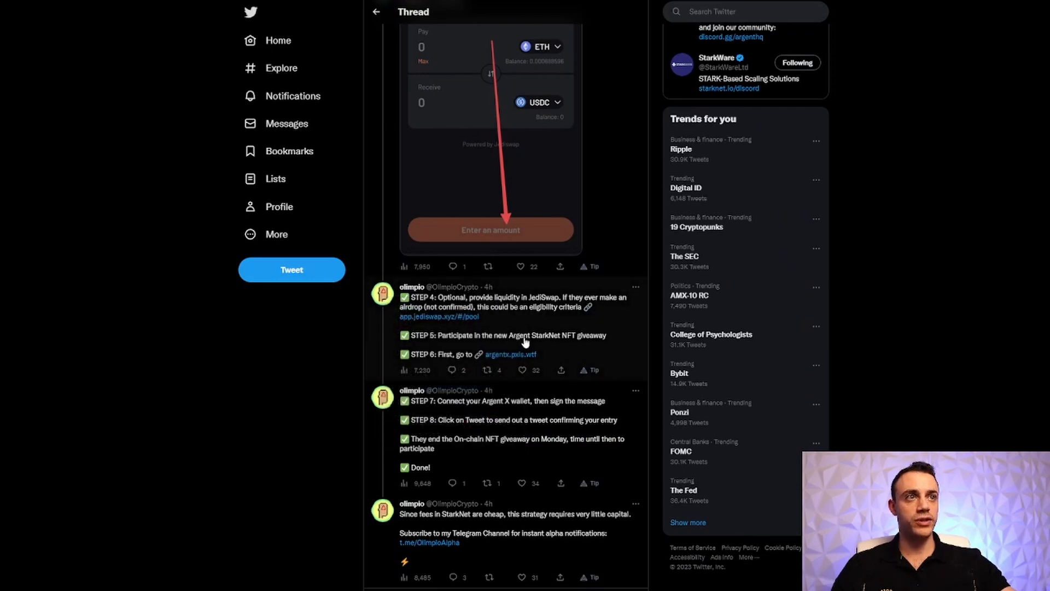
{"action": "mouse_move", "coordinate": [570, 339]}
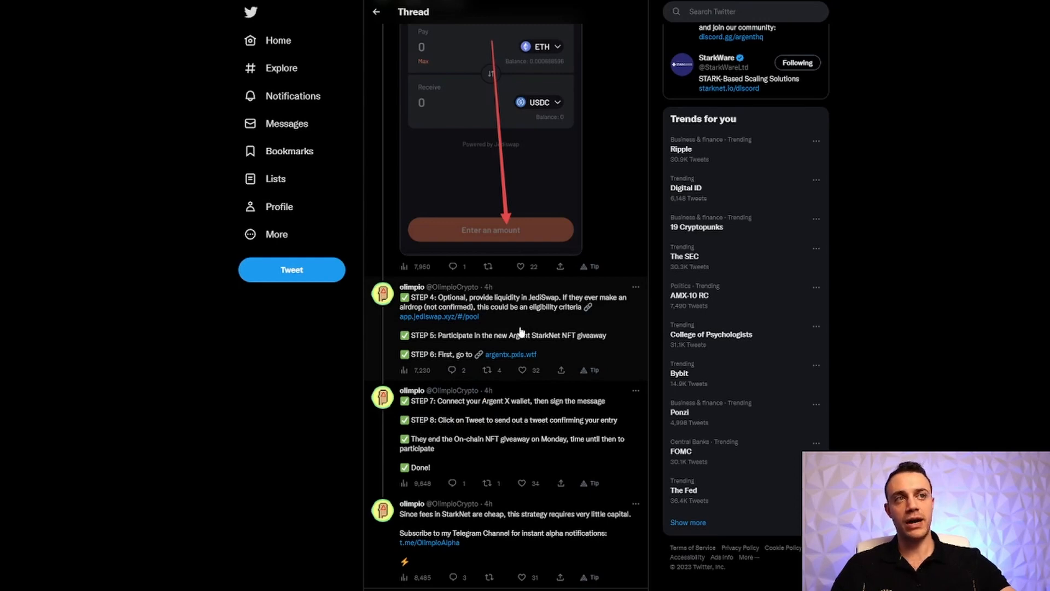
{"action": "mouse_move", "coordinate": [536, 294]}
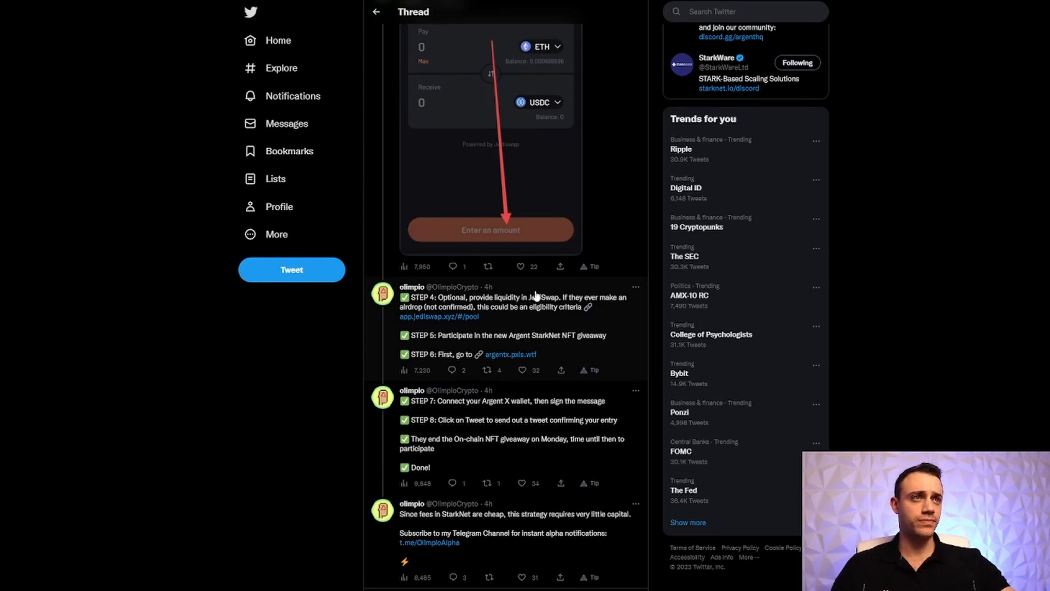
Scroll the airdrop thread down to the Argent X Pxls giveaway steps.
{"action": "scroll", "scroll_direction": "down", "scroll_amount": 3}
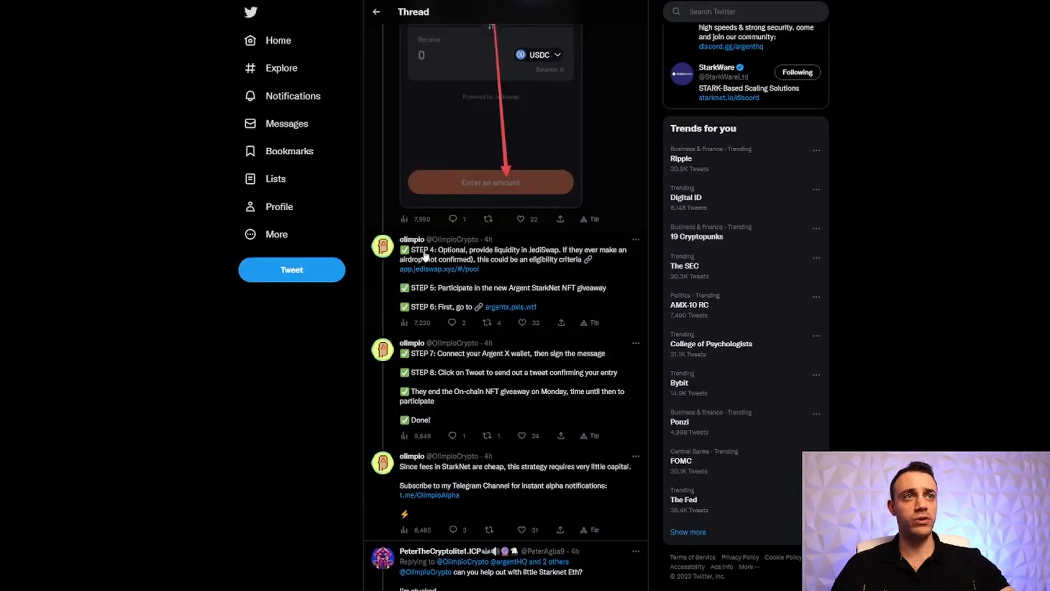
Load the argentx.pxls.wtf giveaway page and scroll to its connect section.
{"action": "left_click", "coordinate": [511, 307]}
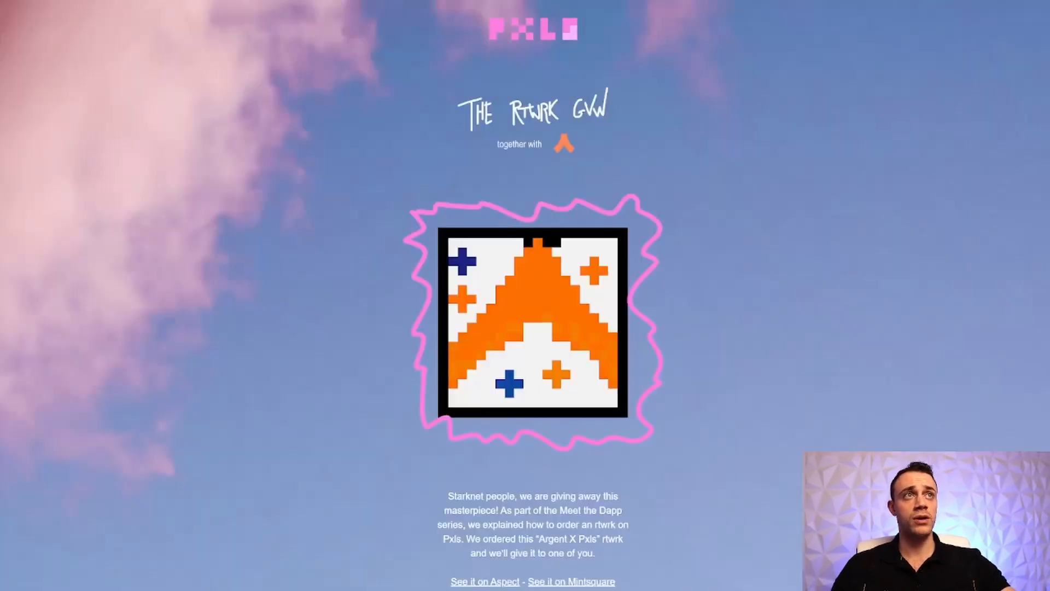
{"action": "scroll", "scroll_direction": "down", "scroll_amount": 3}
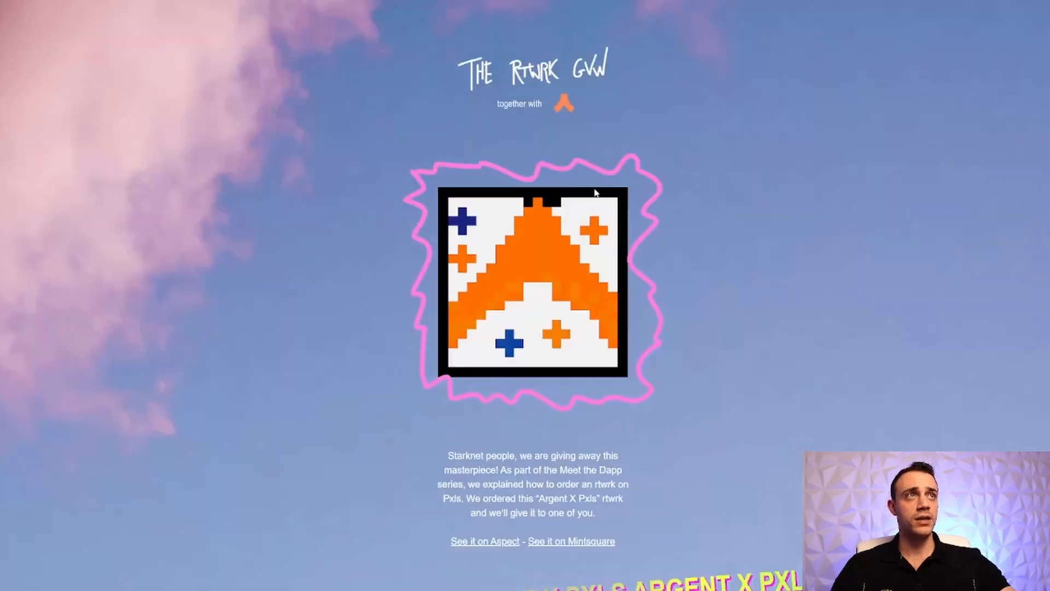
{"action": "scroll", "scroll_direction": "down", "scroll_amount": 3}
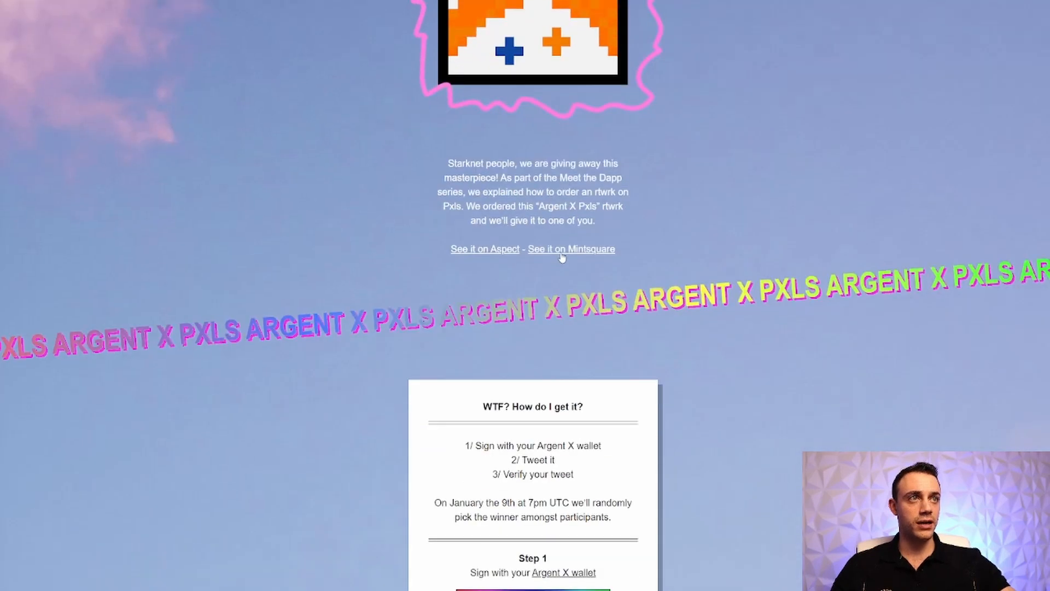
{"action": "scroll", "scroll_direction": "down", "scroll_amount": 3}
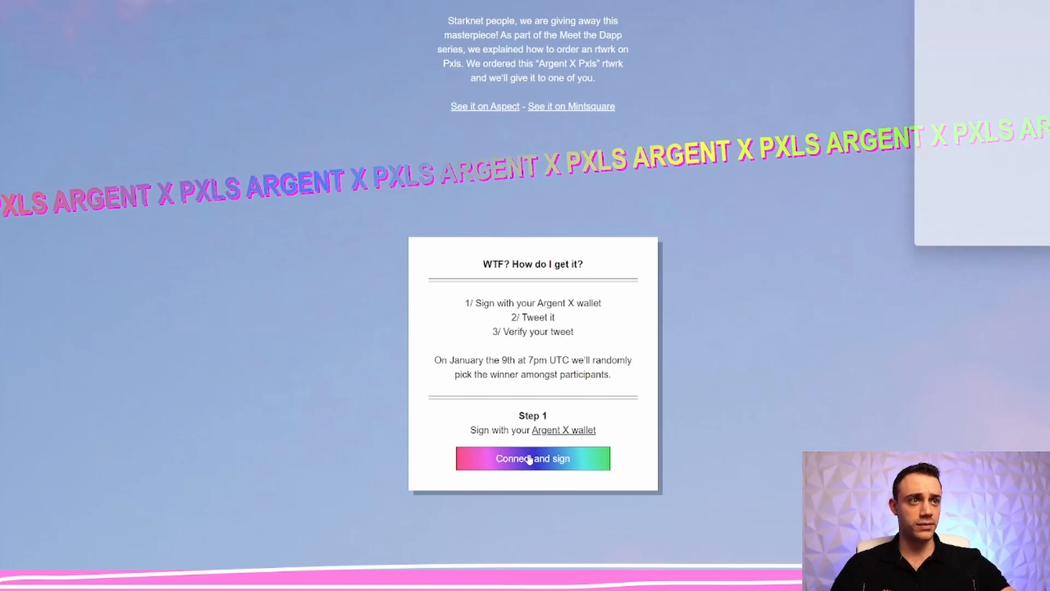
Connect and sign with the Argent X wallet, approving the account to reach Step 2.
{"action": "left_click", "coordinate": [532, 458]}
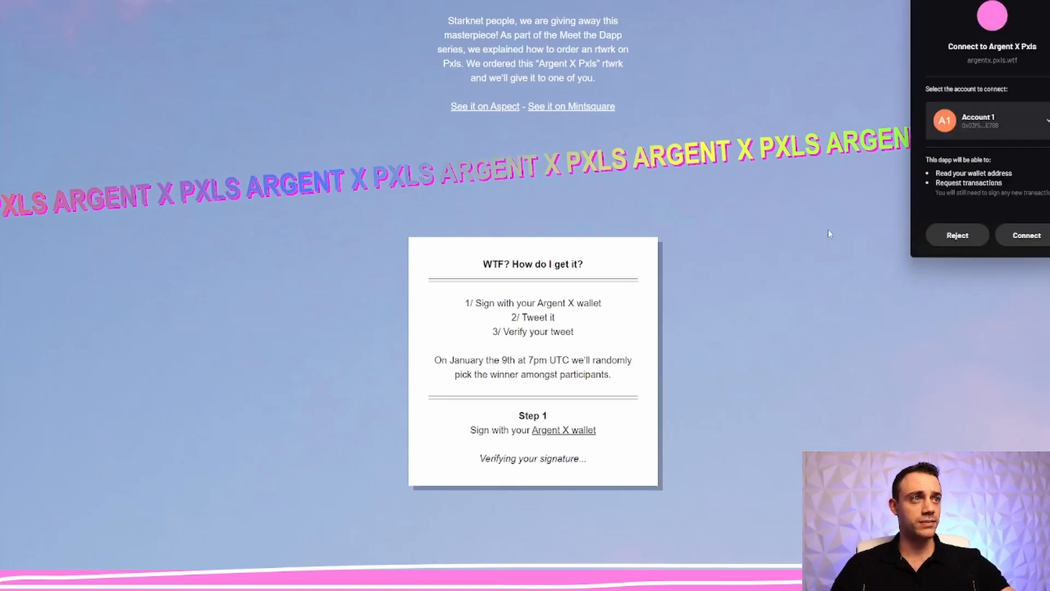
{"action": "left_click", "coordinate": [1026, 235]}
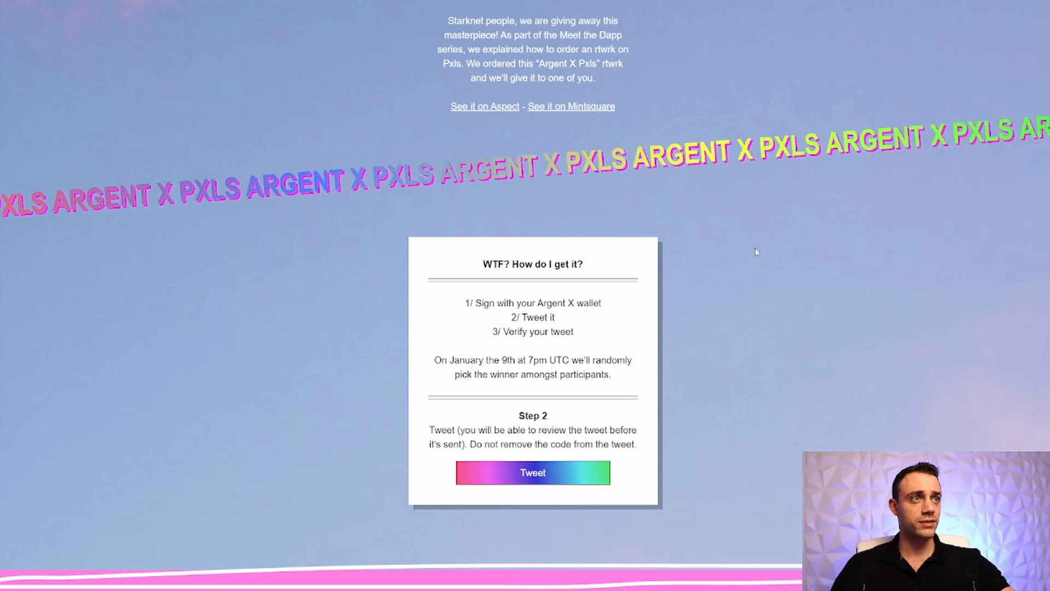
{"action": "mouse_move", "coordinate": [474, 411]}
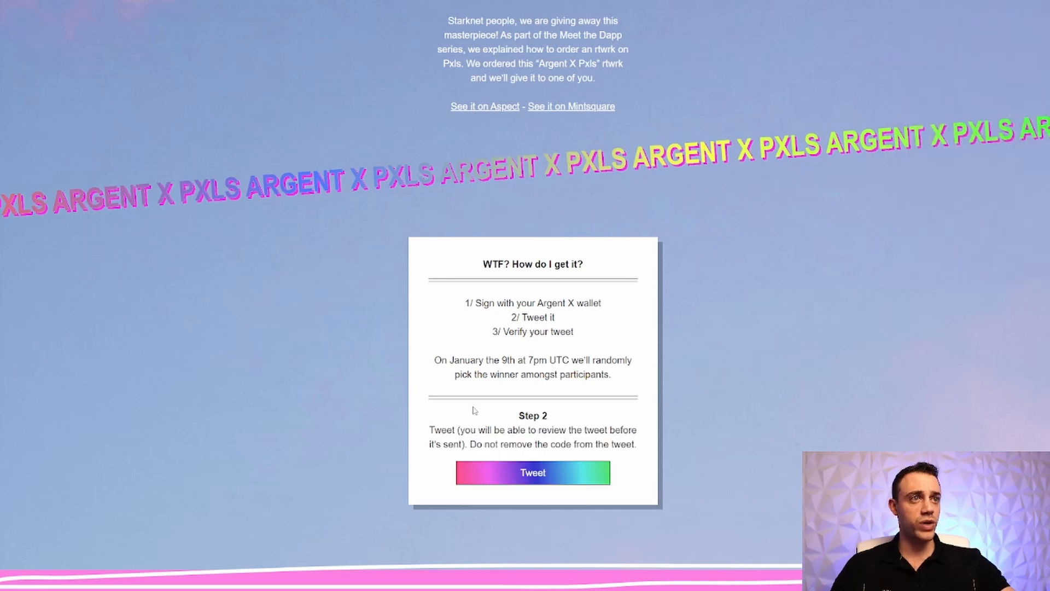
{"action": "scroll", "scroll_direction": "down", "scroll_amount": 3}
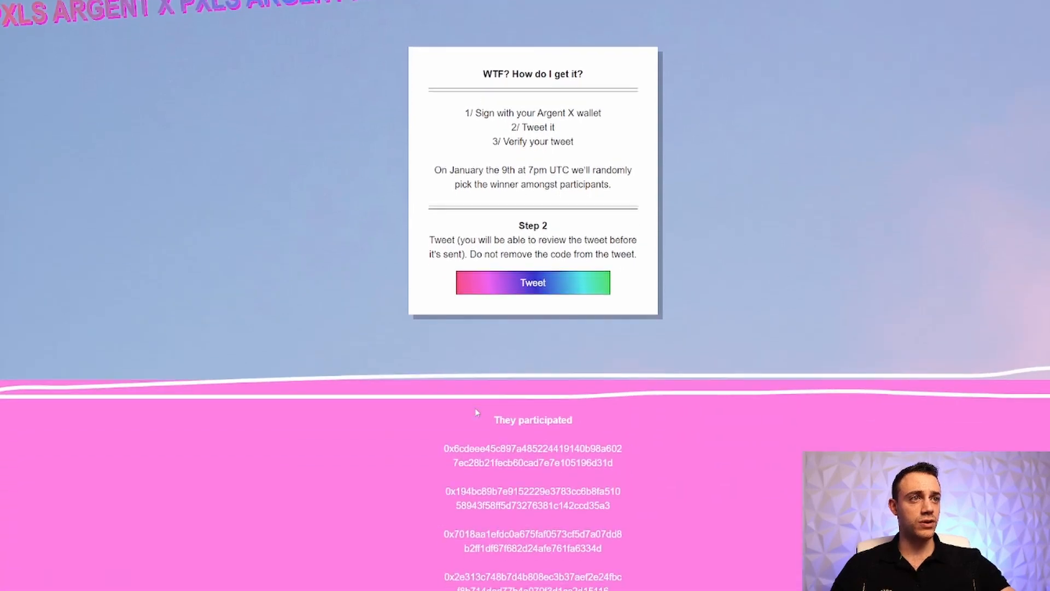
{"action": "scroll", "scroll_direction": "up", "scroll_amount": 3}
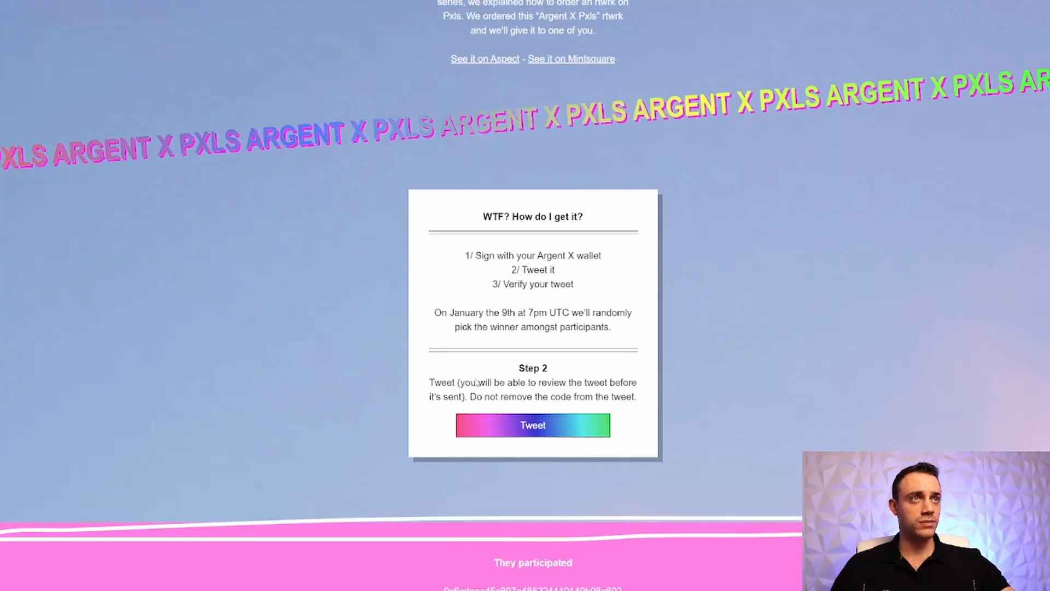
Post the prefilled giveaway entry tweet with its proof code from the Pxls page.
{"action": "left_click", "coordinate": [533, 425]}
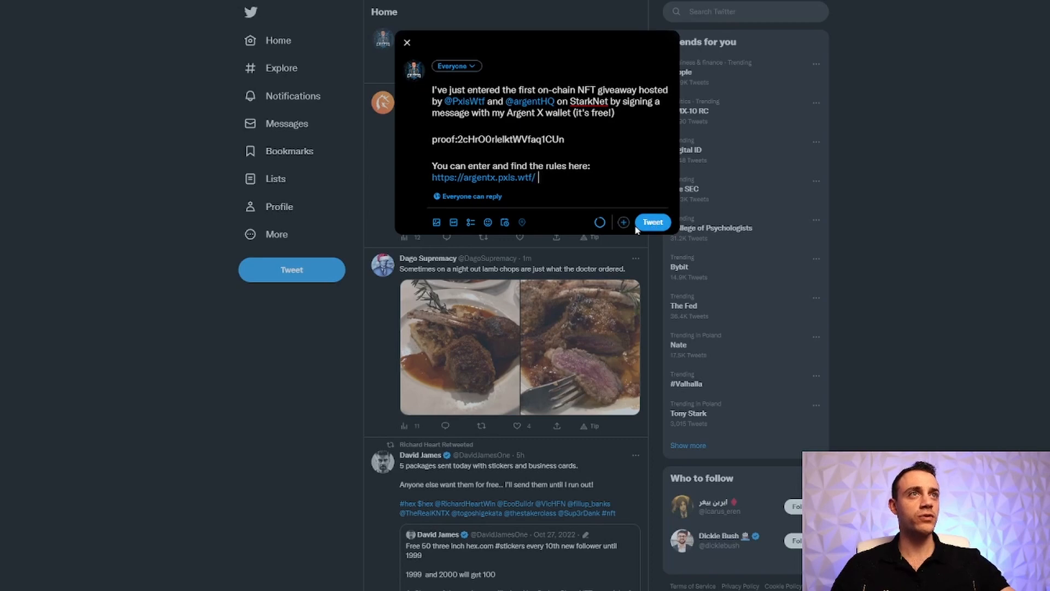
{"action": "left_click", "coordinate": [650, 221]}
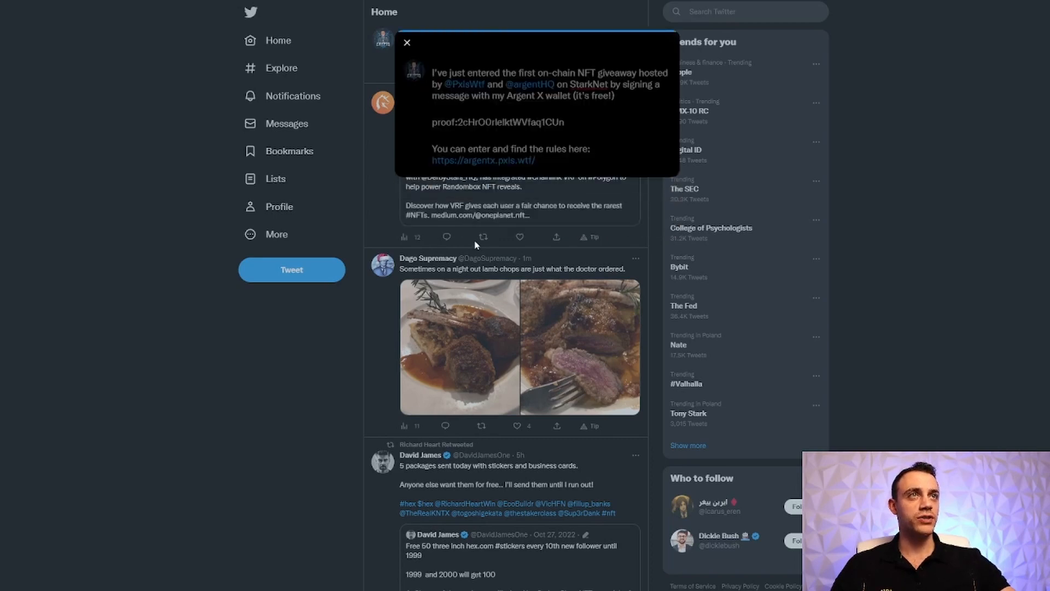
{"action": "left_click", "coordinate": [407, 42]}
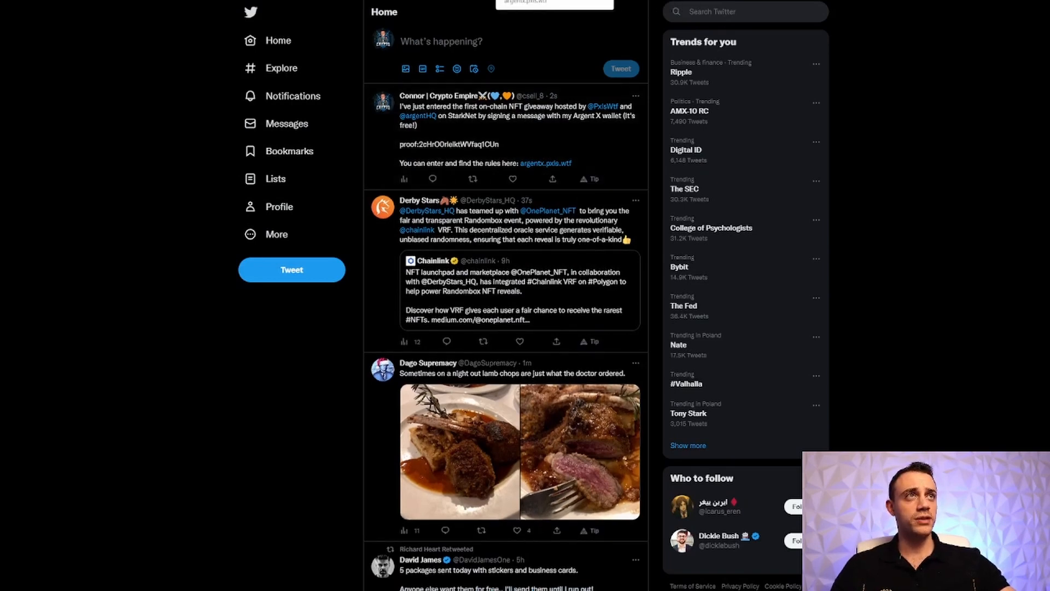
Open the newly posted entry tweet and copy its link via Share.
{"action": "left_click", "coordinate": [545, 163]}
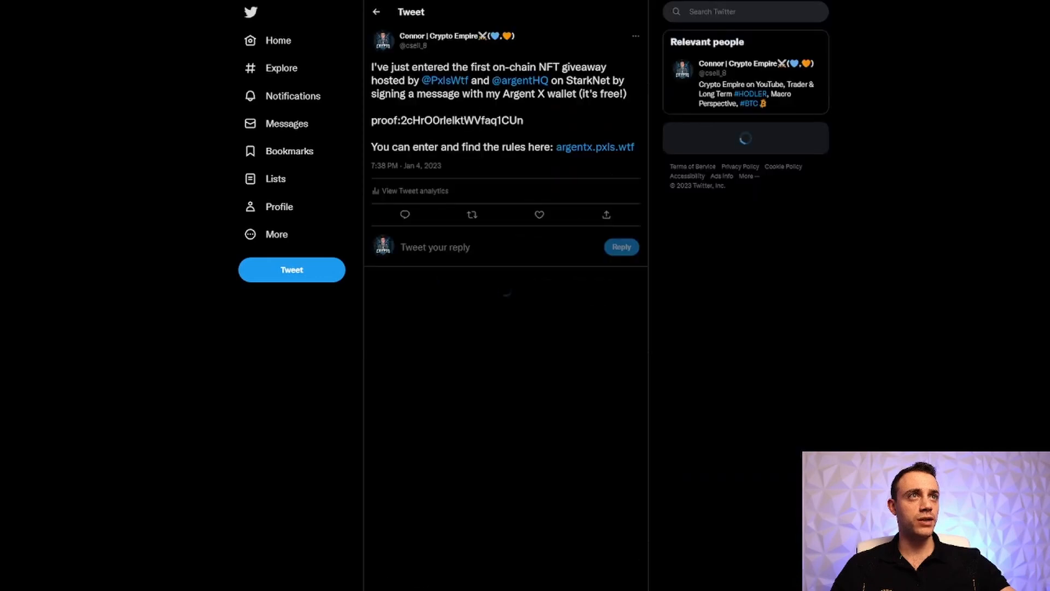
{"action": "left_click", "coordinate": [606, 215]}
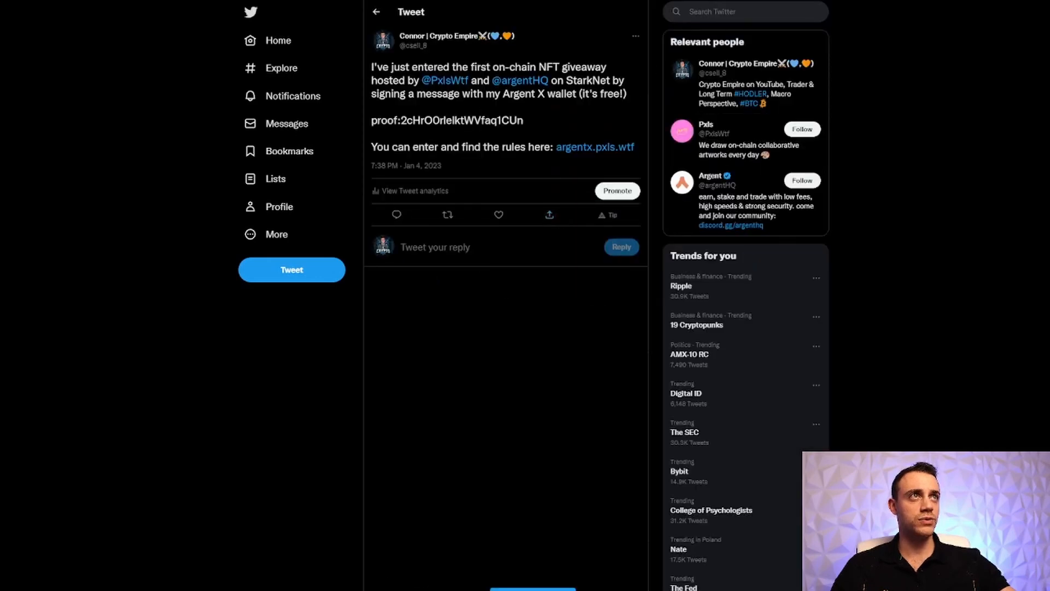
{"action": "left_click", "coordinate": [594, 146]}
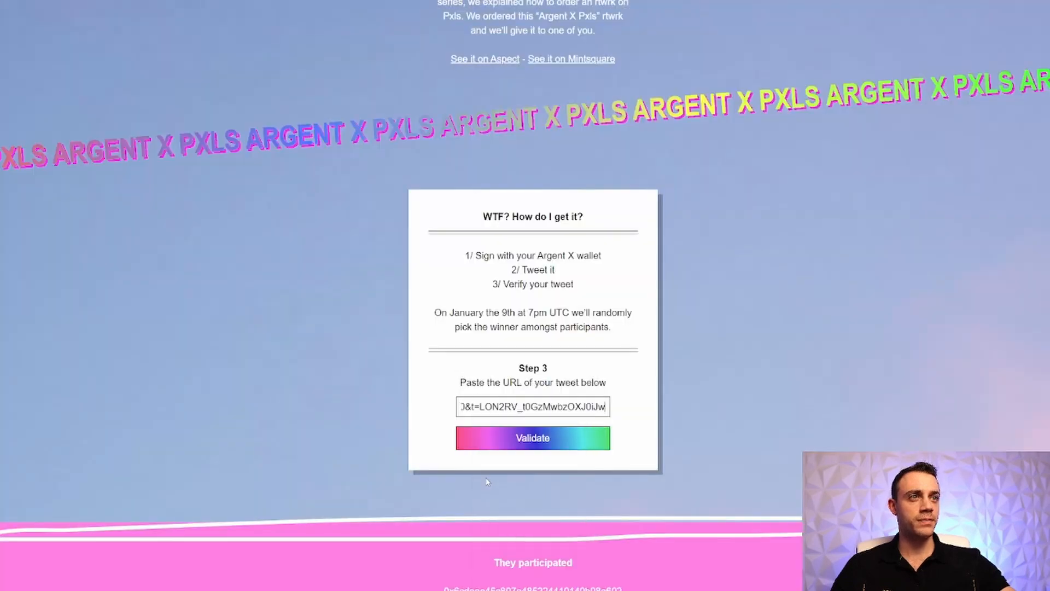
Validate the pasted tweet URL in Step 3 and check the They participated list.
{"action": "left_click", "coordinate": [533, 438]}
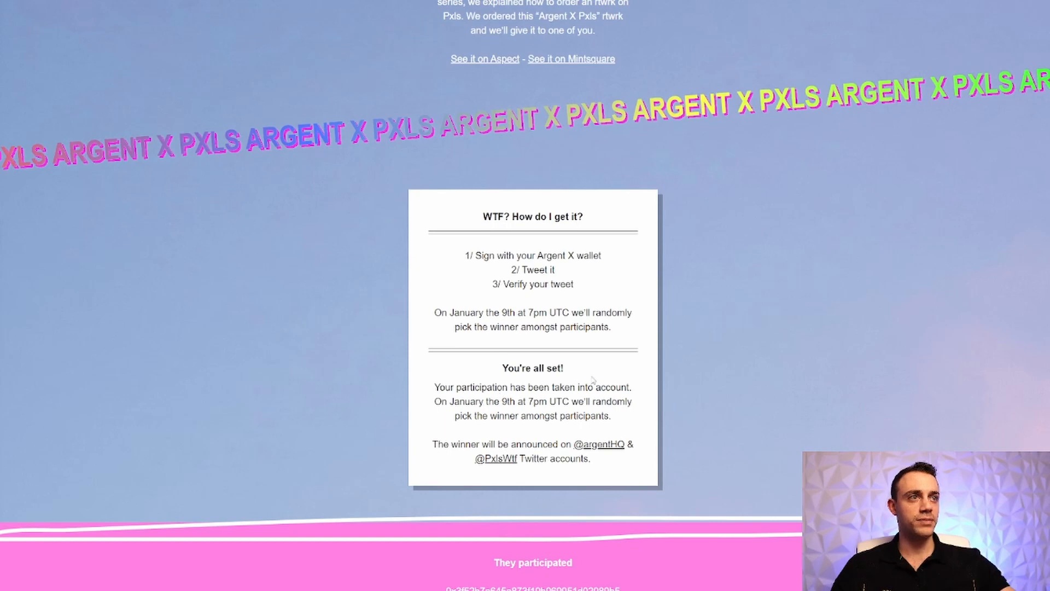
{"action": "mouse_move", "coordinate": [487, 400]}
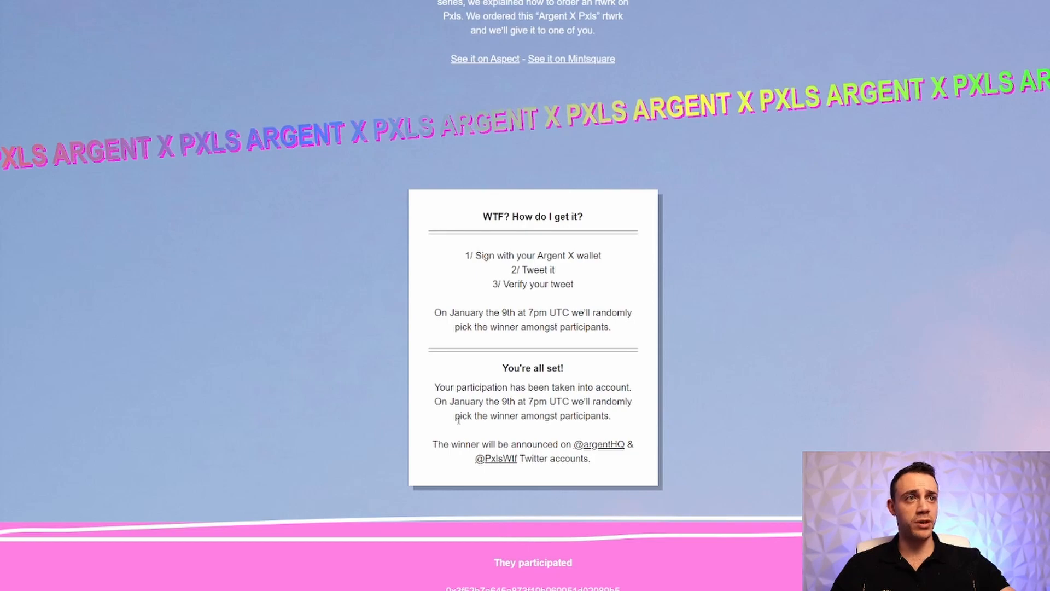
{"action": "scroll", "scroll_direction": "down", "scroll_amount": 3}
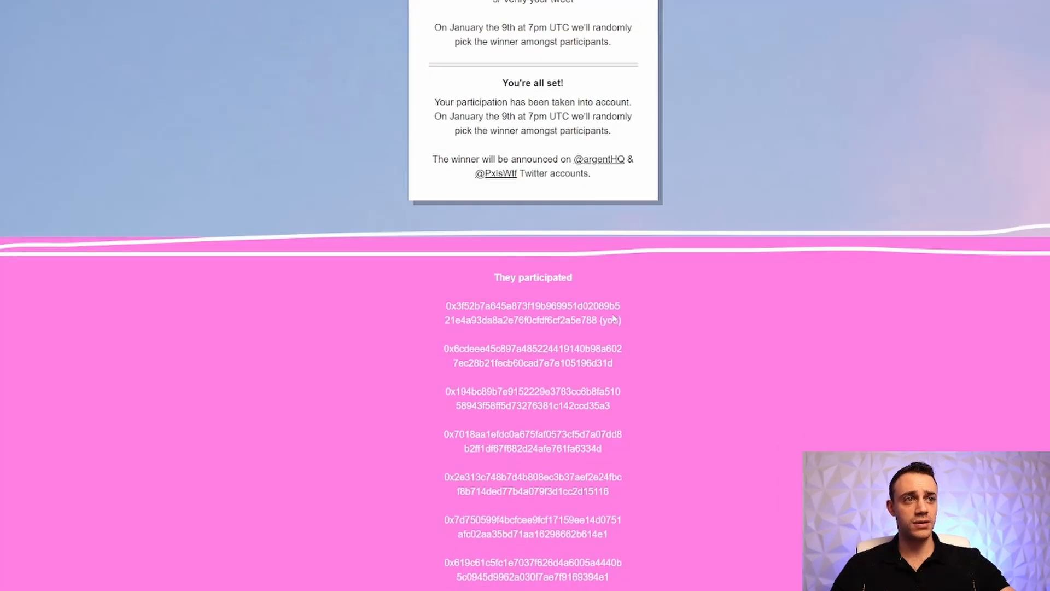
{"action": "scroll", "scroll_direction": "up", "scroll_amount": 3}
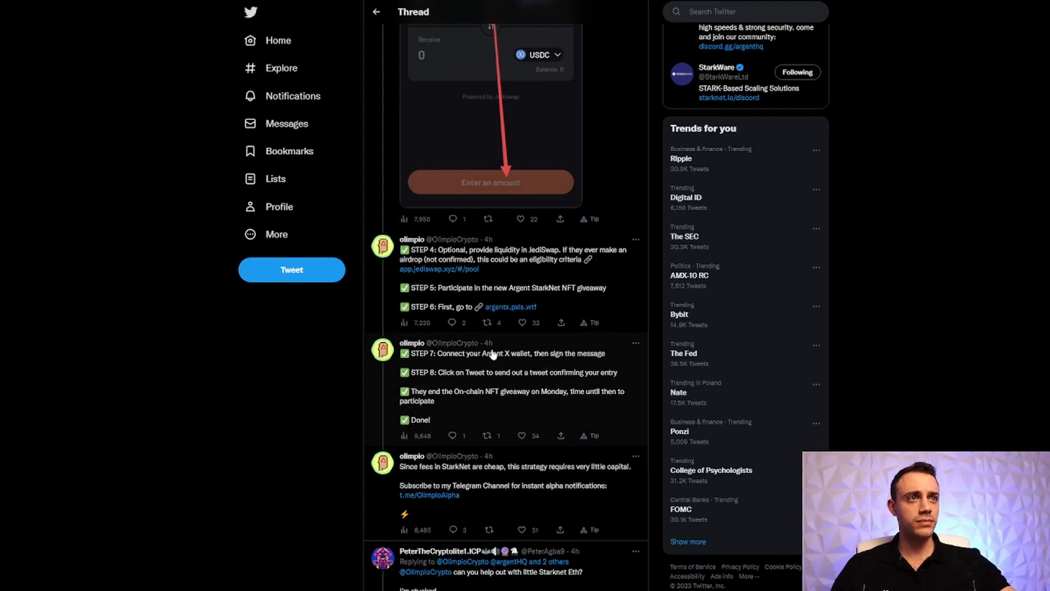
{"action": "mouse_move", "coordinate": [442, 387]}
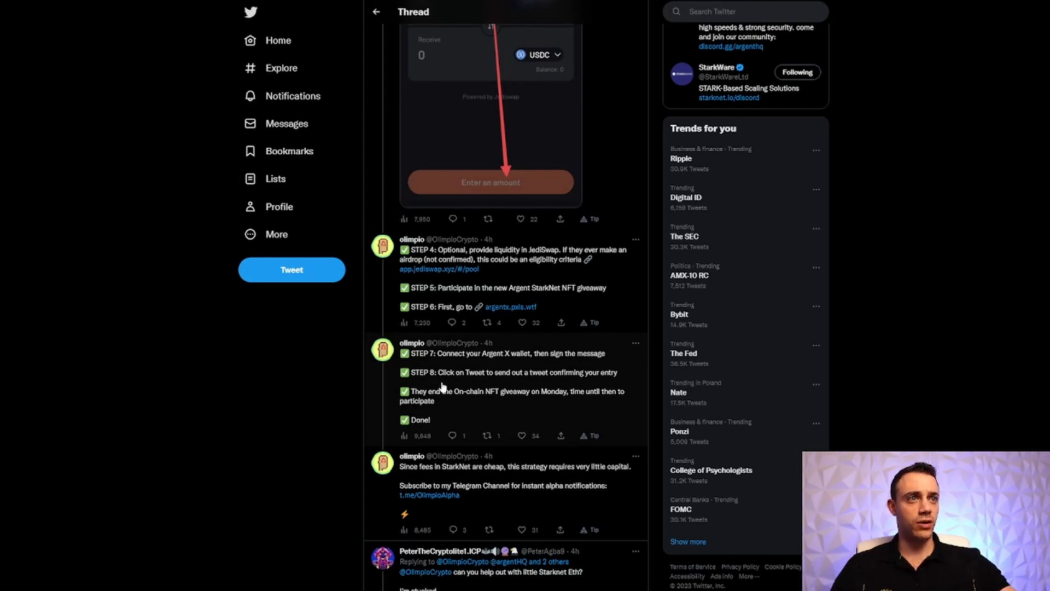
{"action": "mouse_move", "coordinate": [480, 400]}
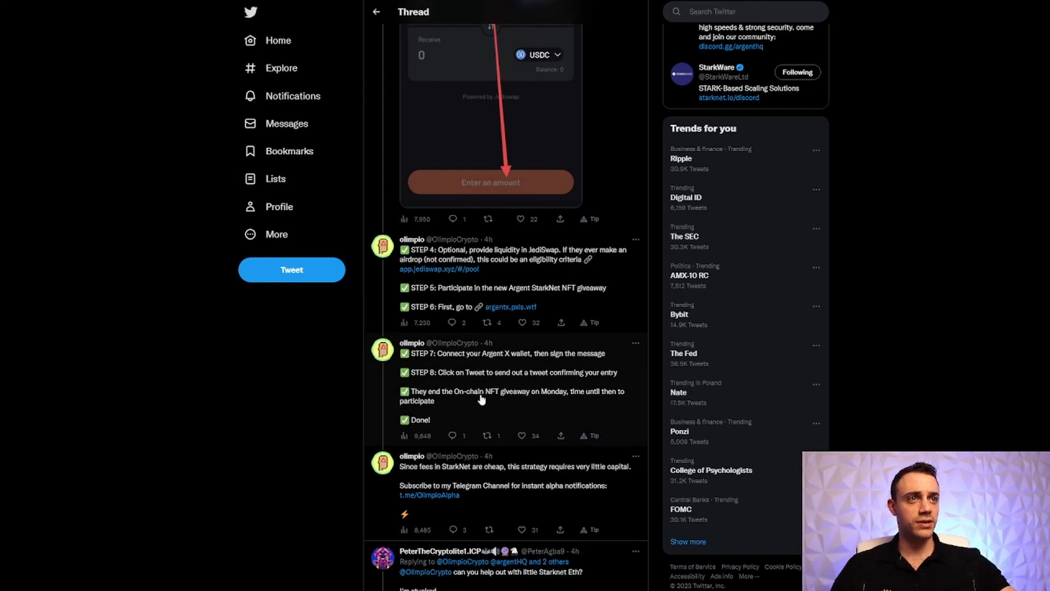
{"action": "mouse_move", "coordinate": [480, 400]}
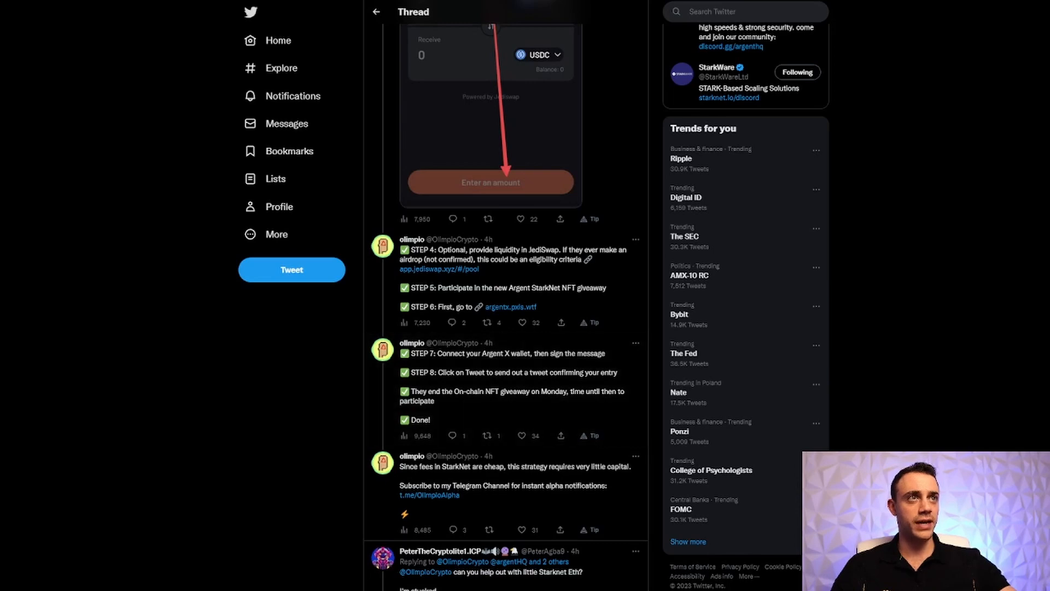
Return to the Twitter guide thread and scroll through its giveaway steps.
{"action": "left_click", "coordinate": [510, 307]}
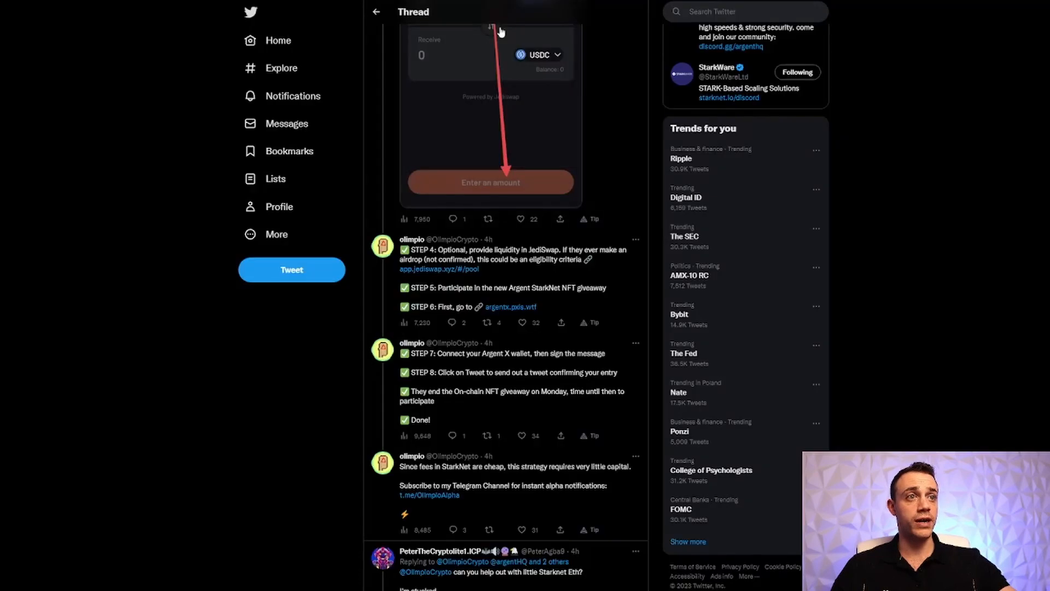
{"action": "scroll", "scroll_direction": "down", "scroll_amount": 3}
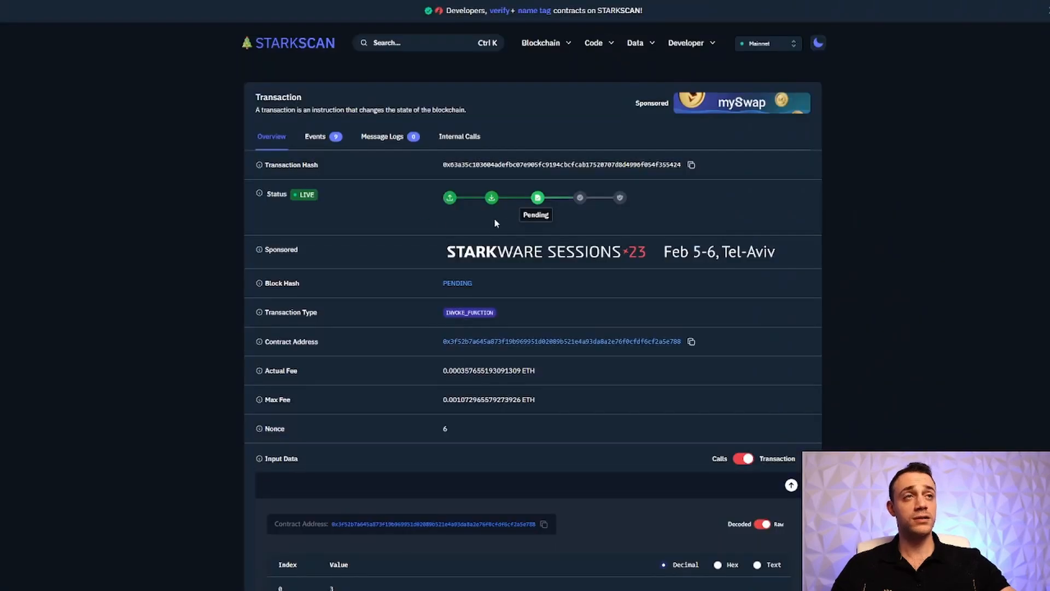
{"action": "mouse_move", "coordinate": [570, 176]}
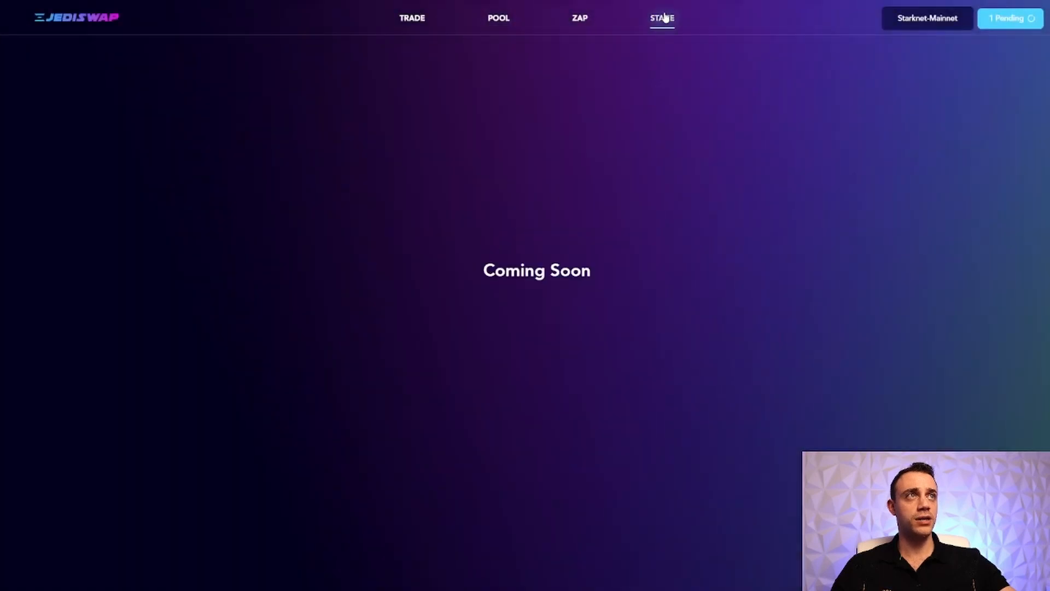
Switch to JediSwap's Zap page for converting ETH into LP tokens.
{"action": "left_click", "coordinate": [580, 18]}
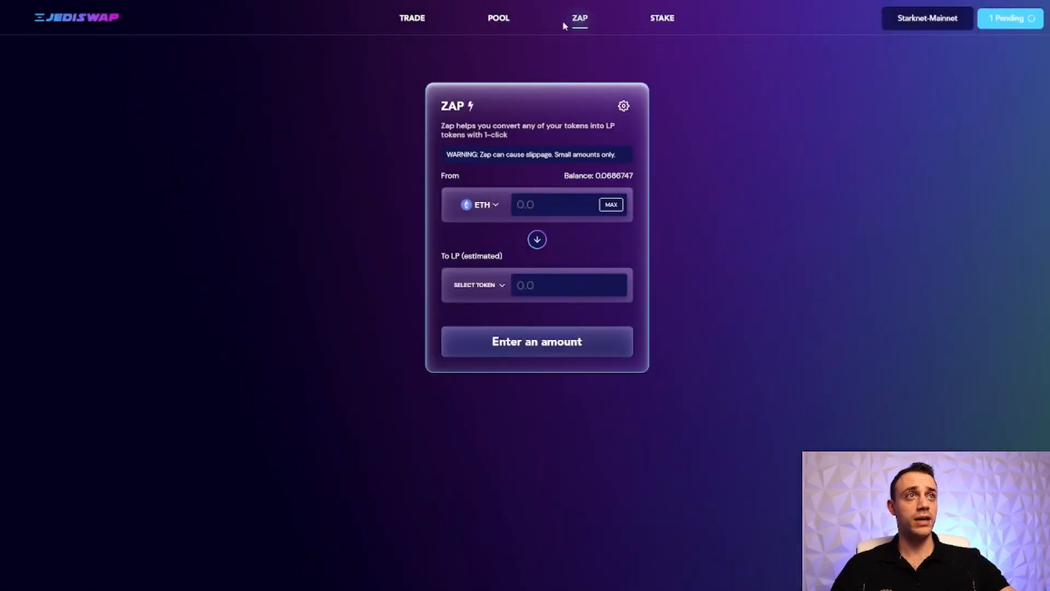
{"action": "mouse_move", "coordinate": [573, 223]}
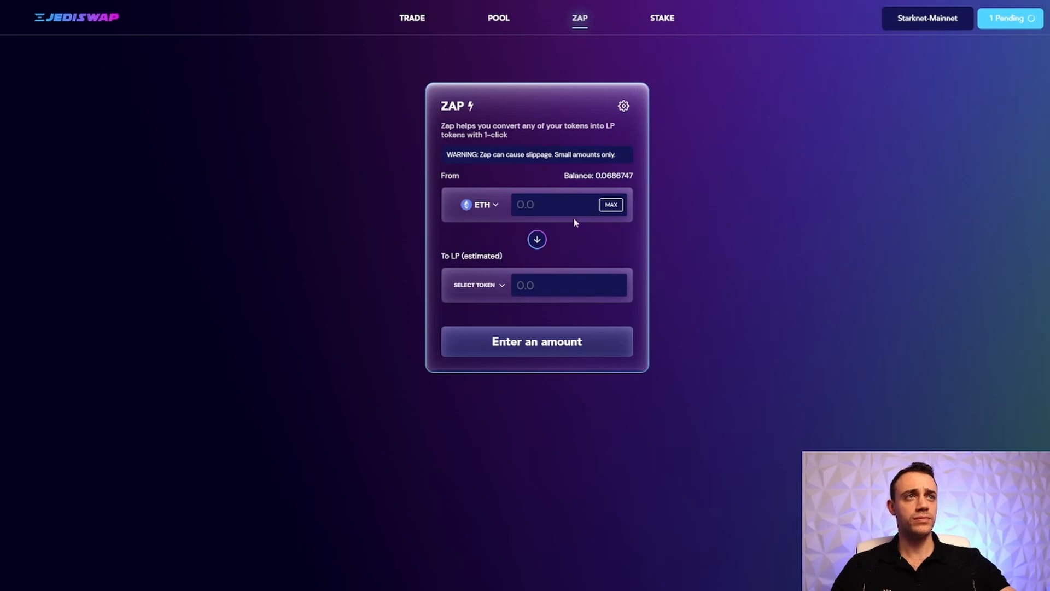
{"action": "mouse_move", "coordinate": [551, 242]}
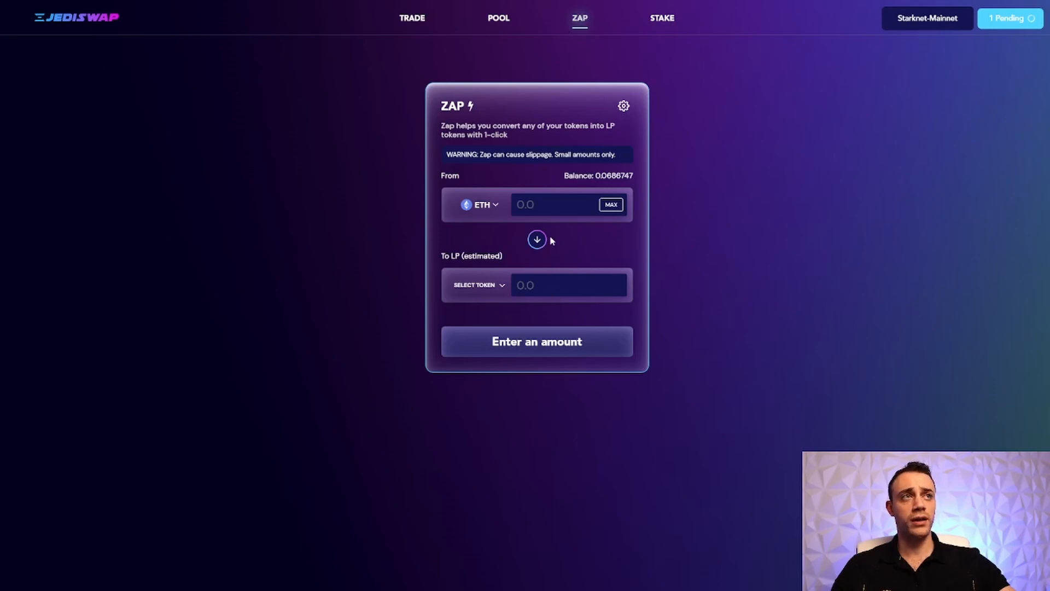
{"action": "mouse_move", "coordinate": [535, 222]}
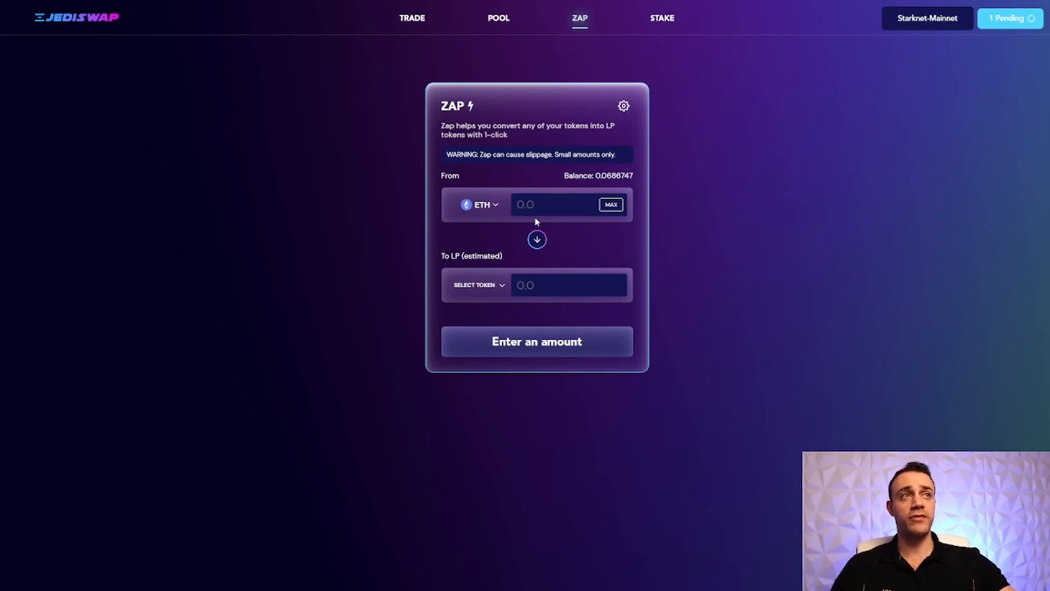